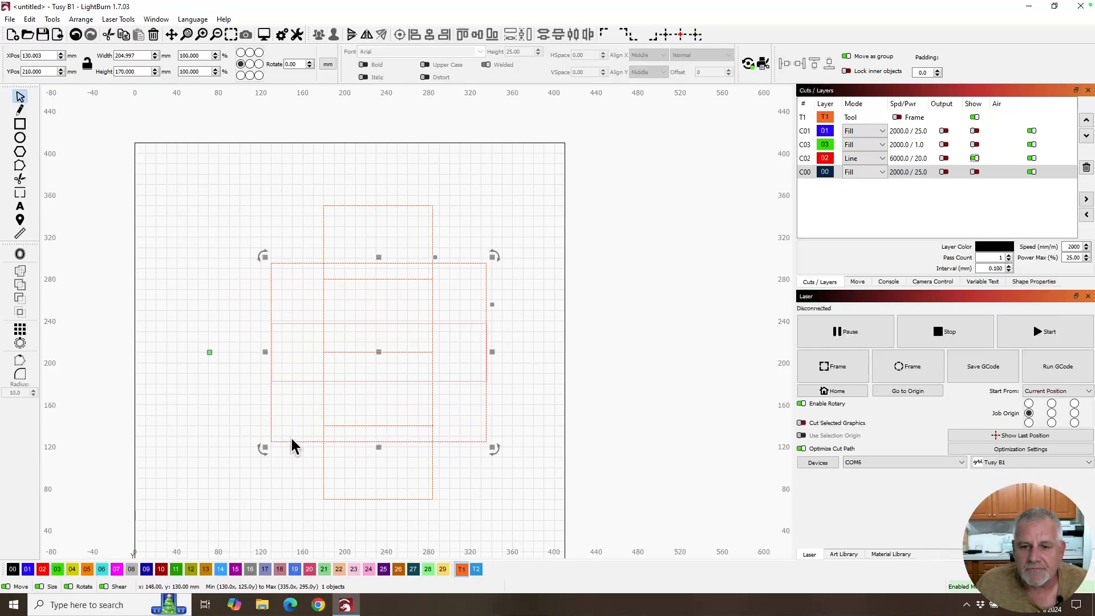
mouse_move(331, 213)
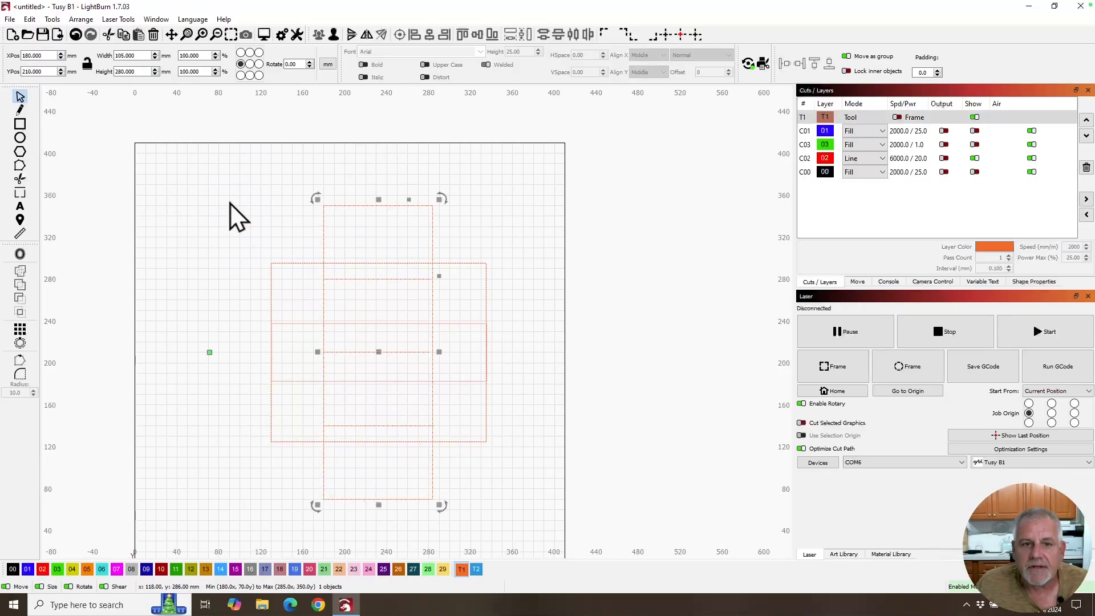
mouse_move(492, 226)
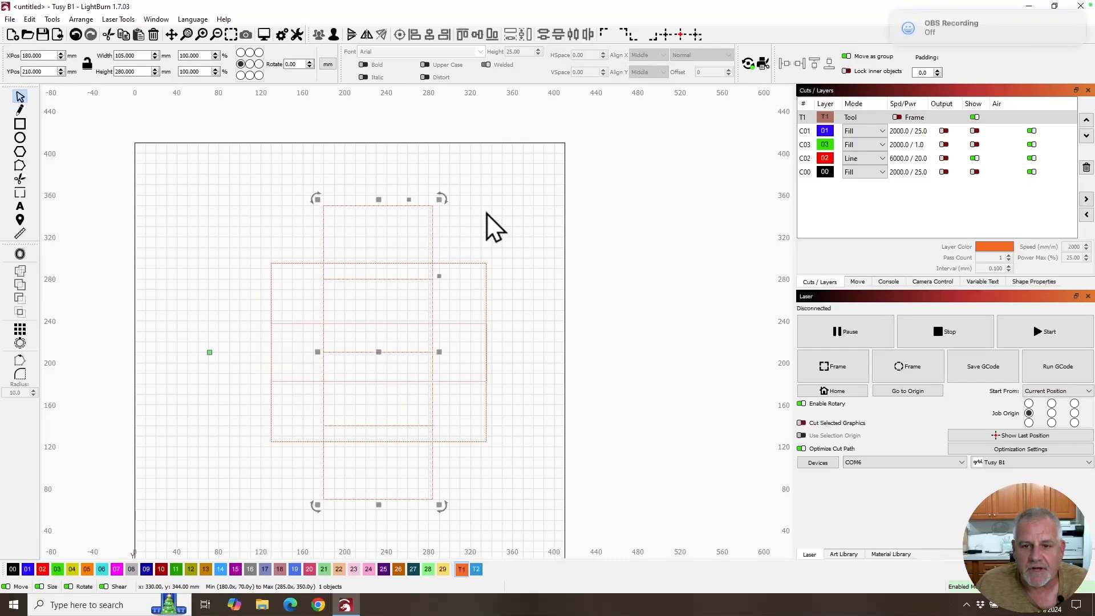
mouse_move(363, 507)
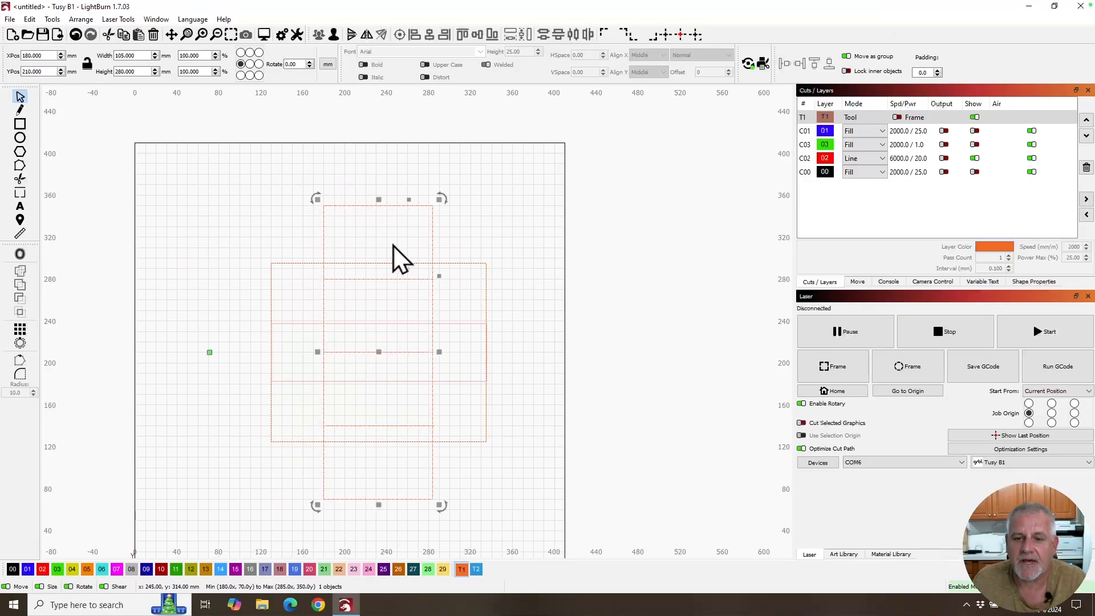
mouse_move(426, 335)
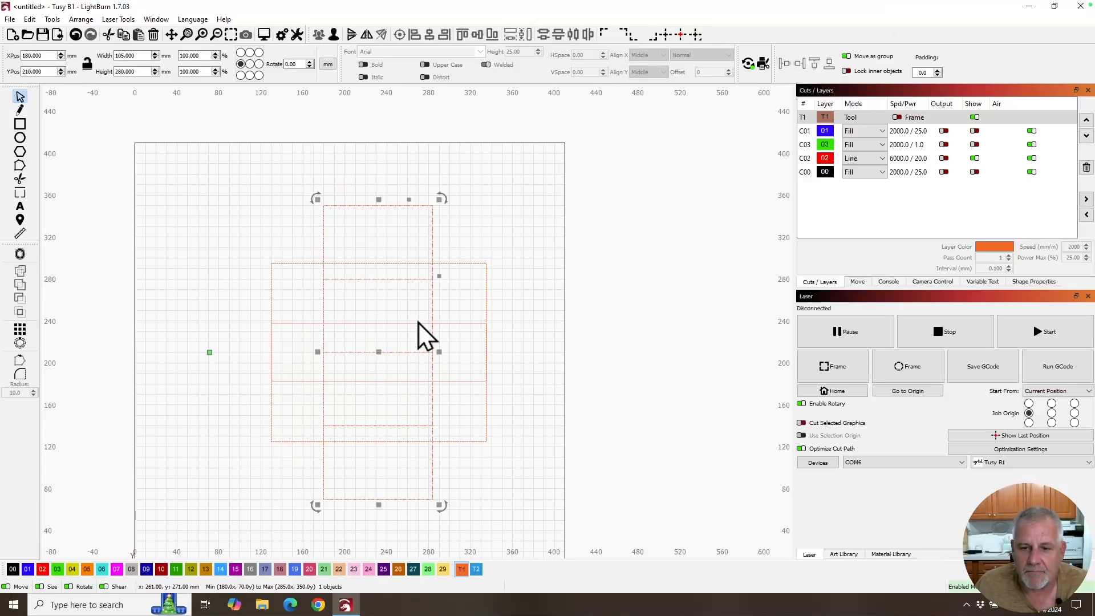
mouse_move(401, 374)
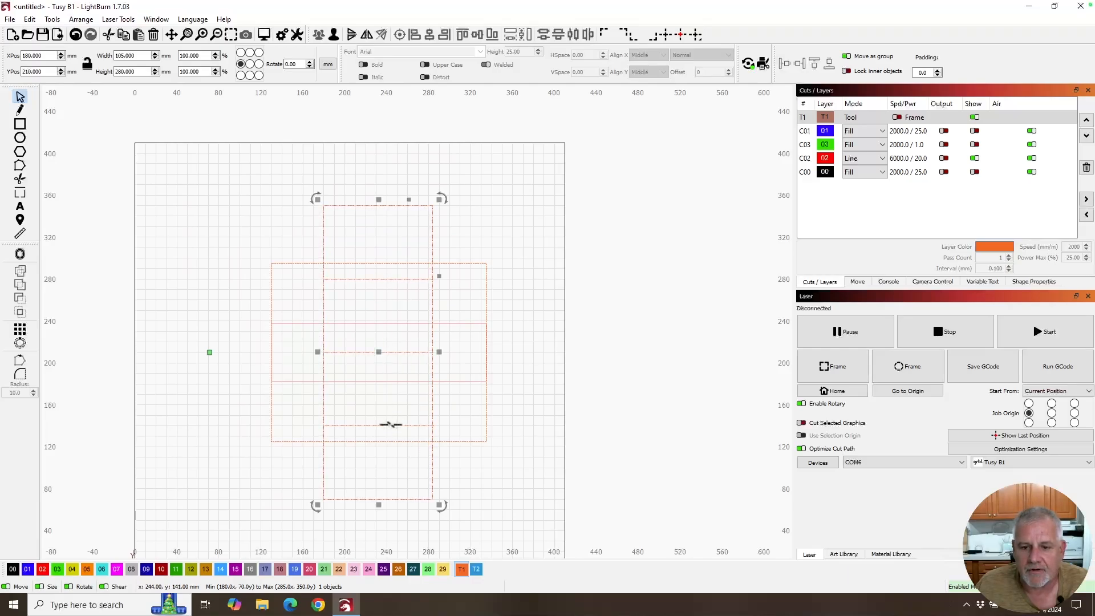
mouse_move(355, 324)
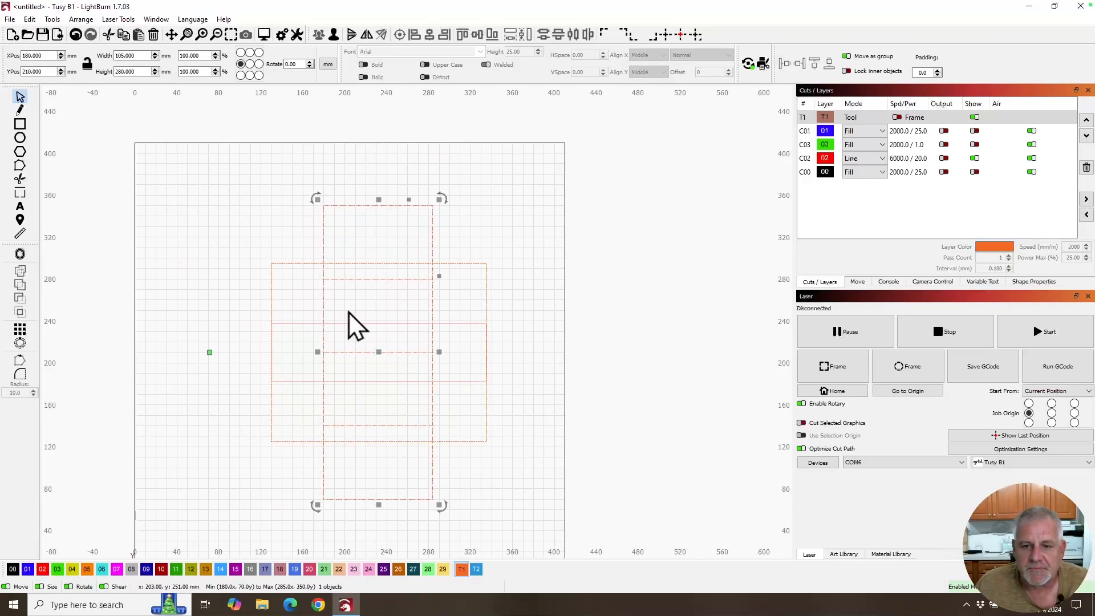
mouse_move(367, 308)
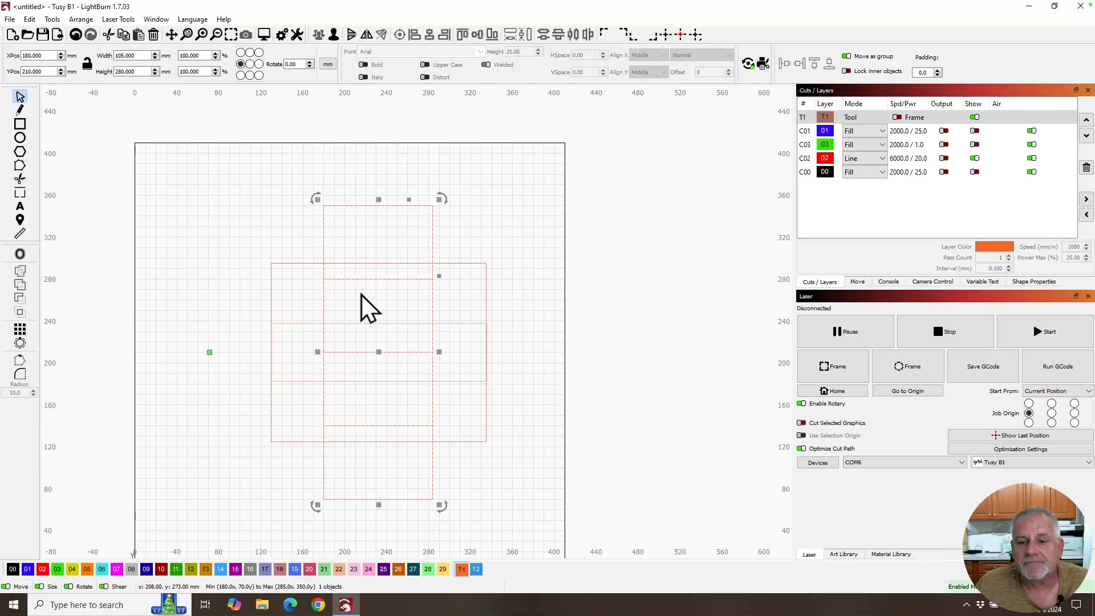
mouse_move(346, 351)
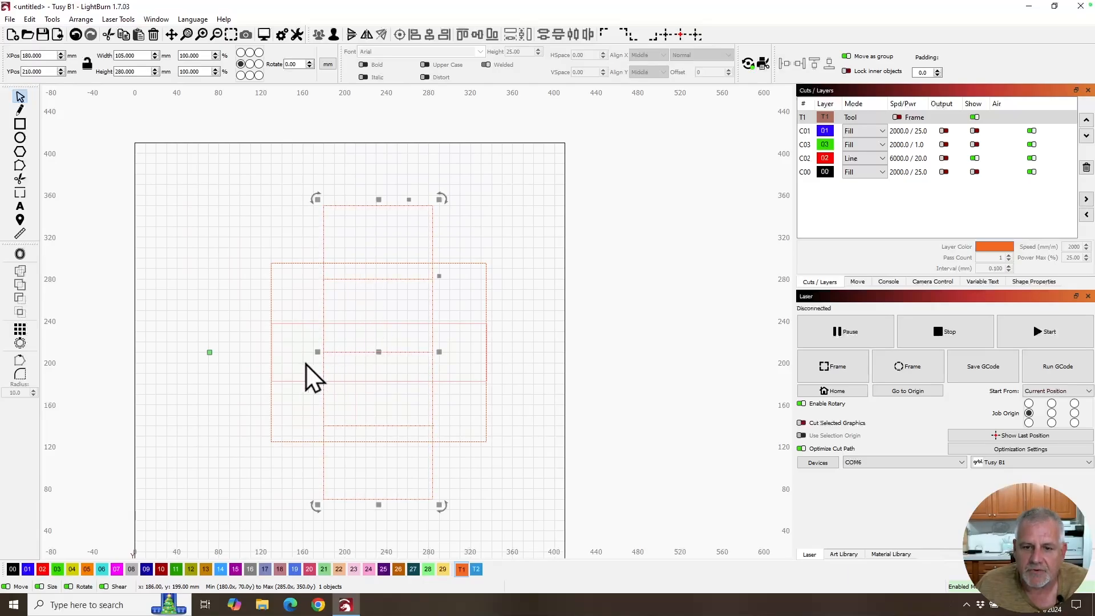
mouse_move(313, 353)
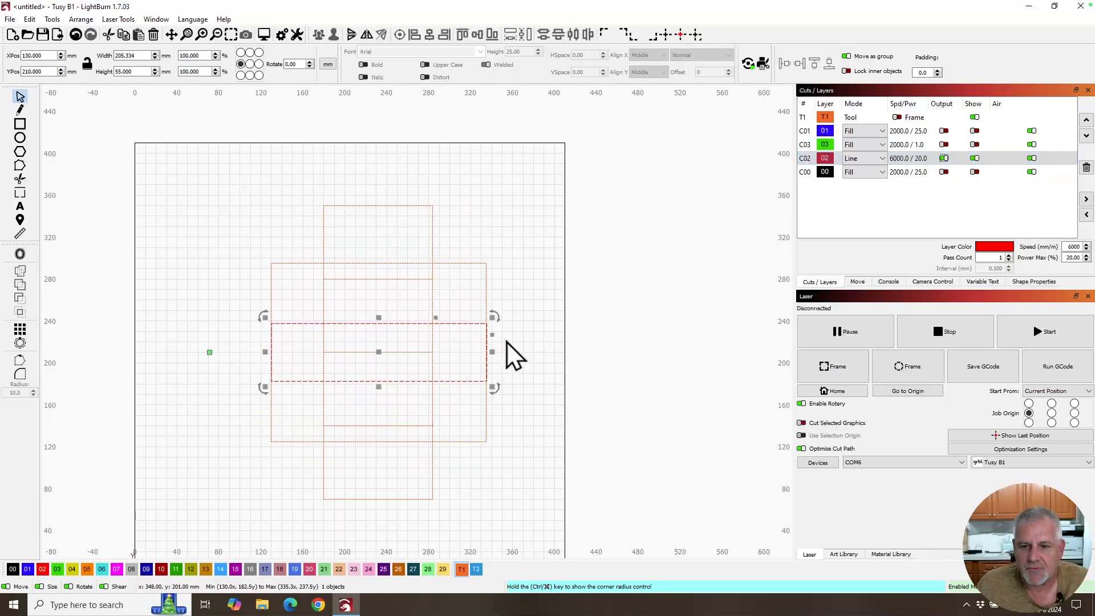
mouse_move(438, 321)
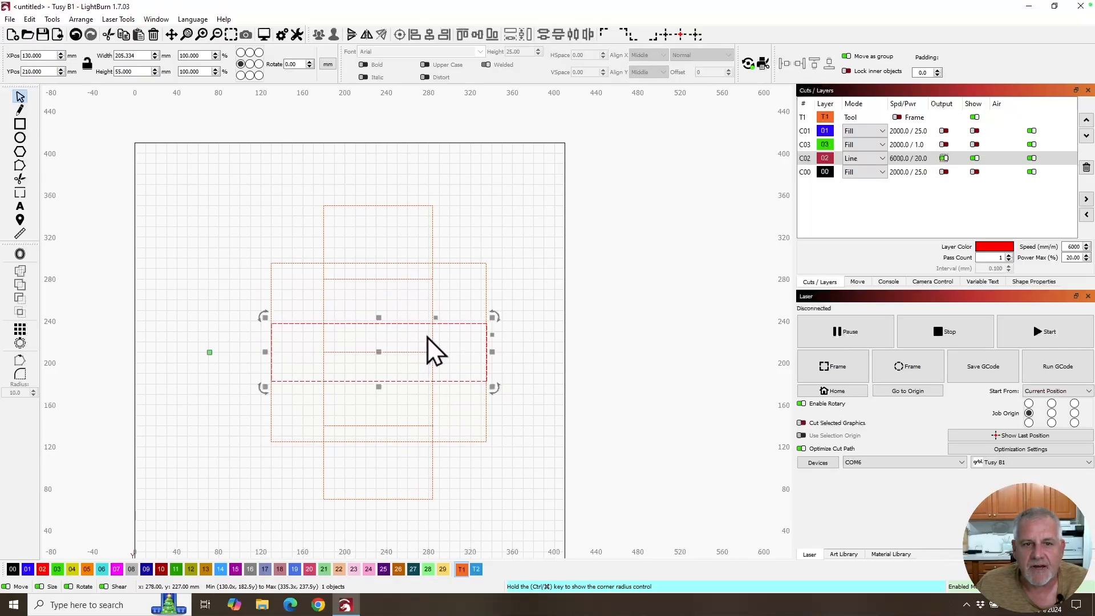
mouse_move(438, 315)
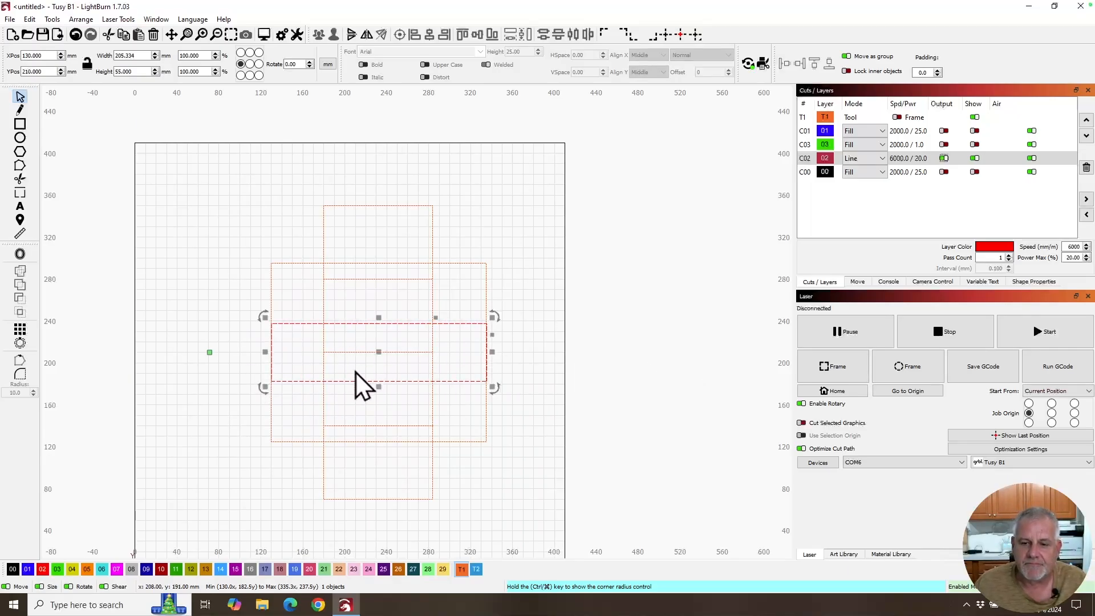
mouse_move(265, 391)
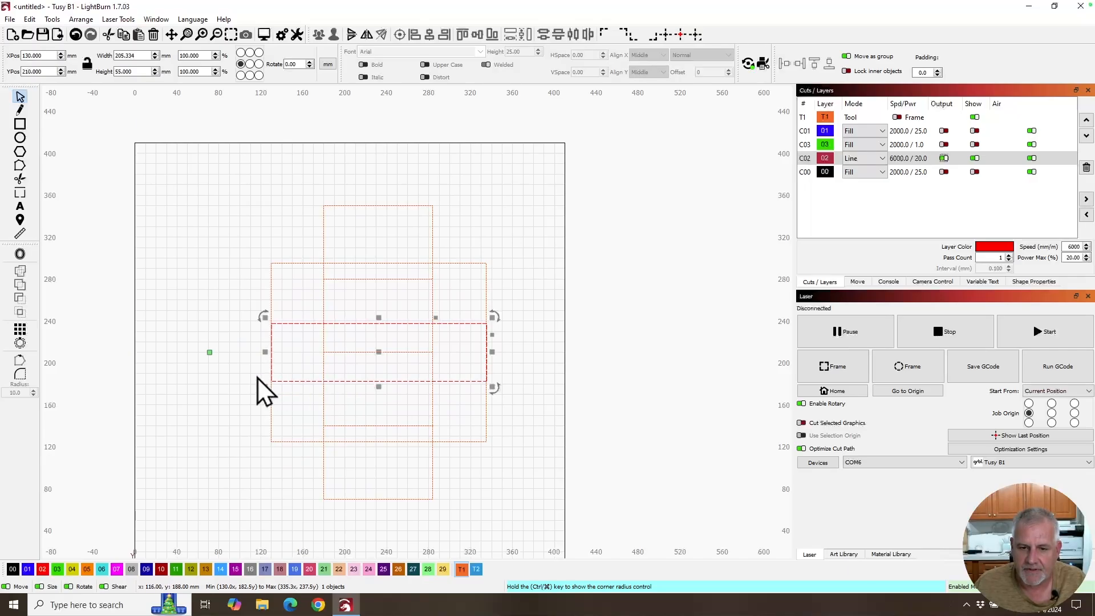
mouse_move(412, 391)
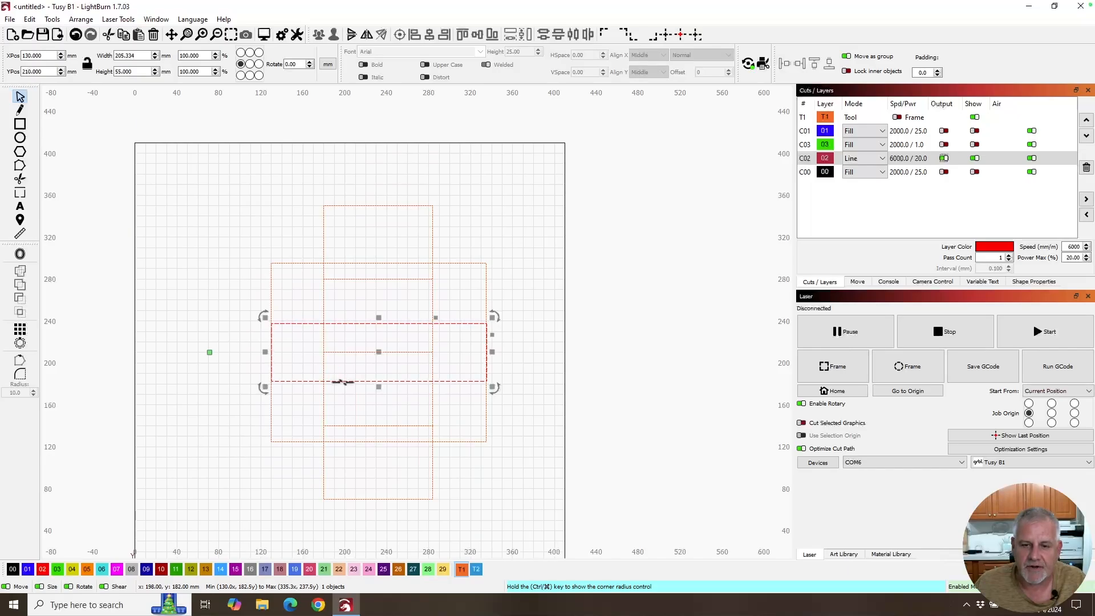
mouse_move(360, 387)
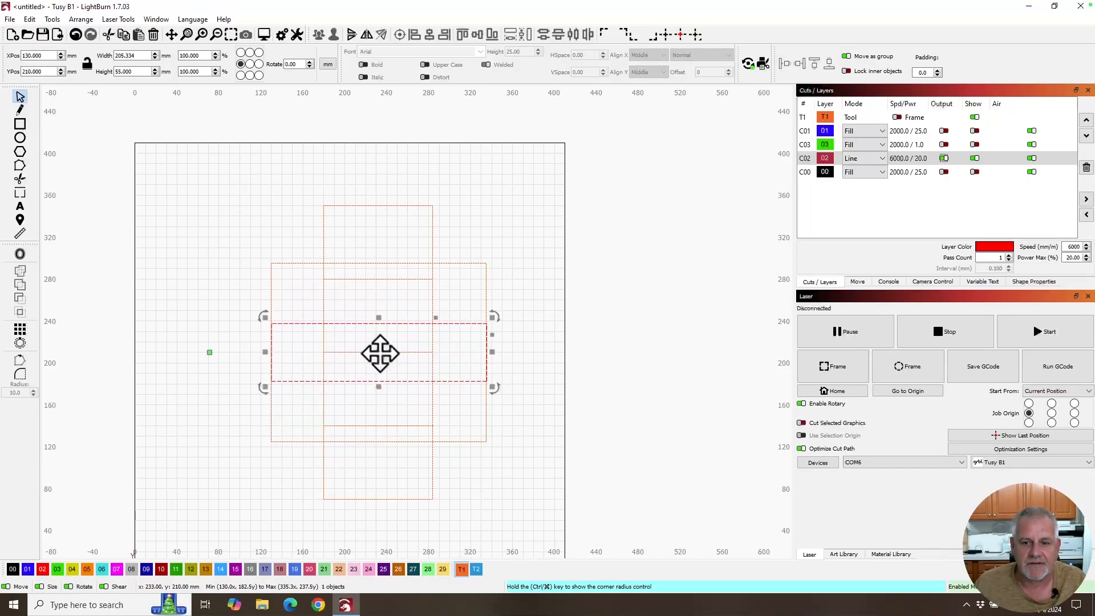
mouse_move(363, 335)
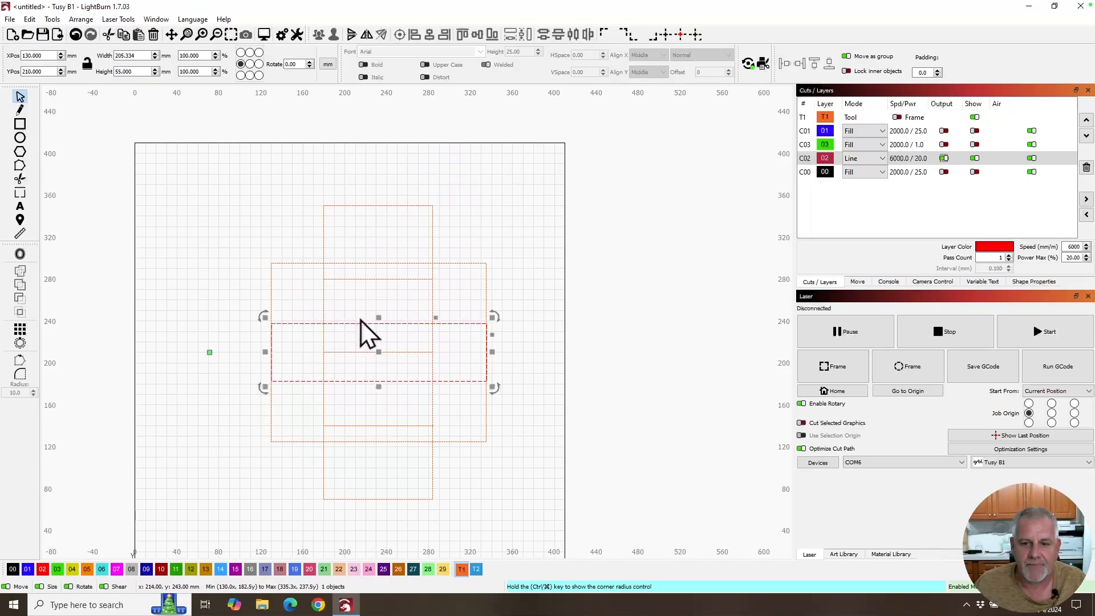
mouse_move(419, 356)
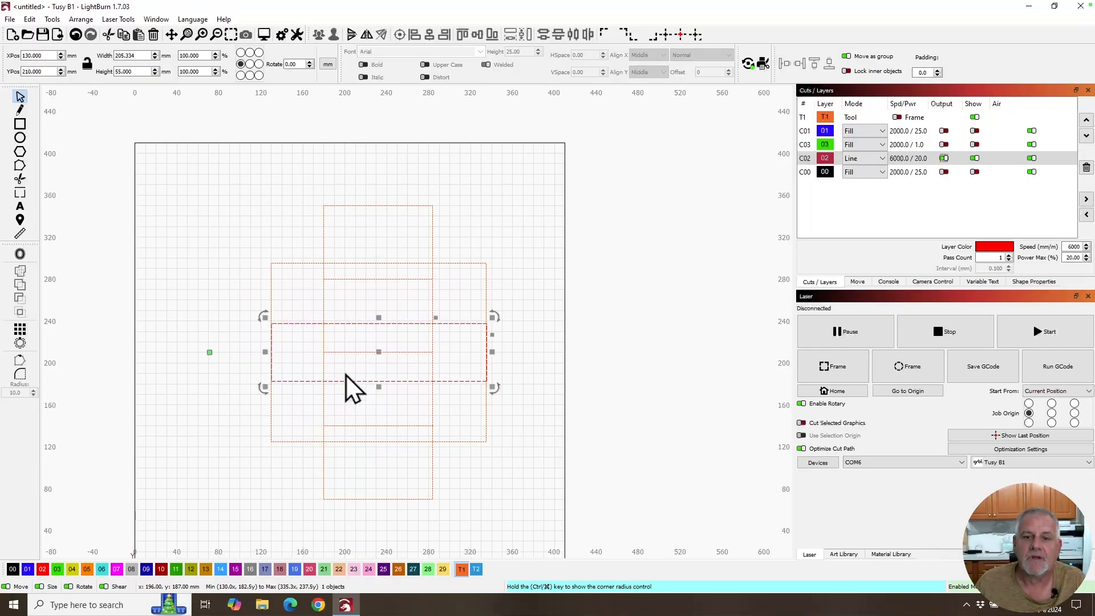
mouse_move(485, 360)
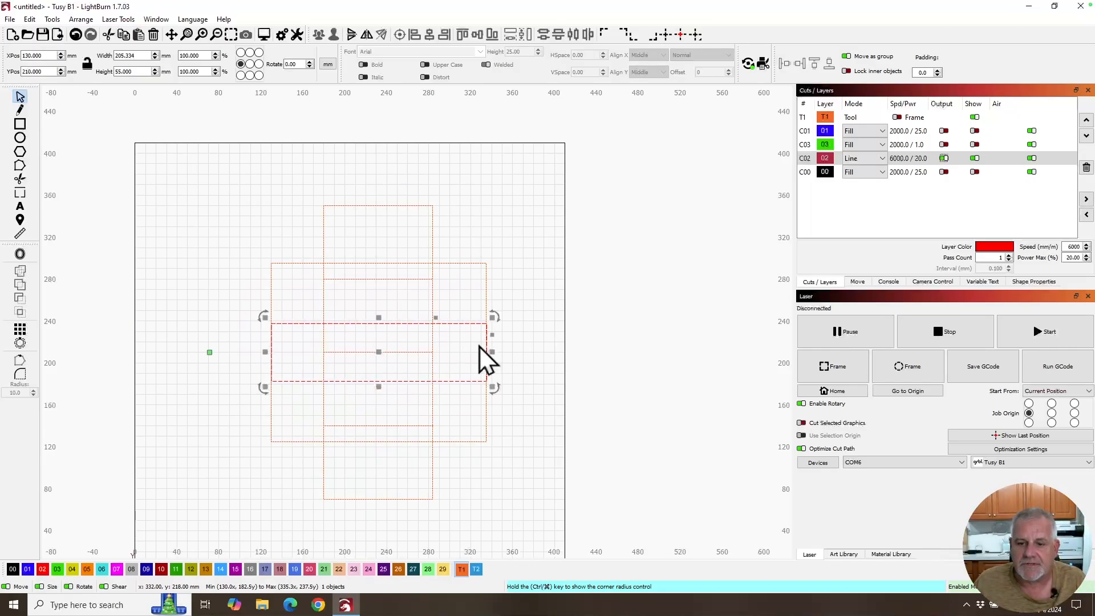
mouse_move(429, 342)
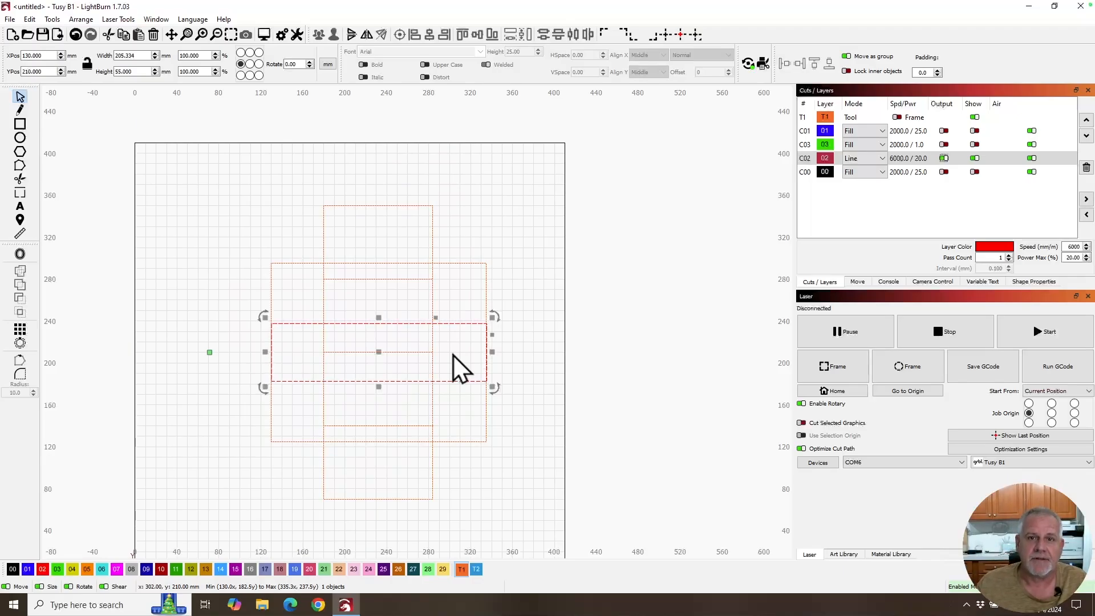
mouse_move(541, 364)
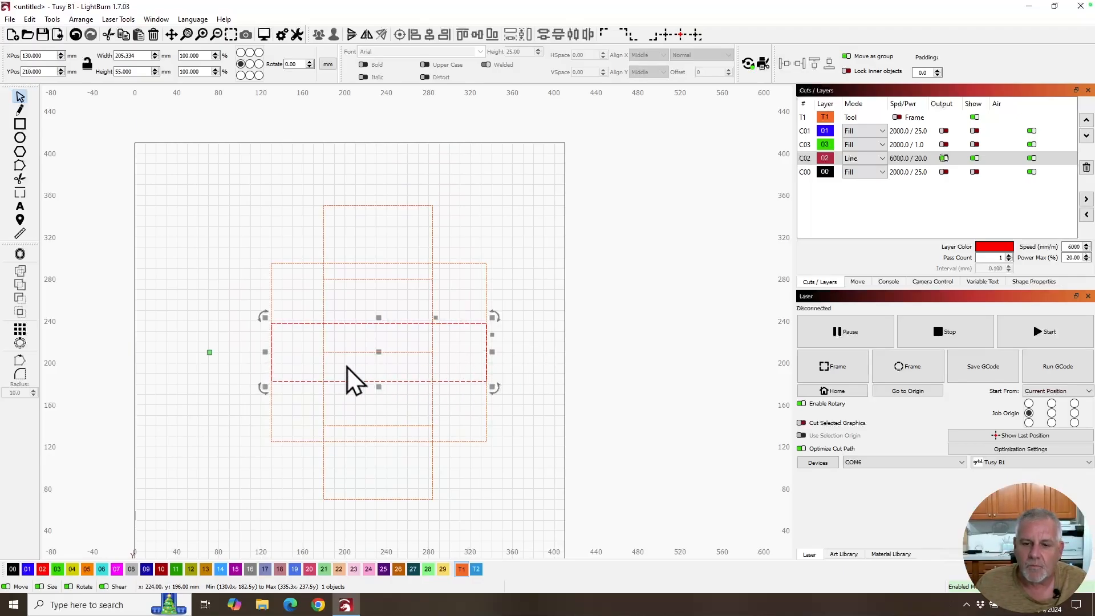
mouse_move(380, 388)
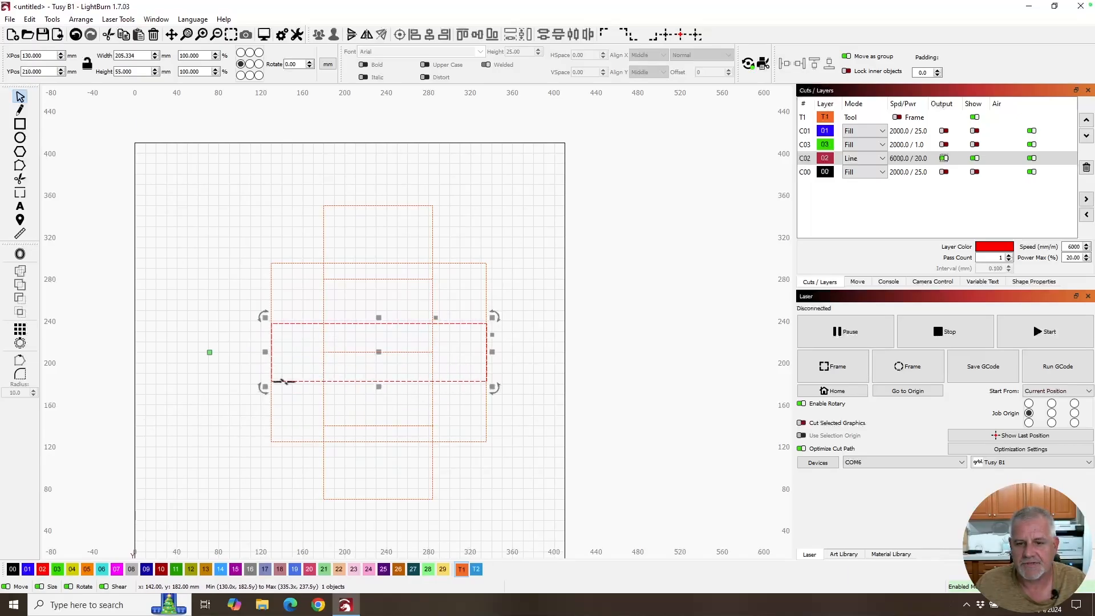
mouse_move(499, 387)
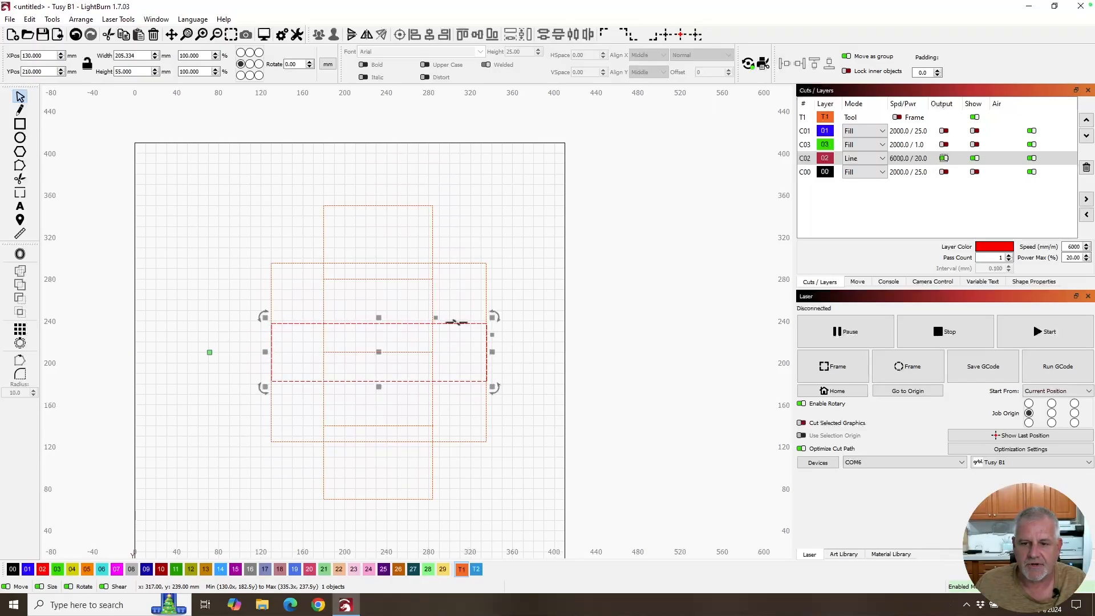
mouse_move(270, 355)
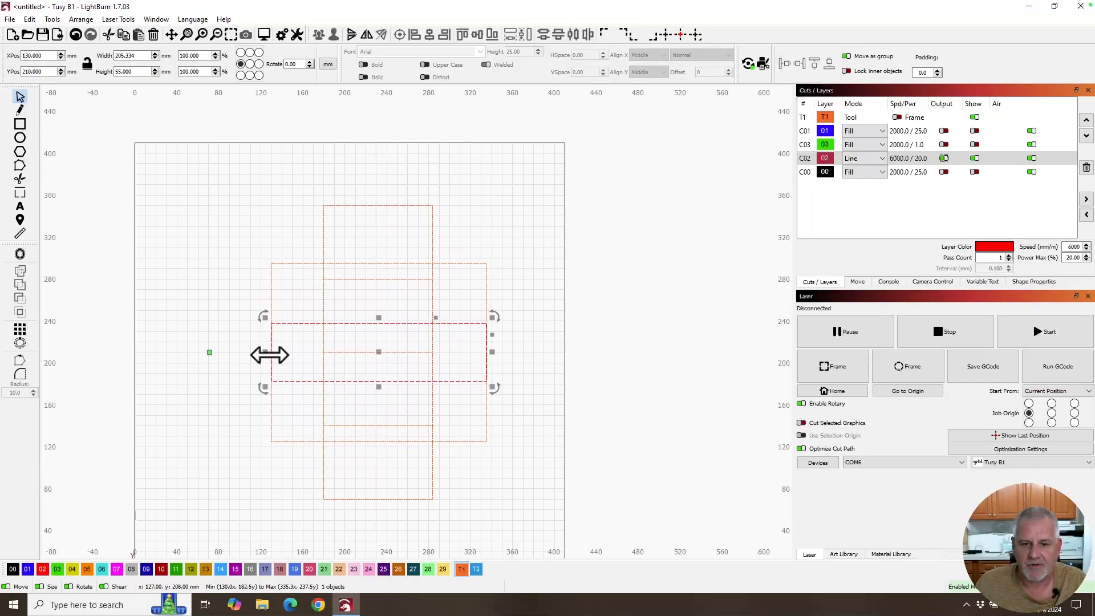
mouse_move(246, 377)
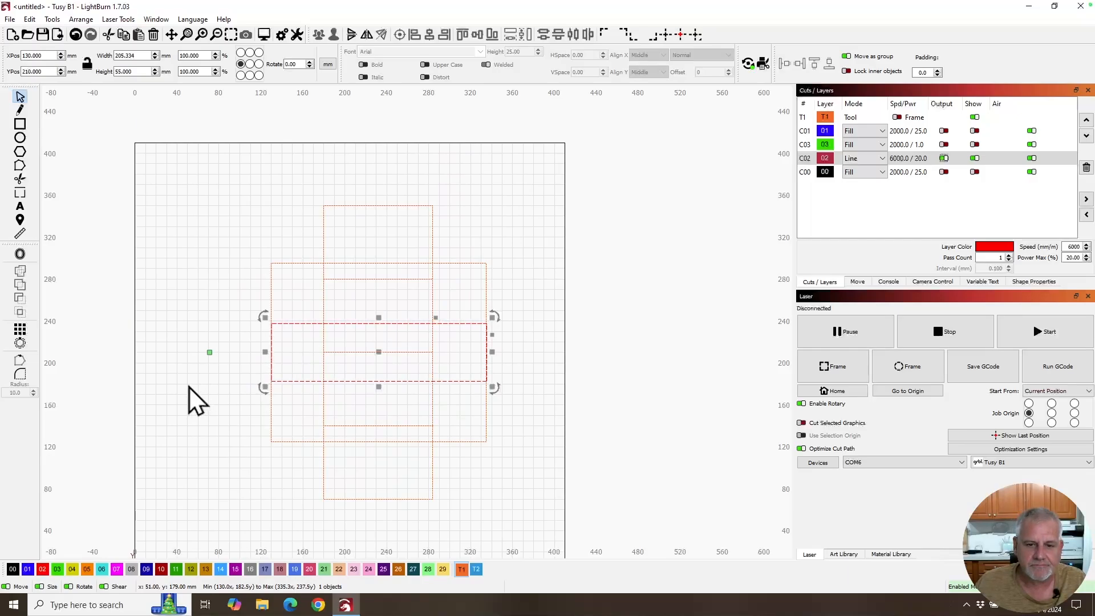
mouse_move(293, 352)
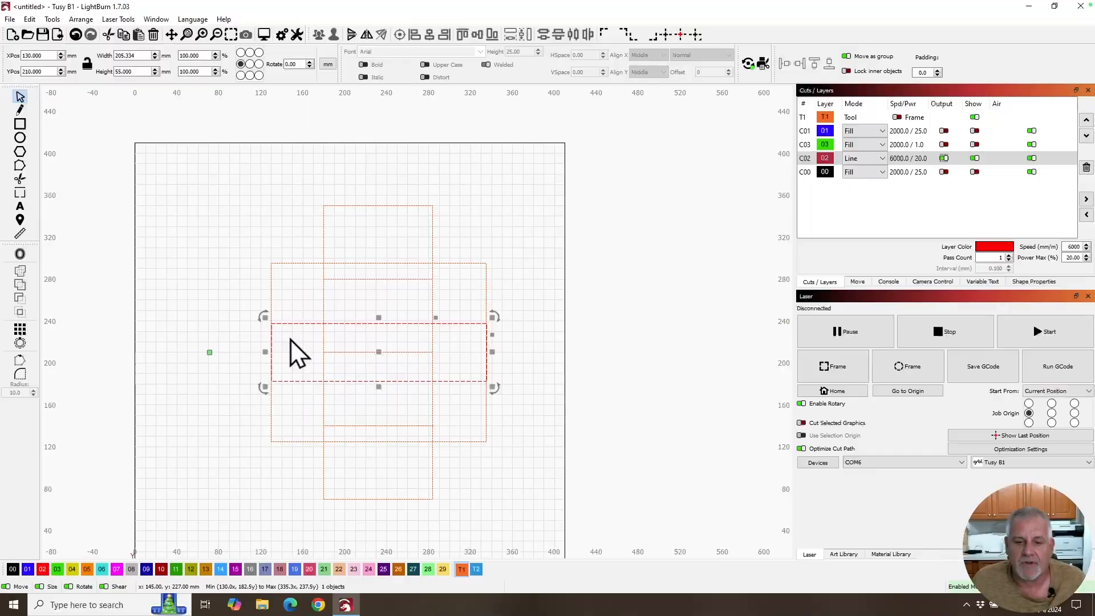
mouse_move(318, 356)
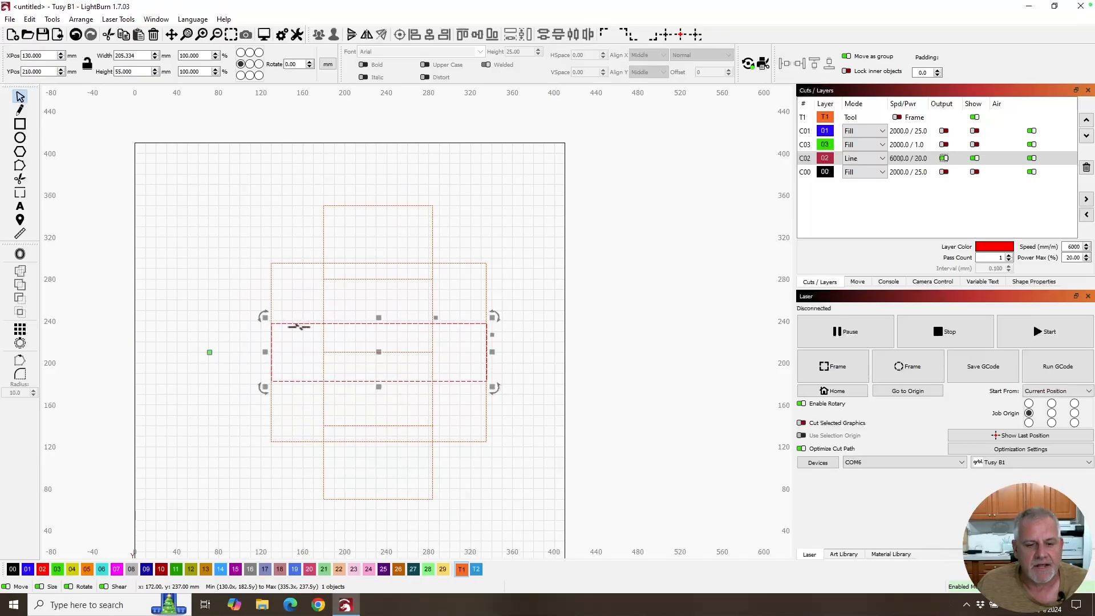
mouse_move(329, 353)
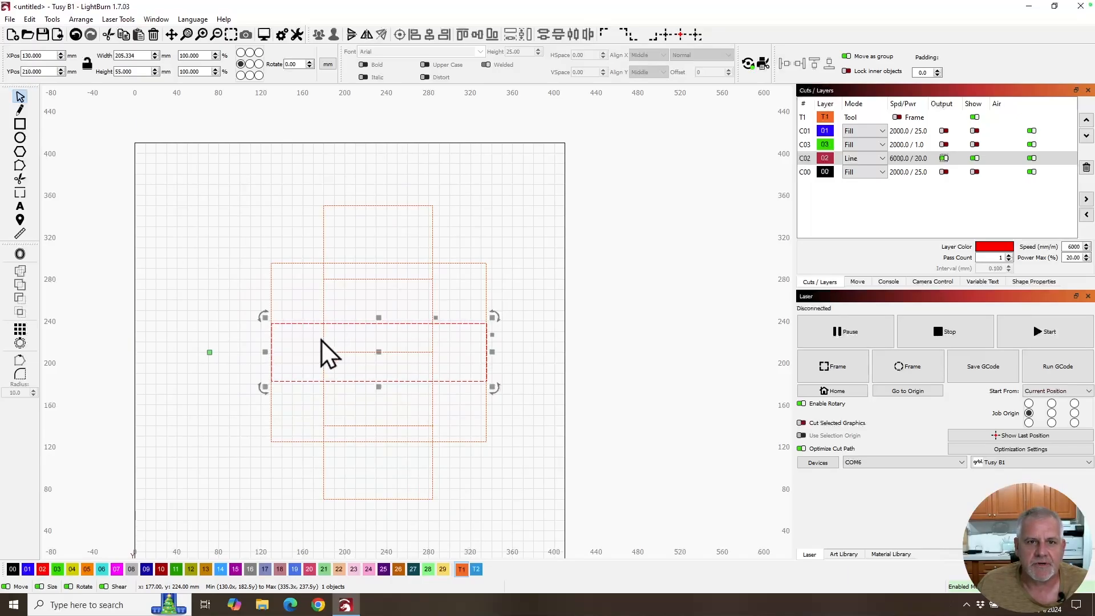
mouse_move(300, 328)
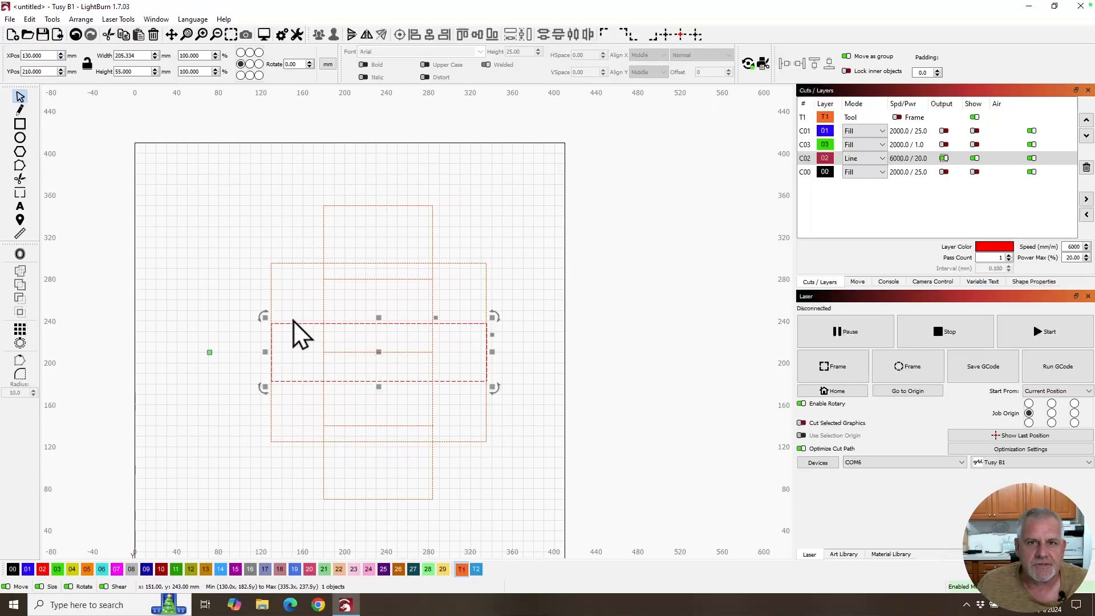
mouse_move(304, 342)
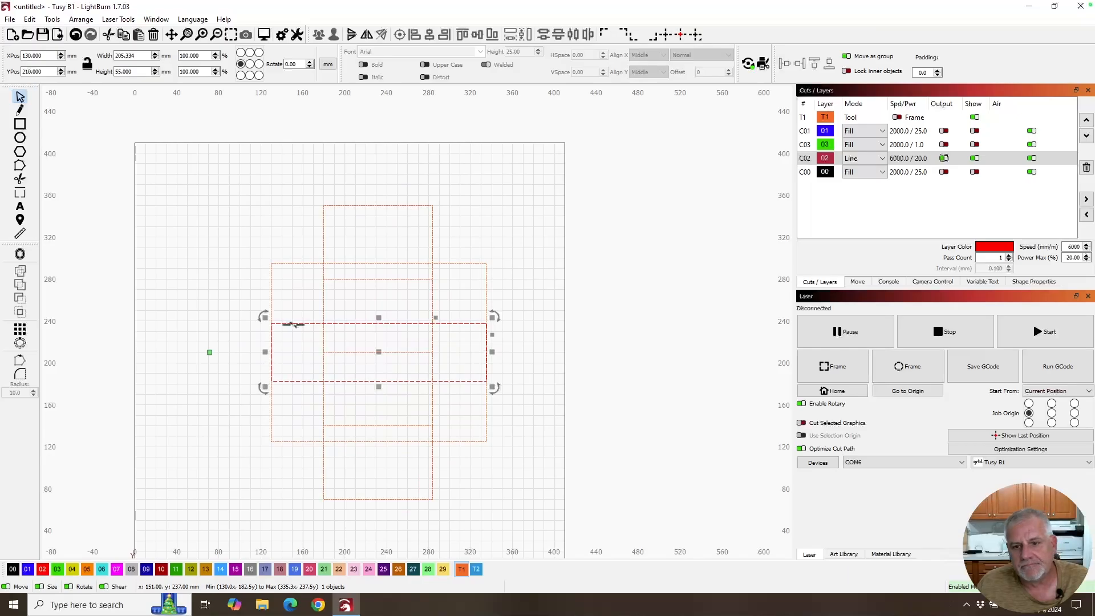
mouse_move(314, 360)
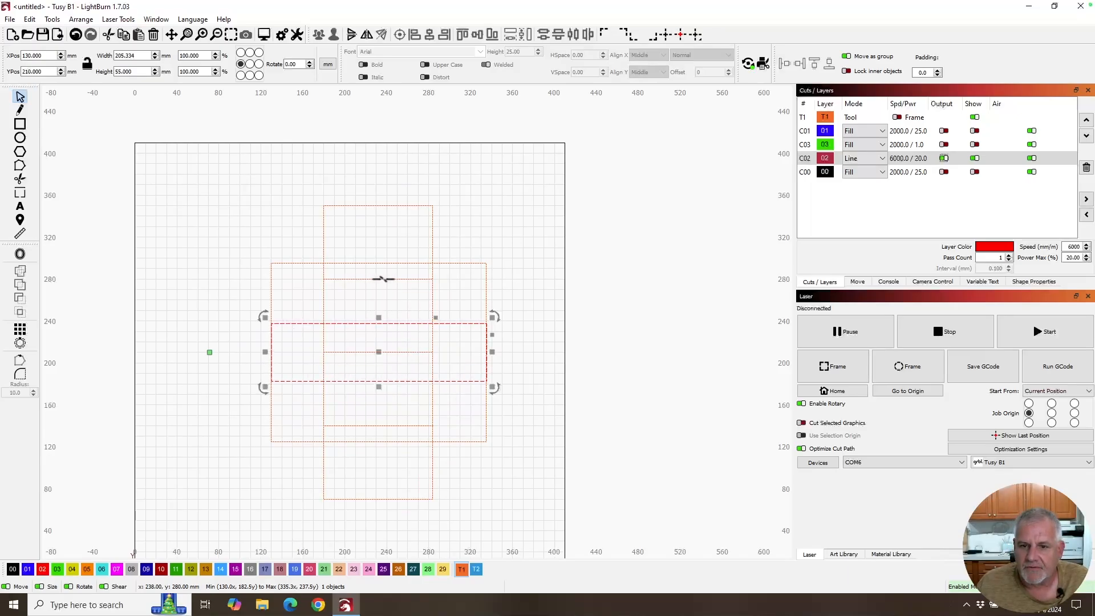
mouse_move(398, 301)
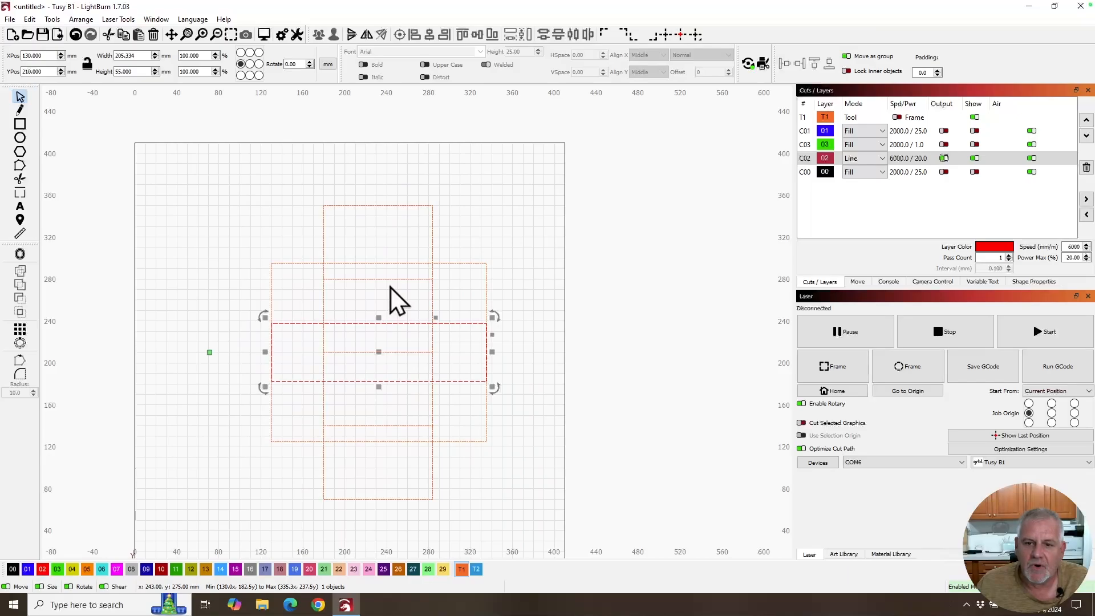
mouse_move(444, 286)
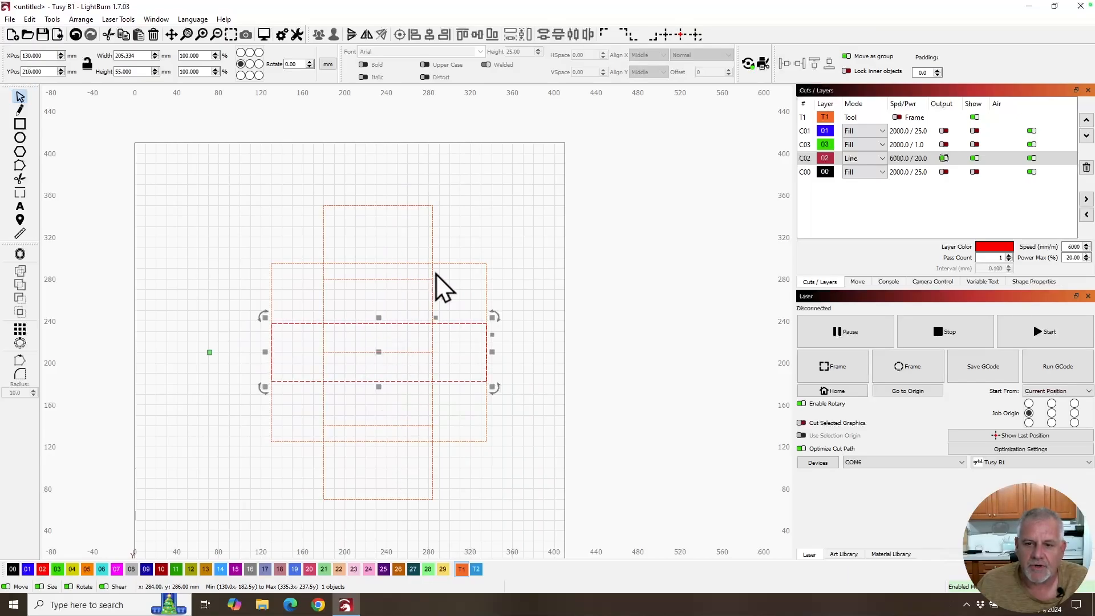
mouse_move(391, 273)
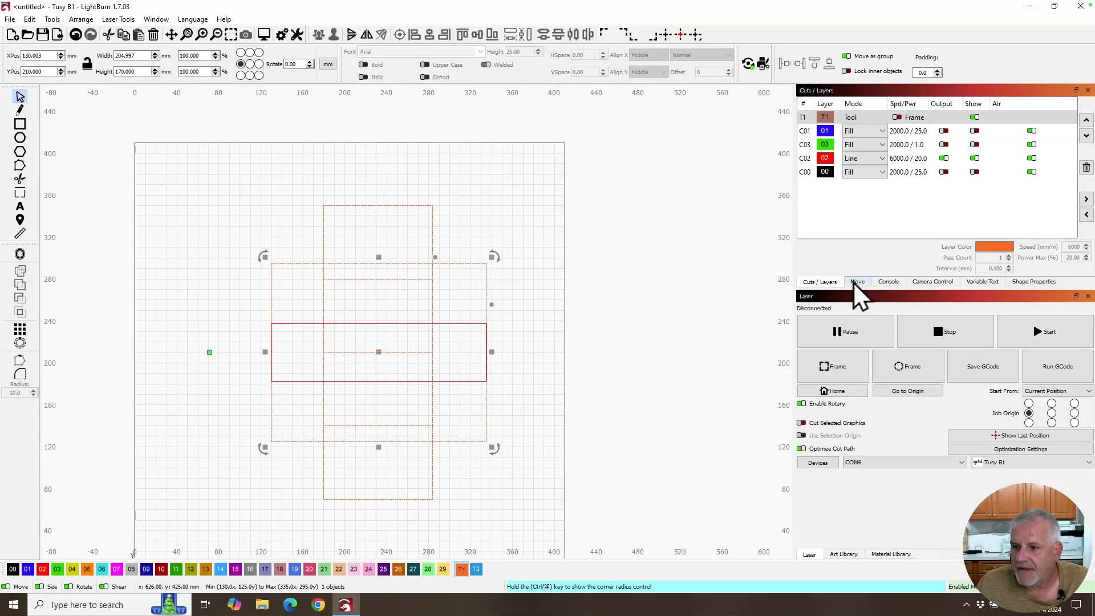
- Show the Move panel with jog buttons and Set Origin beside Cuts / Layers
click(856, 281)
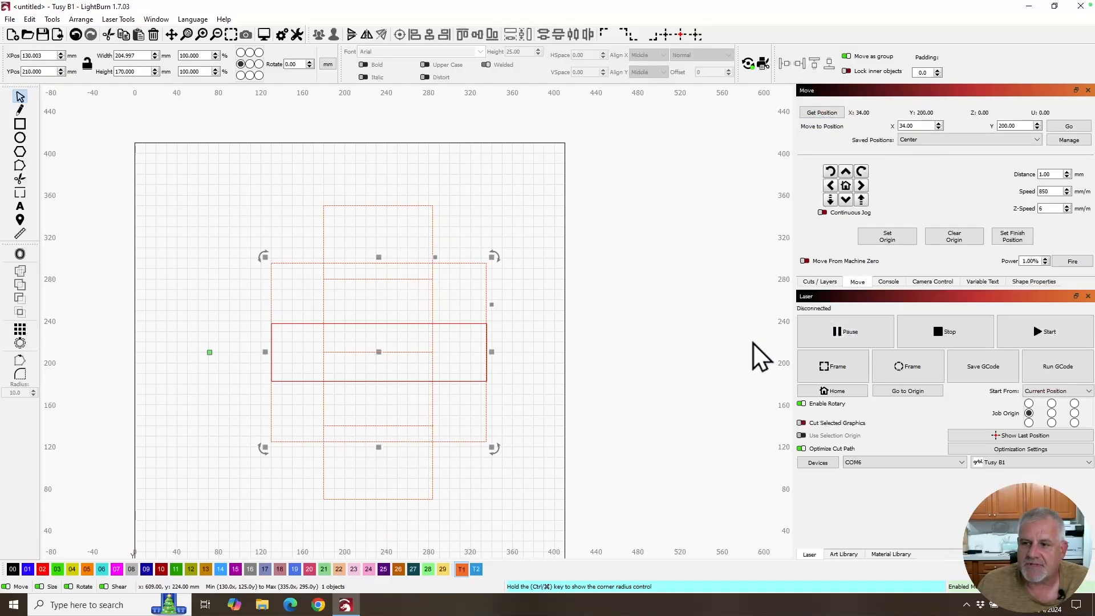
mouse_move(534, 283)
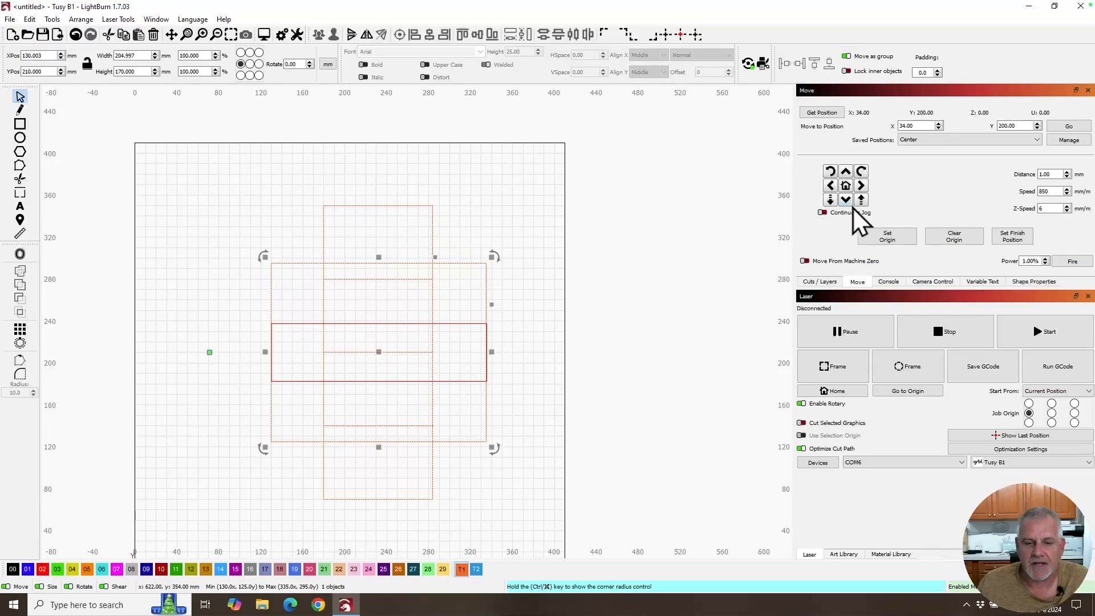
mouse_move(845, 200)
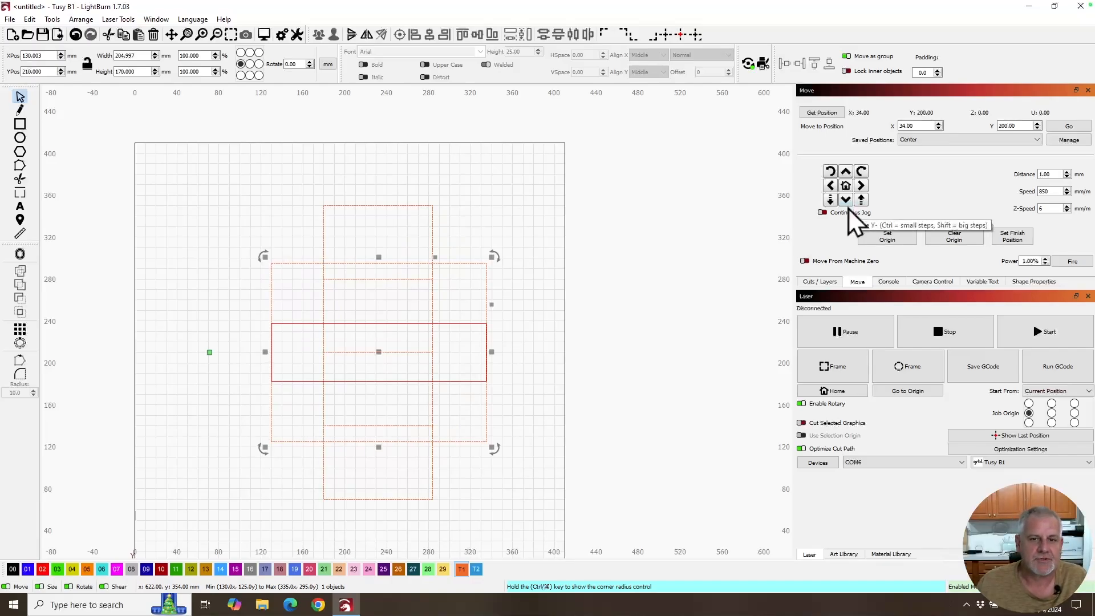
mouse_move(650, 271)
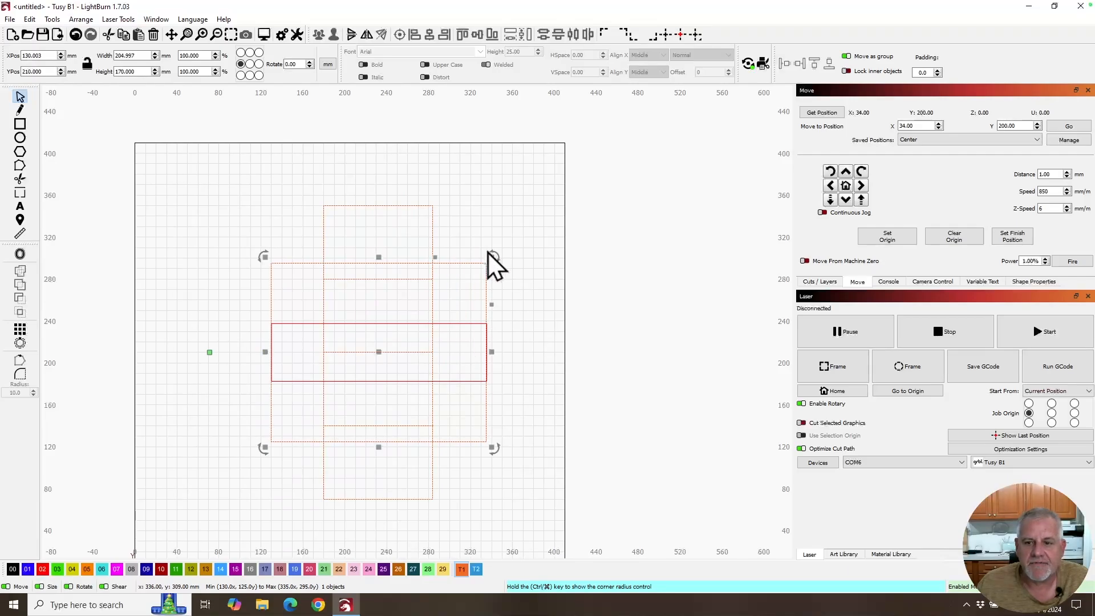
mouse_move(468, 430)
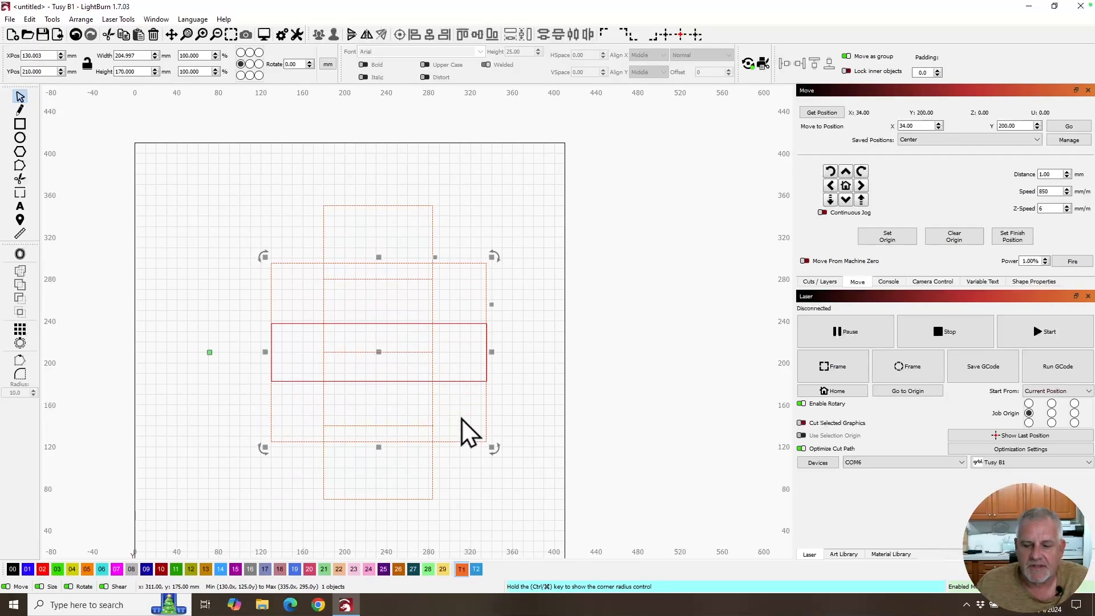
mouse_move(478, 264)
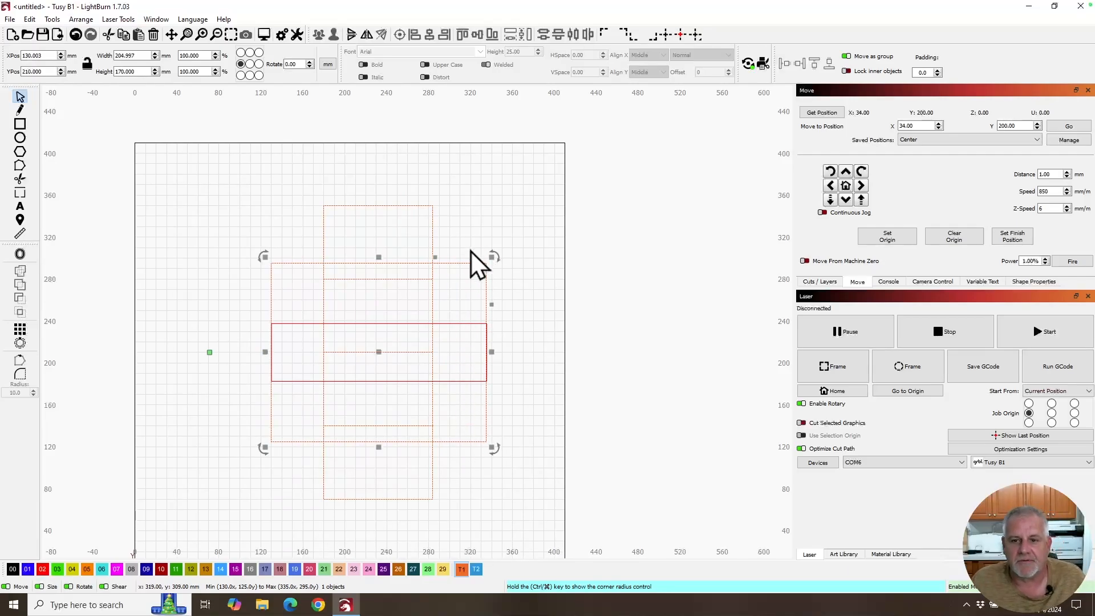
mouse_move(475, 283)
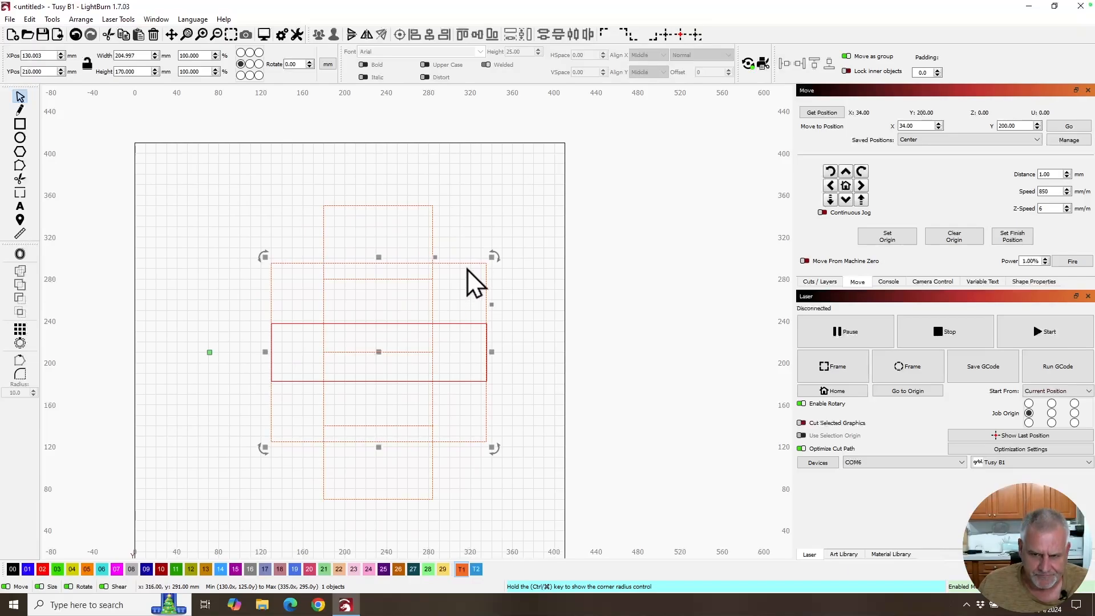
mouse_move(430, 266)
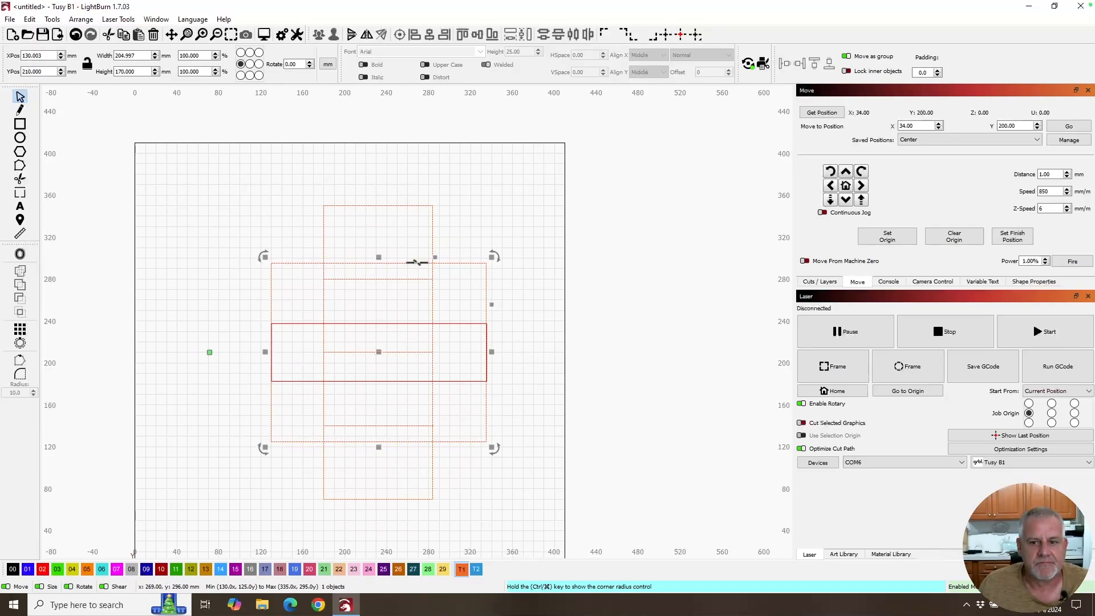
mouse_move(391, 293)
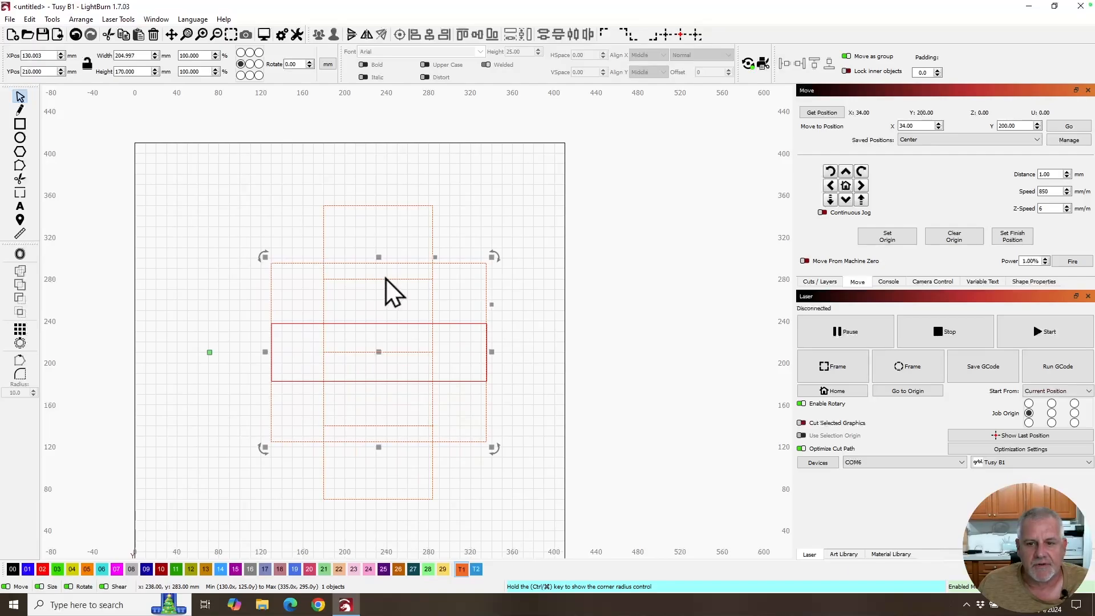
mouse_move(391, 287)
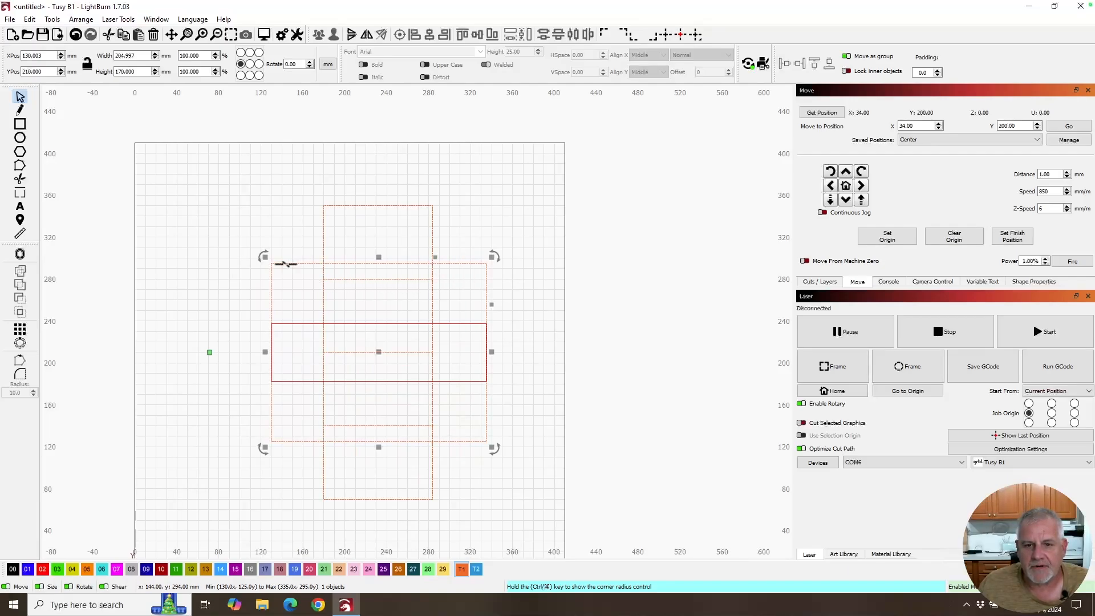
mouse_move(310, 275)
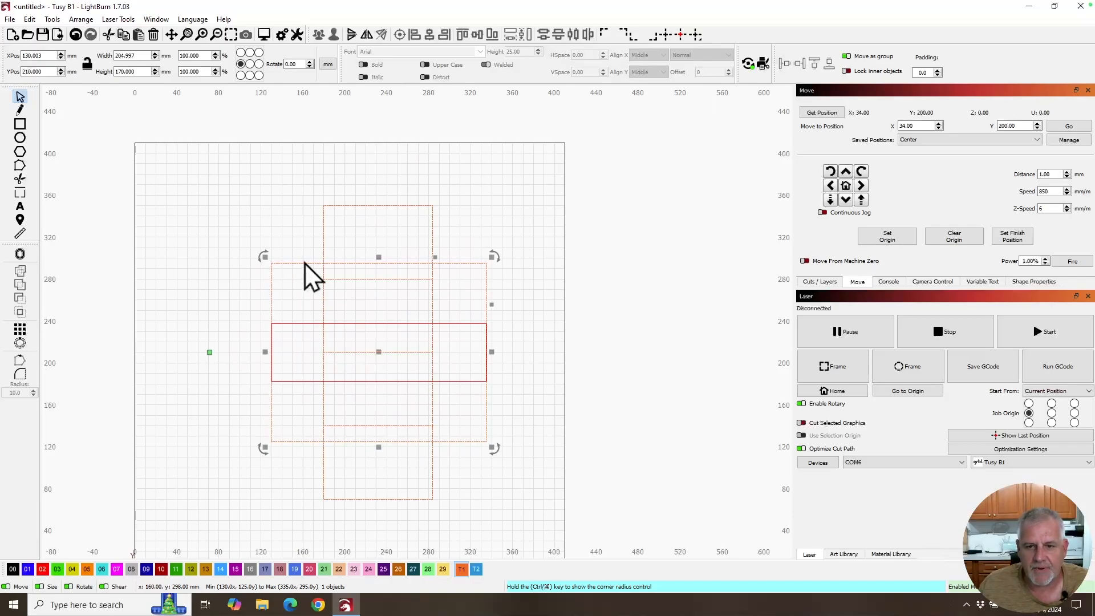
mouse_move(374, 261)
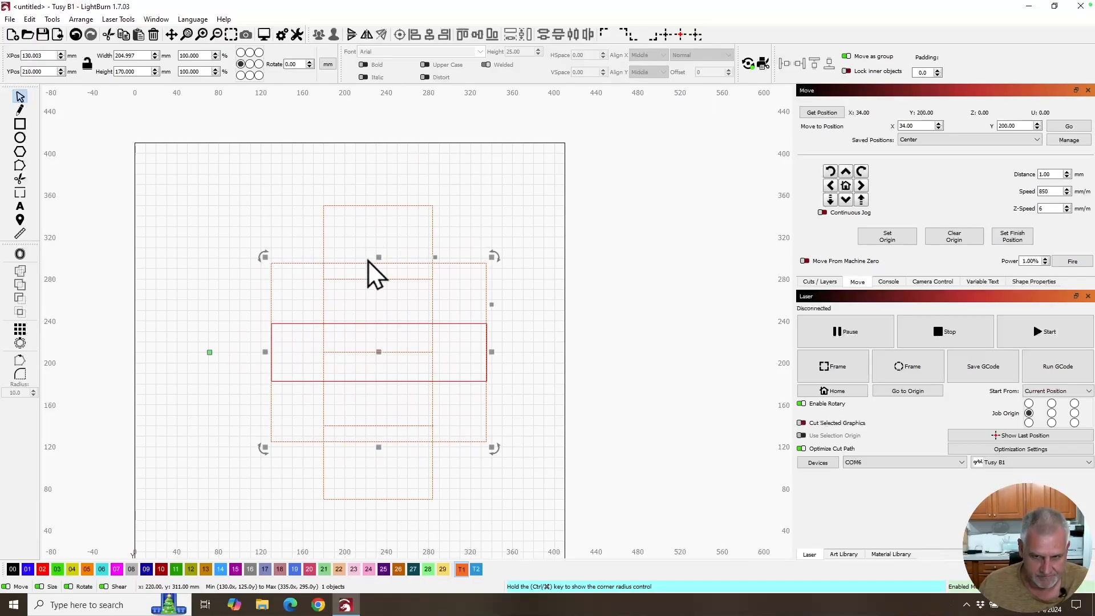
mouse_move(380, 360)
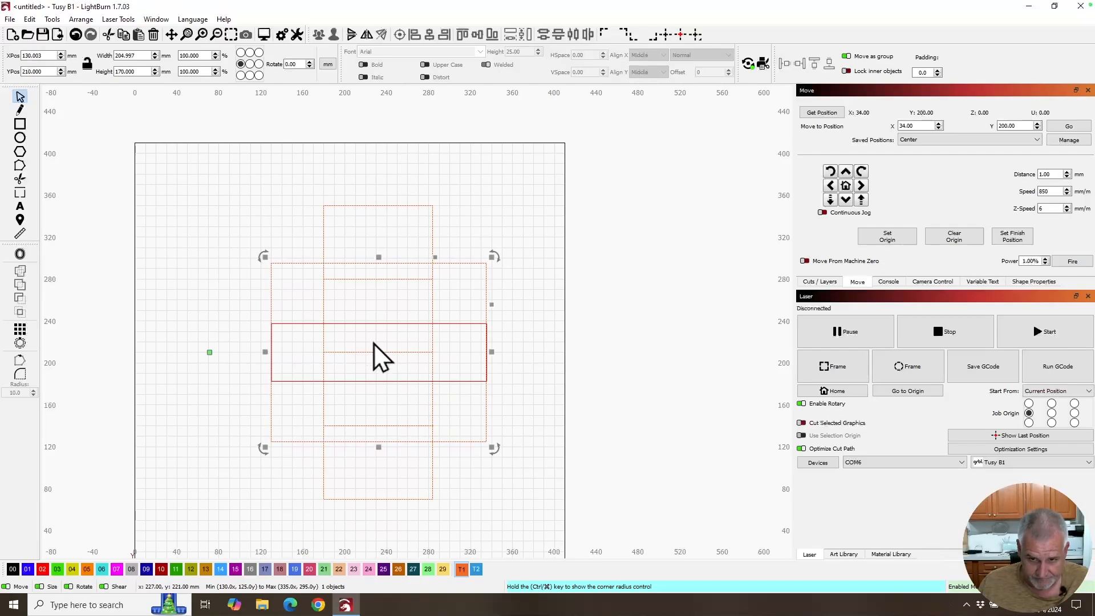
mouse_move(383, 286)
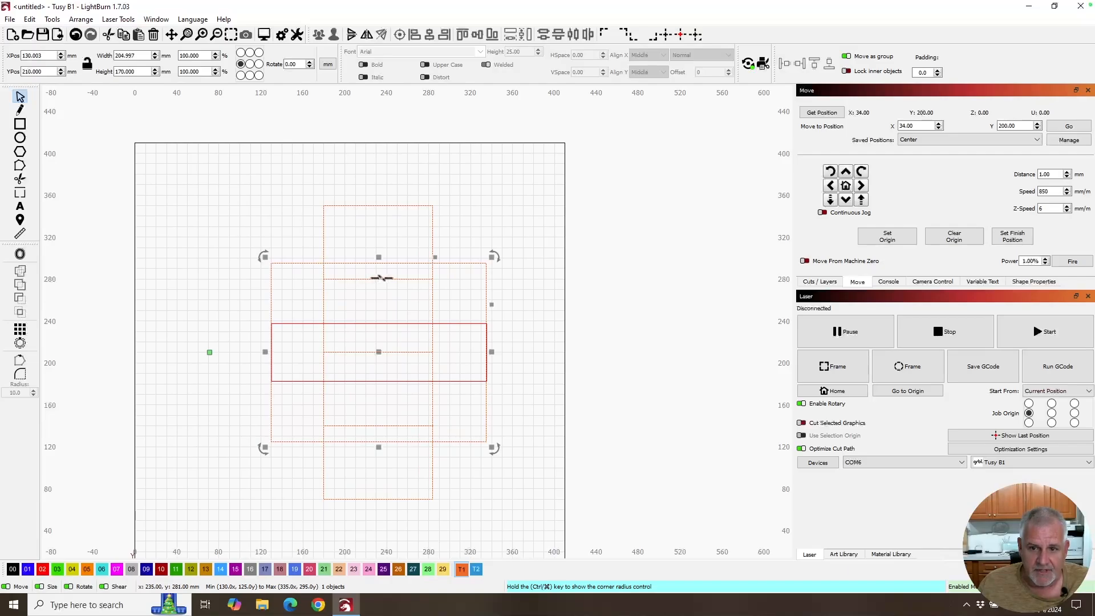
mouse_move(384, 307)
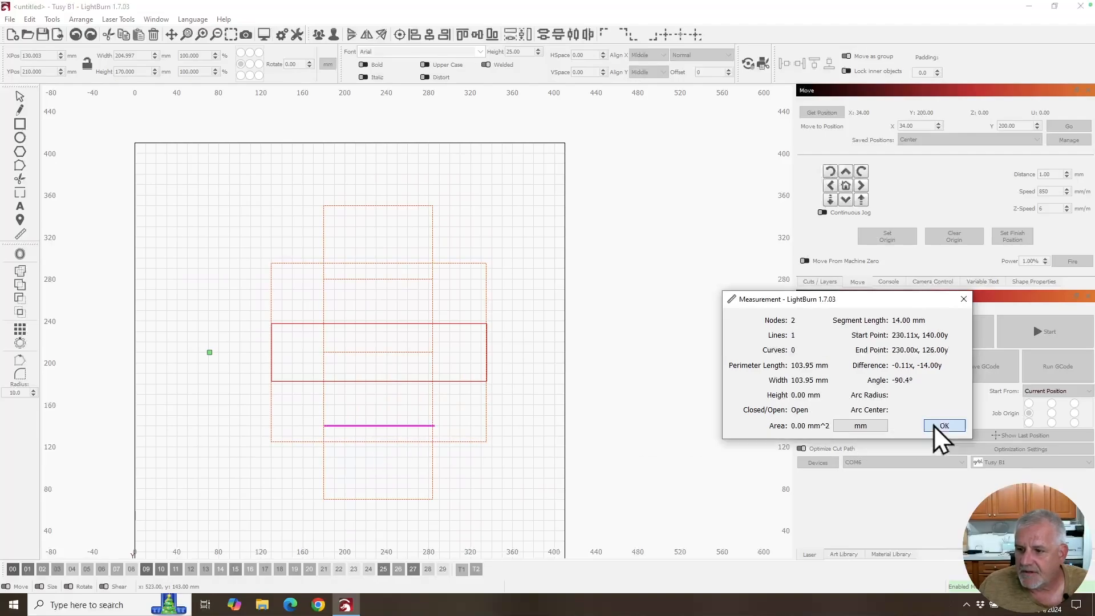
click(943, 425)
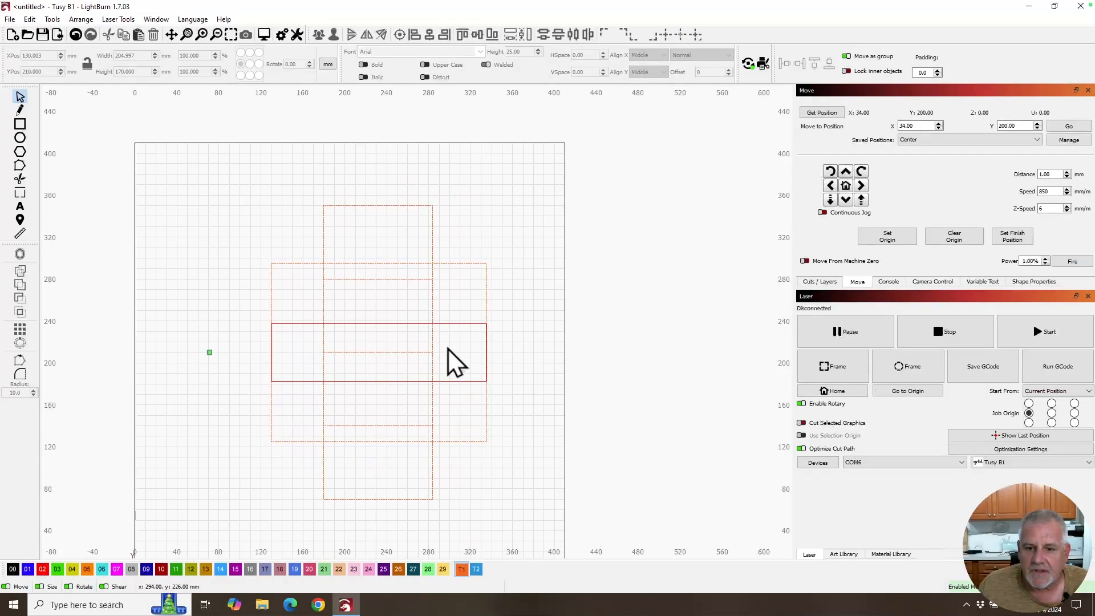
mouse_move(436, 335)
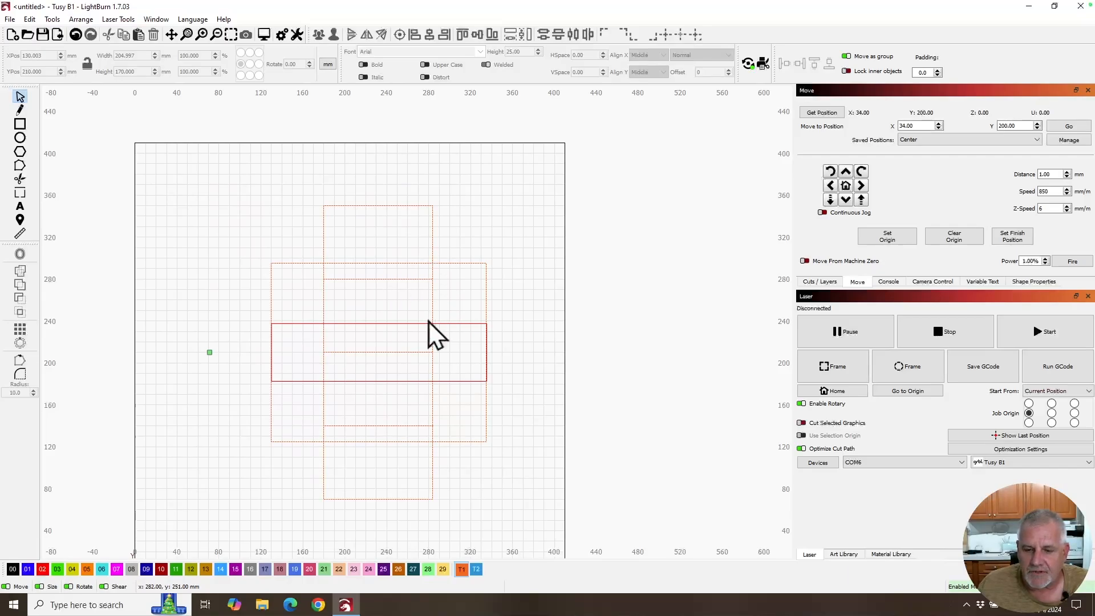
mouse_move(352, 286)
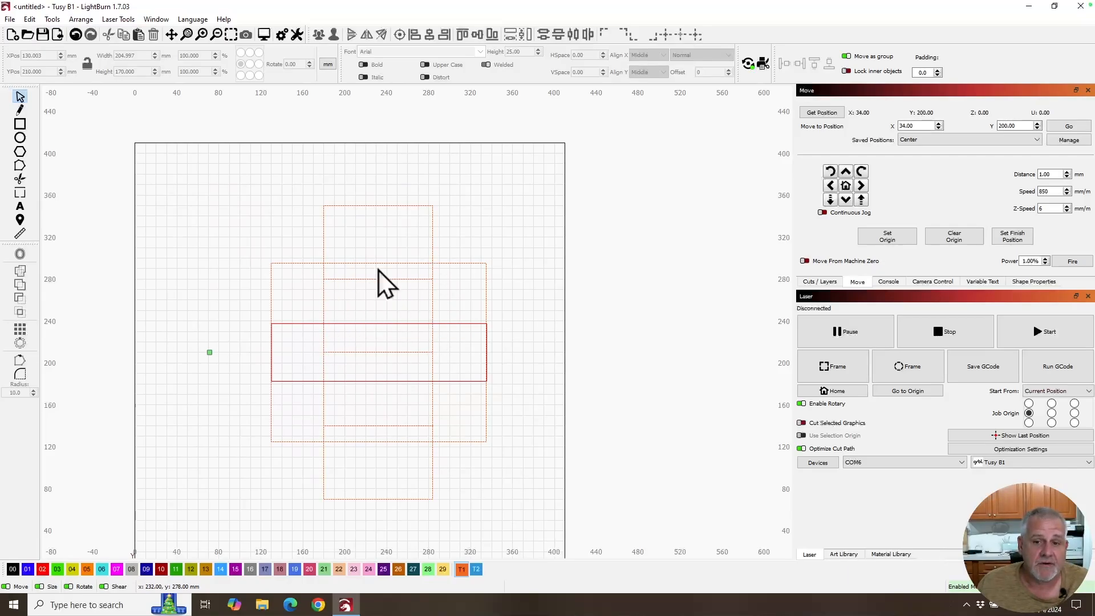
mouse_move(380, 269)
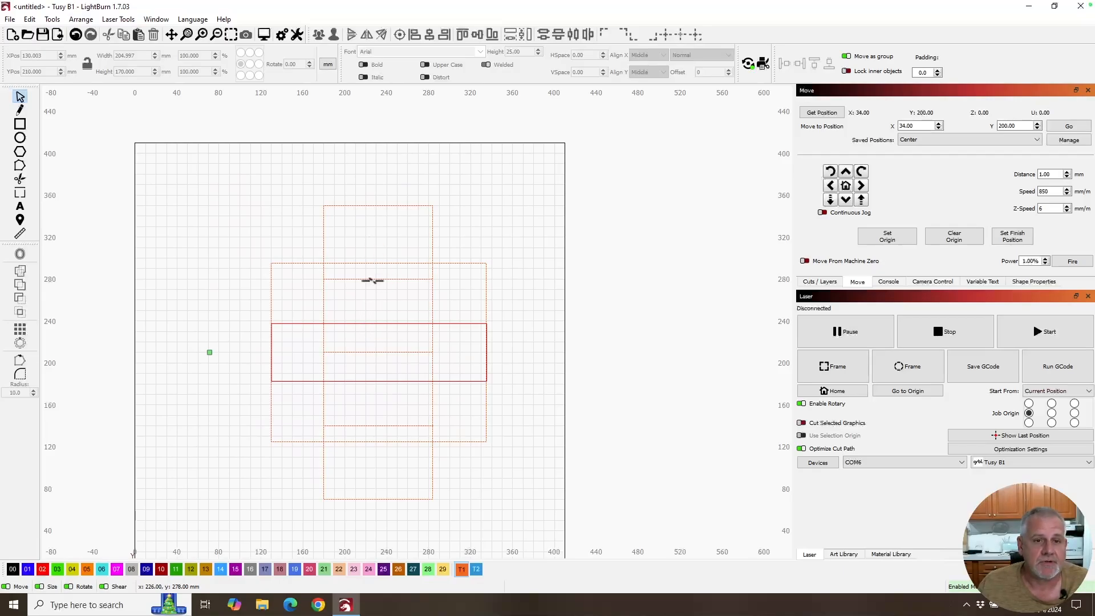
mouse_move(380, 279)
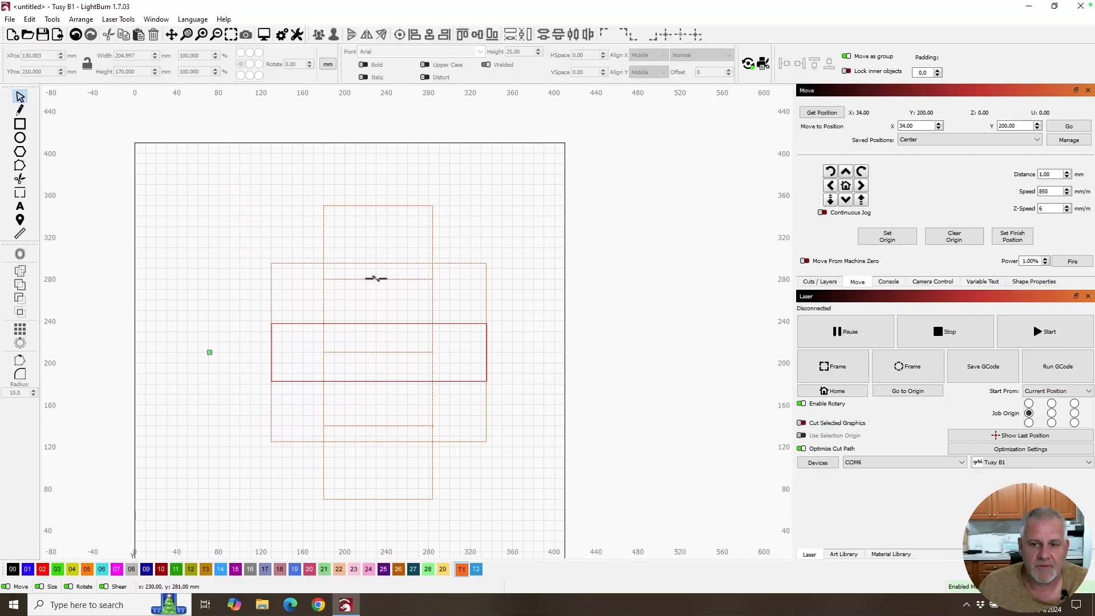
mouse_move(380, 290)
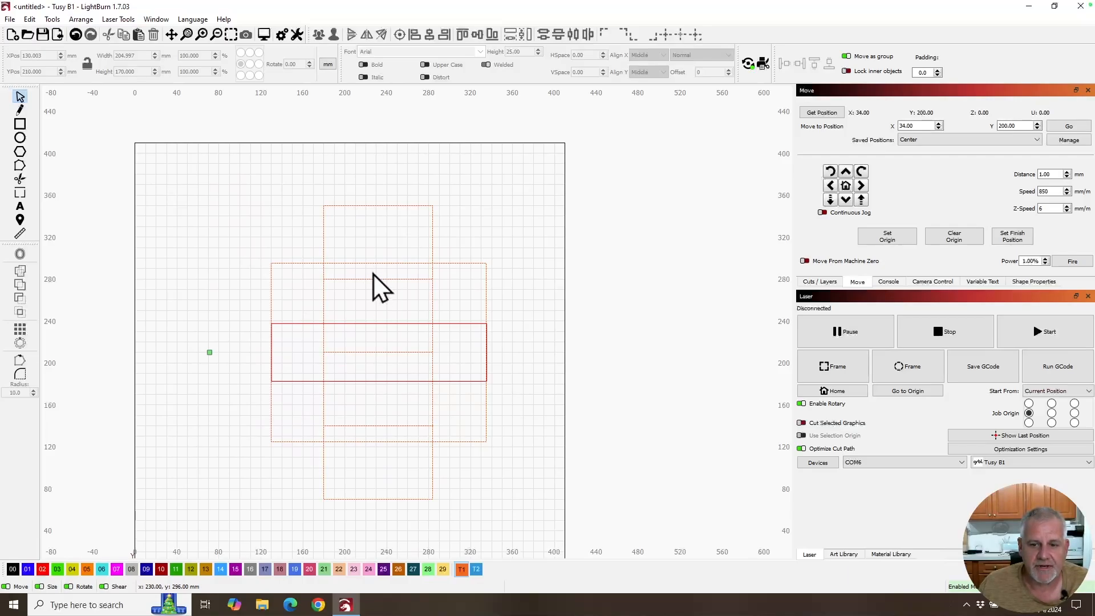
mouse_move(380, 461)
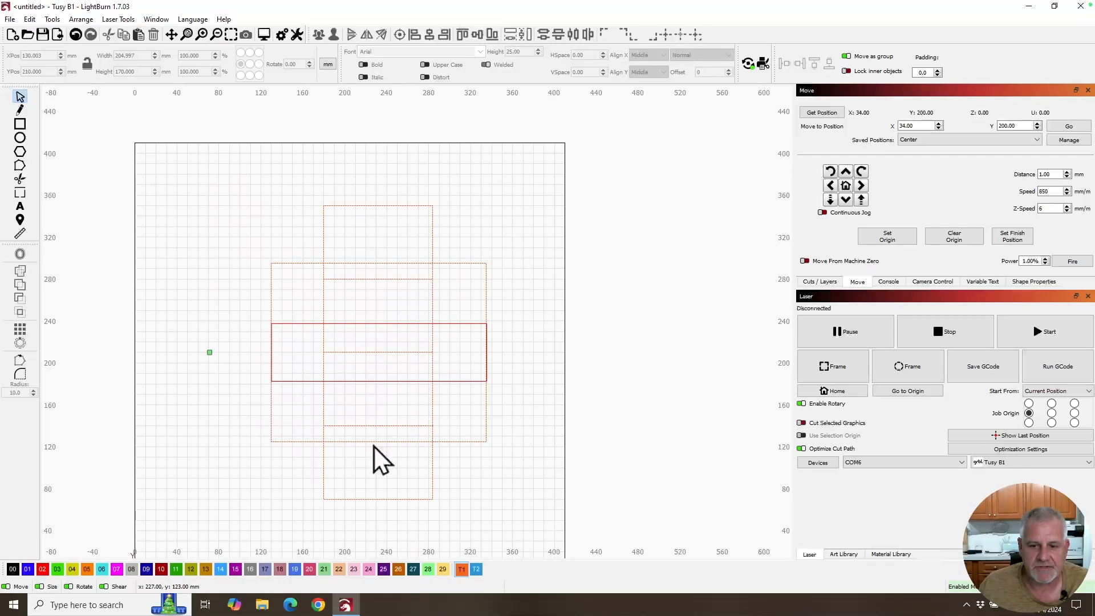
mouse_move(397, 416)
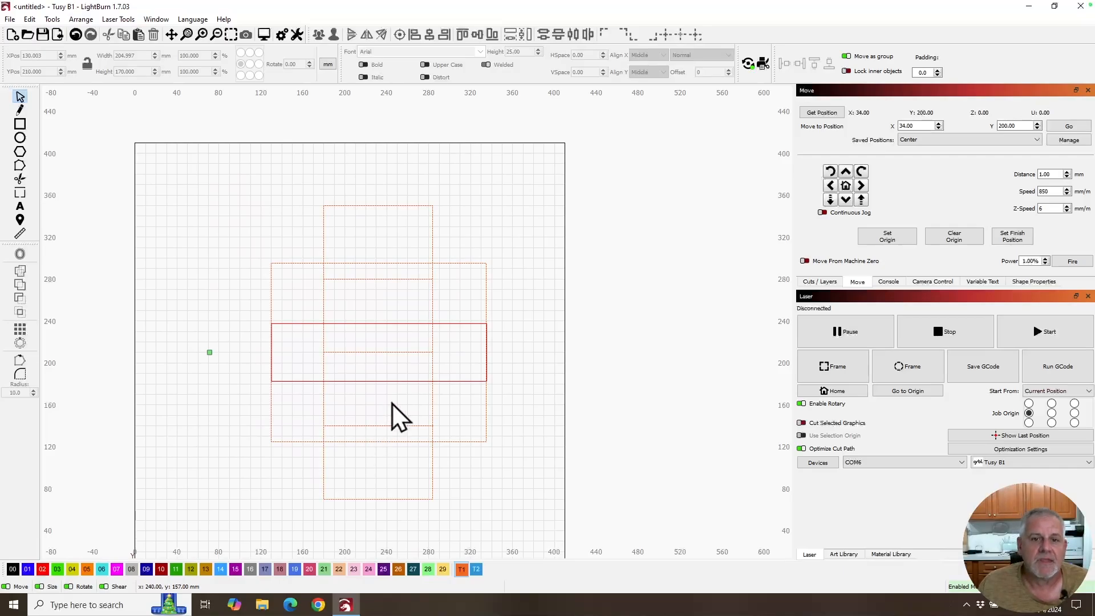
click(818, 281)
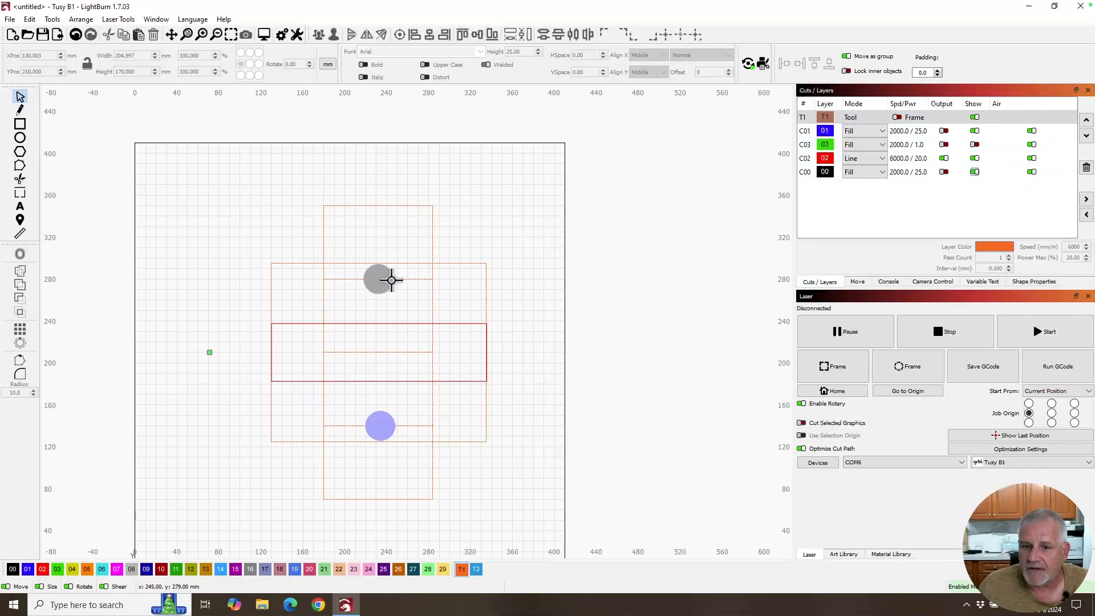
- Select the upper and lower 28 mm circles to confirm their size
click(377, 279)
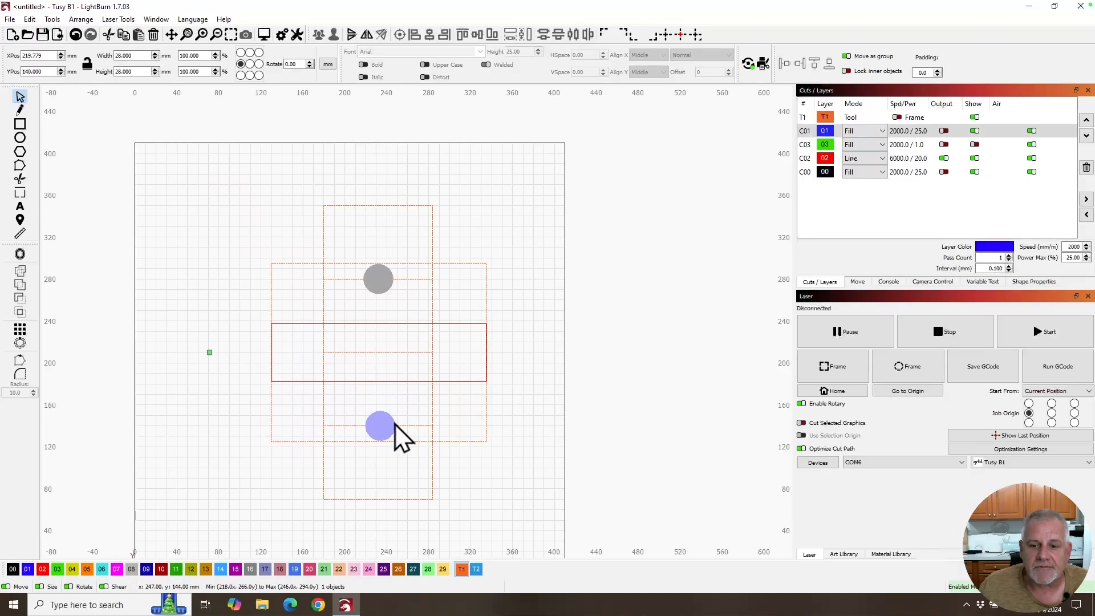
click(379, 426)
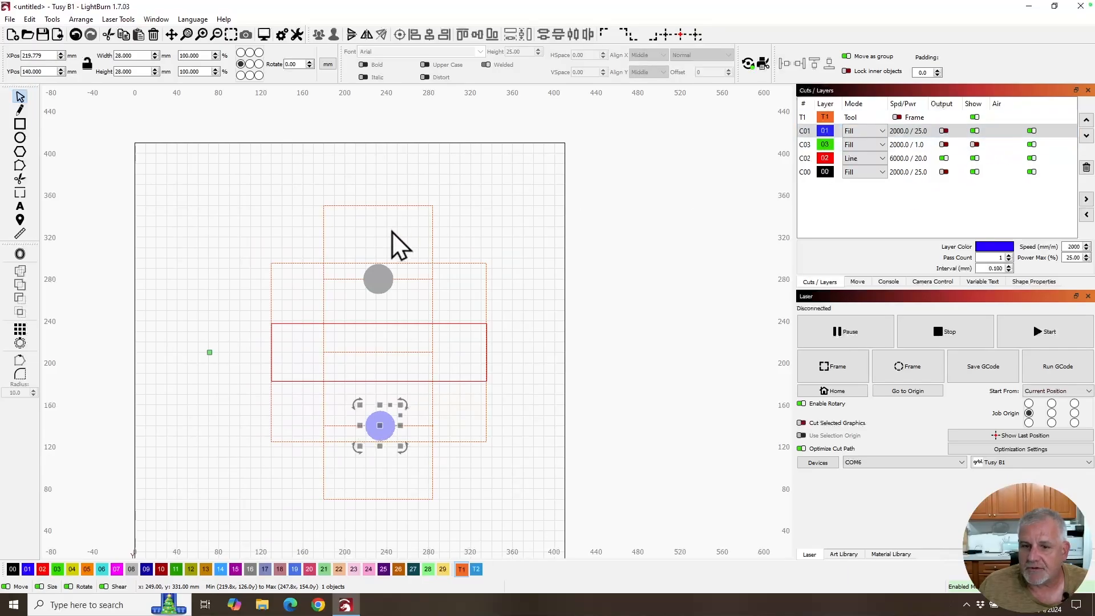
mouse_move(425, 293)
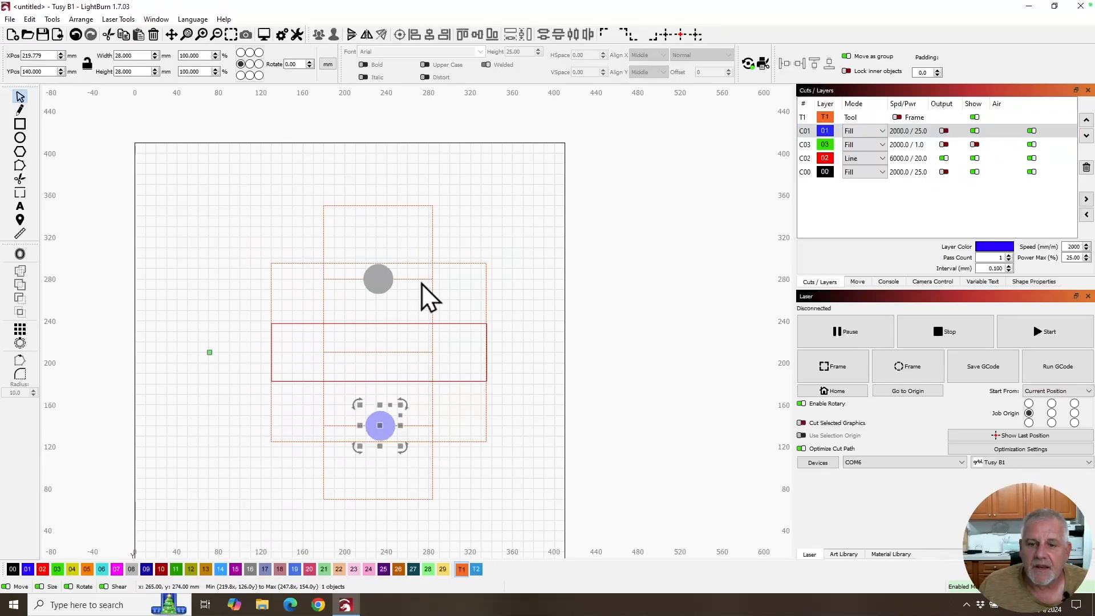
mouse_move(387, 283)
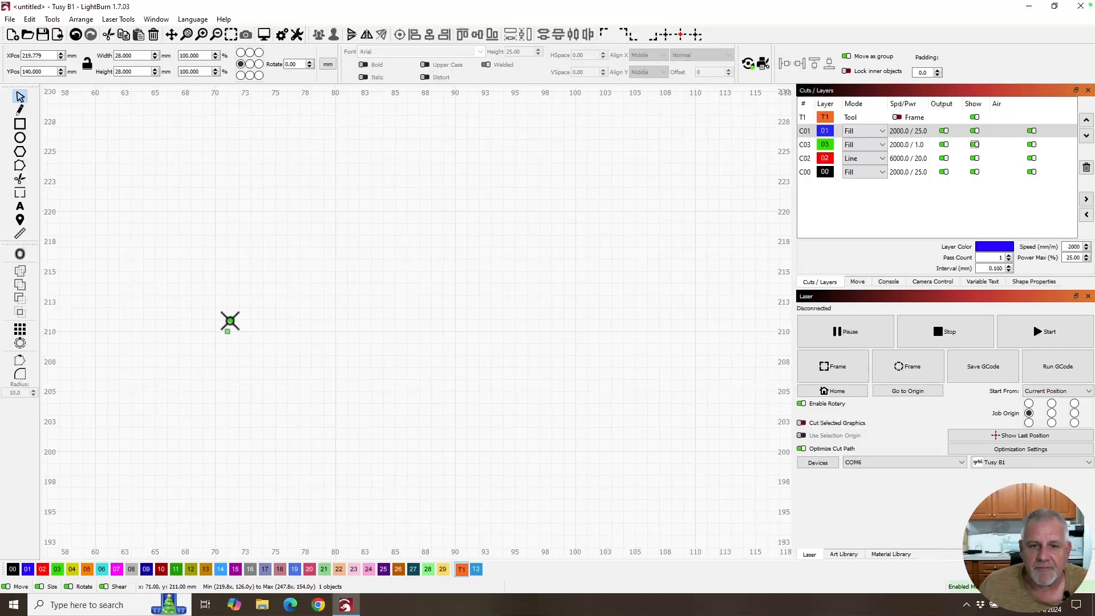
- Select the tiny 0.5 × 0.5 mm origin dot on the green fill layer
click(824, 144)
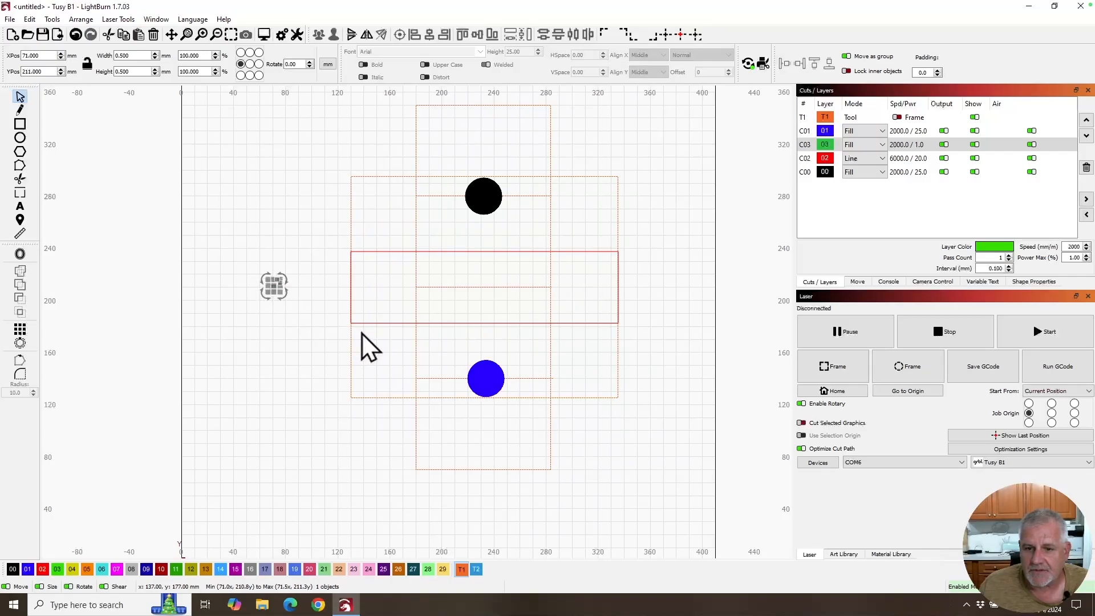
mouse_move(488, 408)
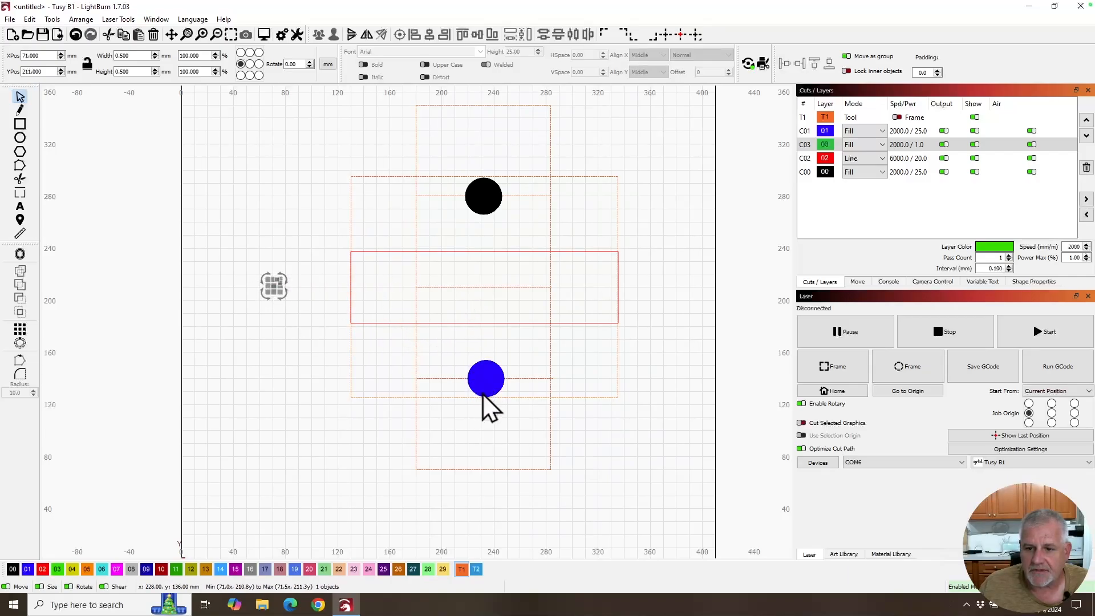
mouse_move(286, 325)
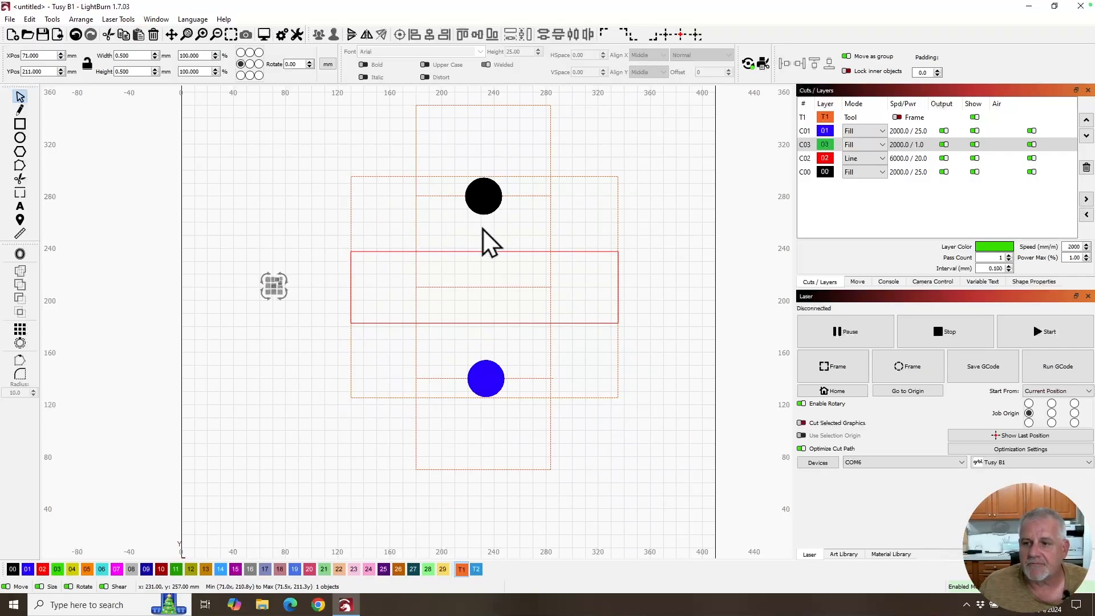
mouse_move(223, 255)
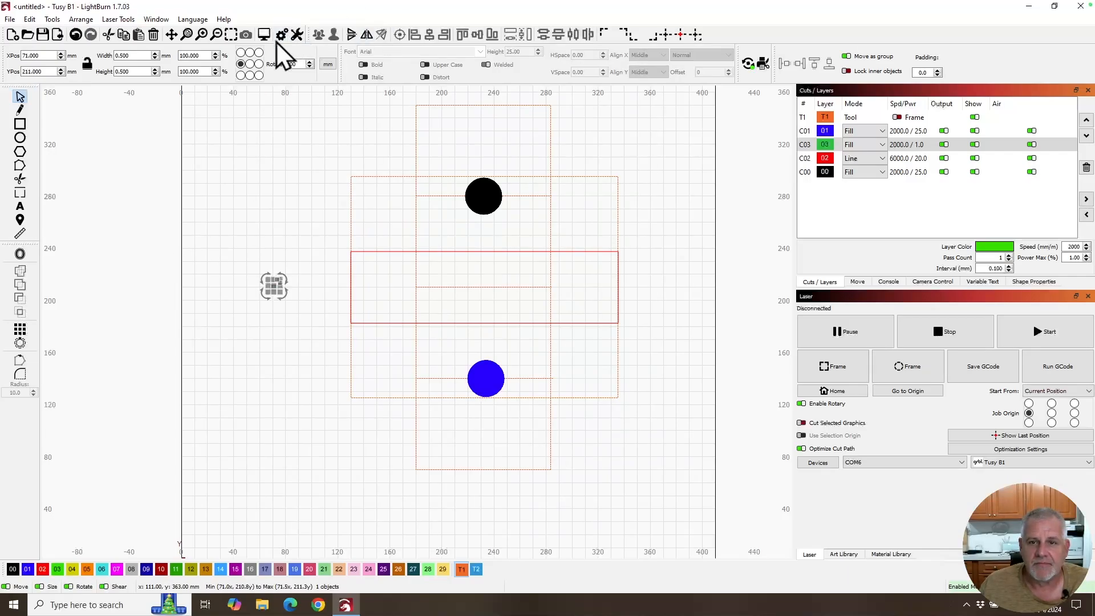
click(296, 34)
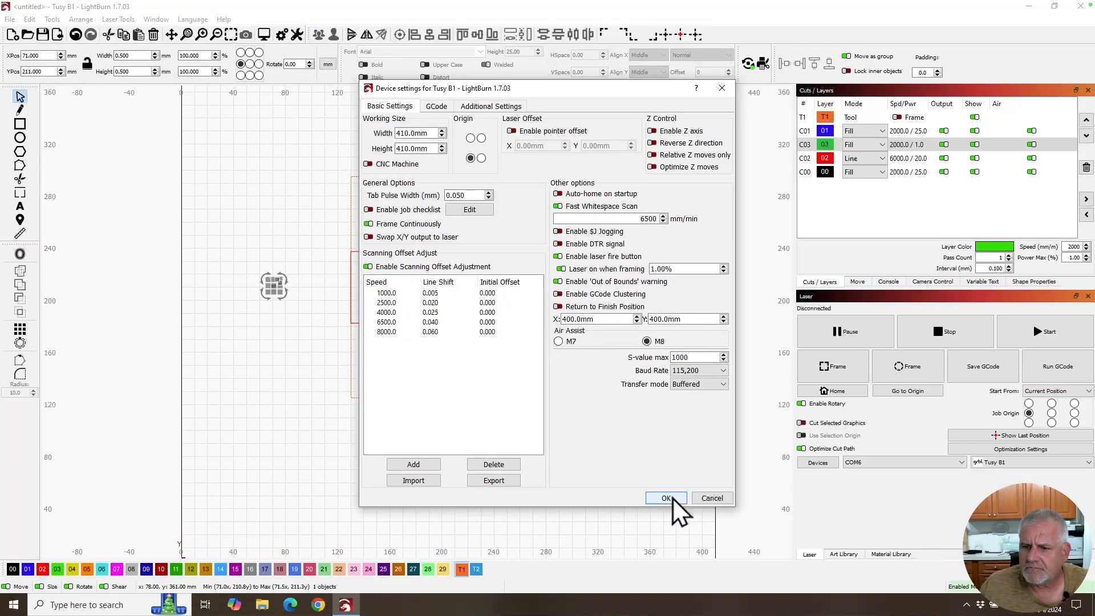
click(665, 497)
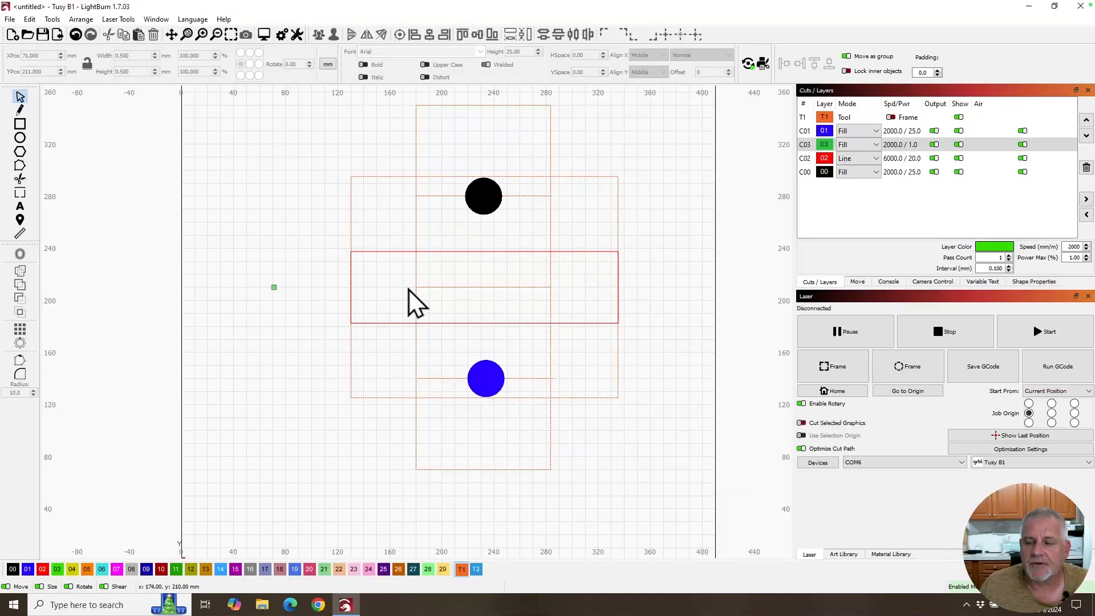
mouse_move(293, 301)
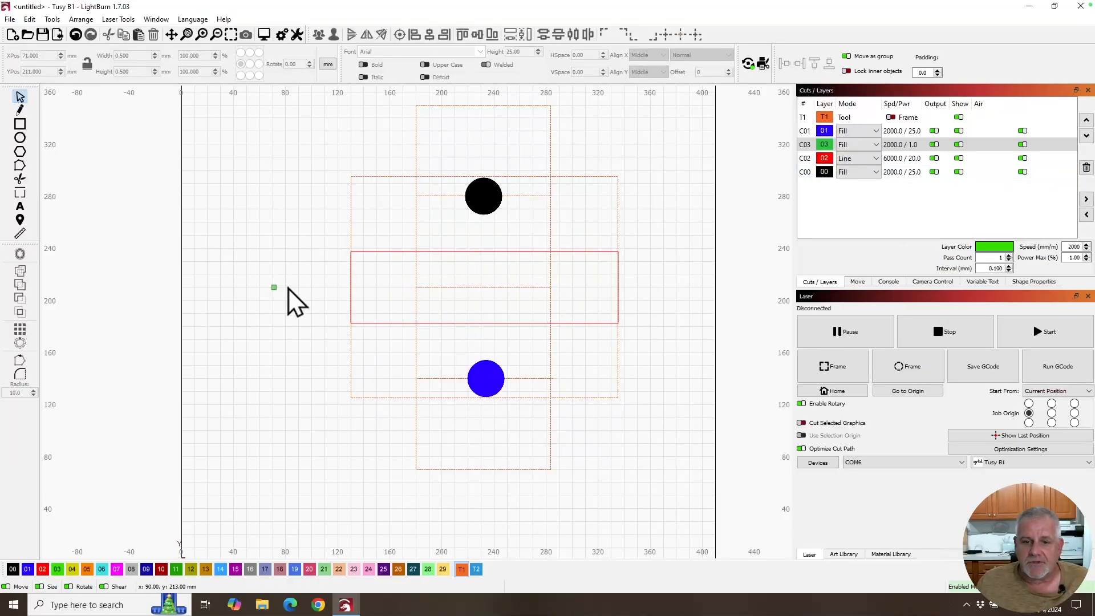
mouse_move(520, 433)
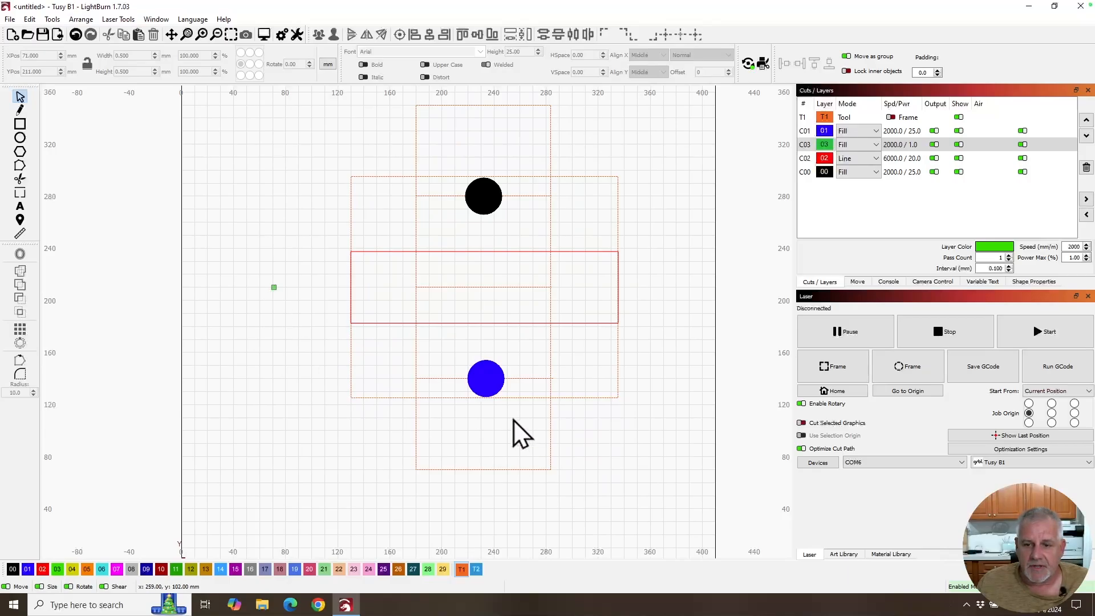
mouse_move(282, 307)
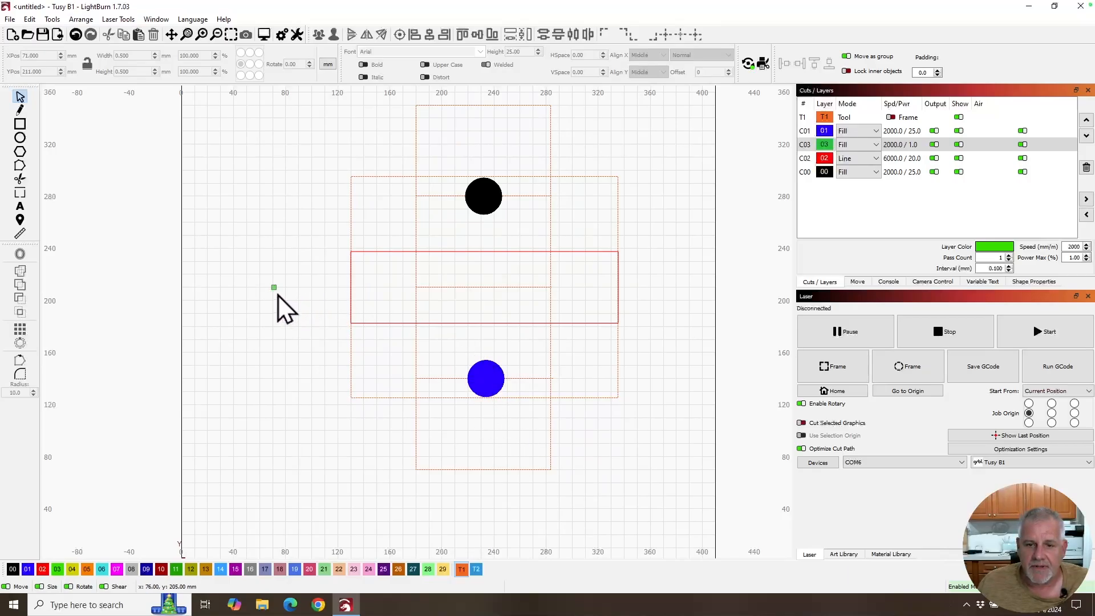
mouse_move(460, 258)
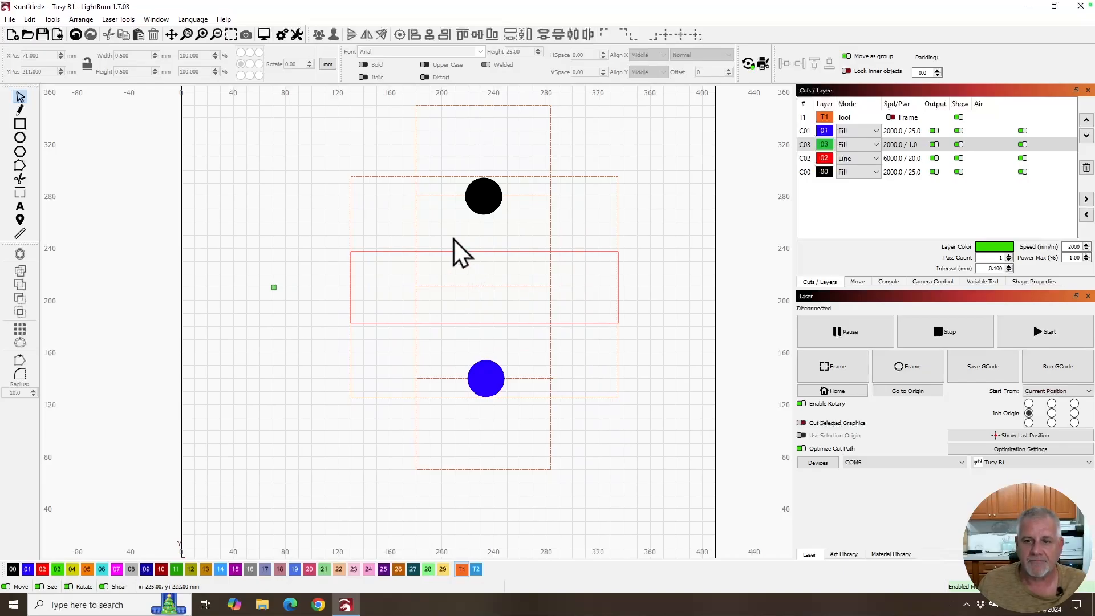
mouse_move(496, 265)
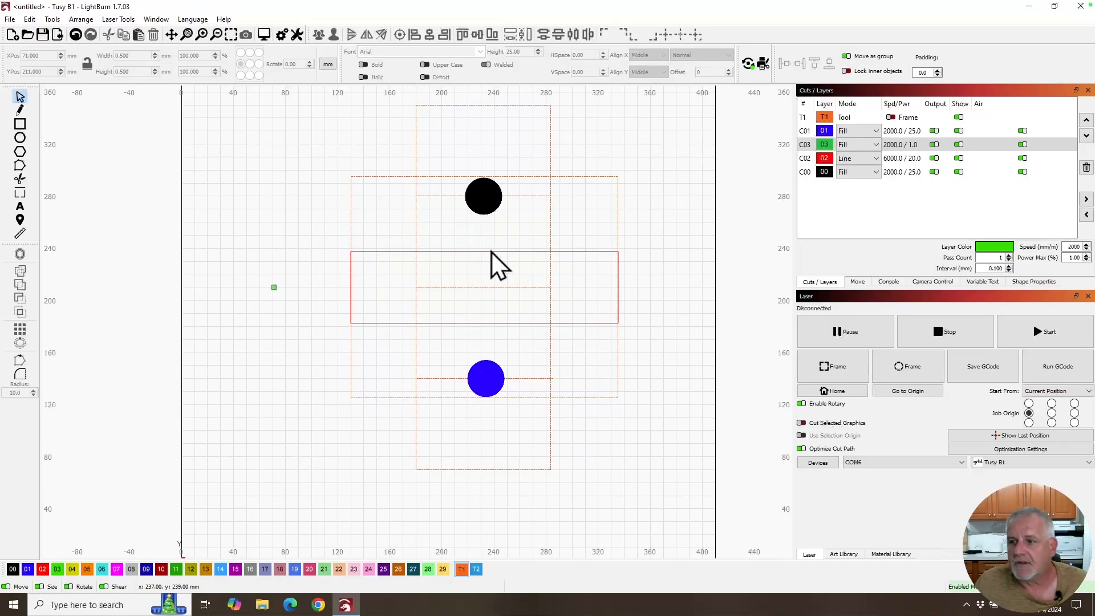
mouse_move(269, 342)
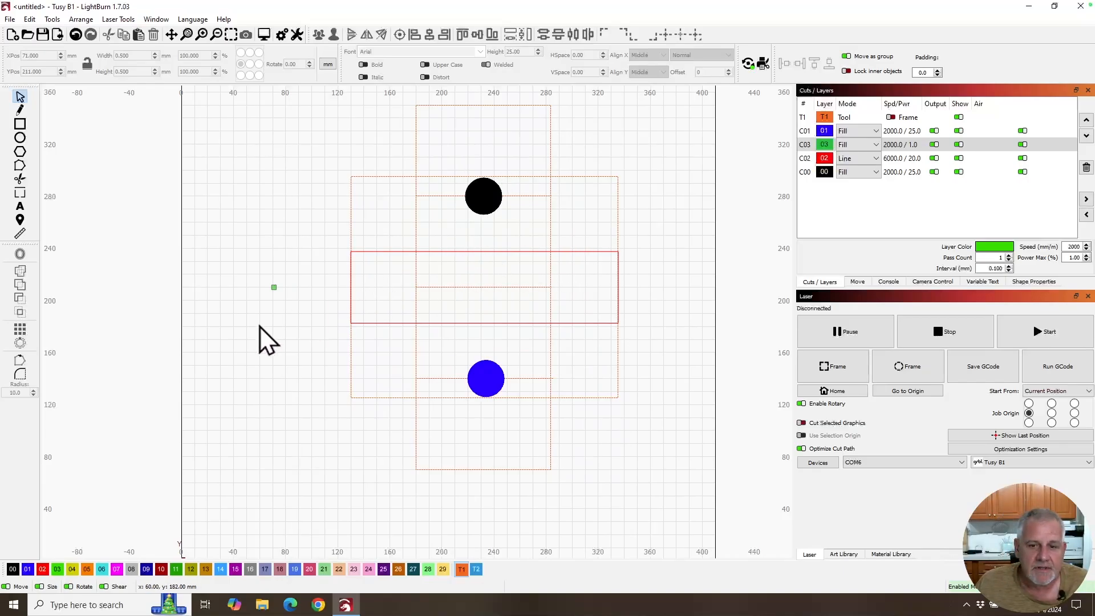
mouse_move(210, 352)
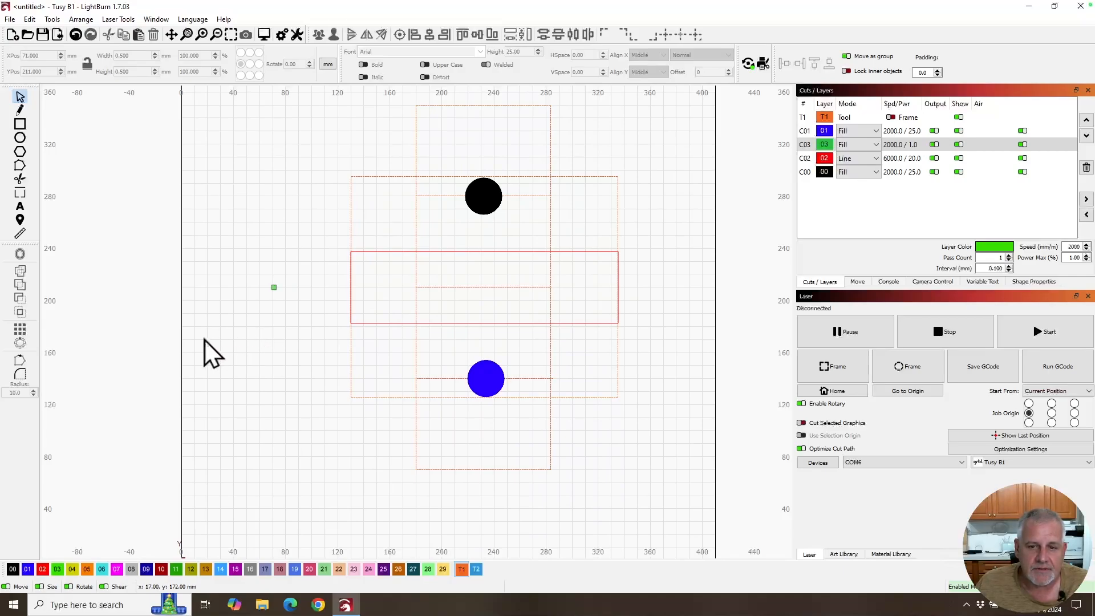
mouse_move(230, 383)
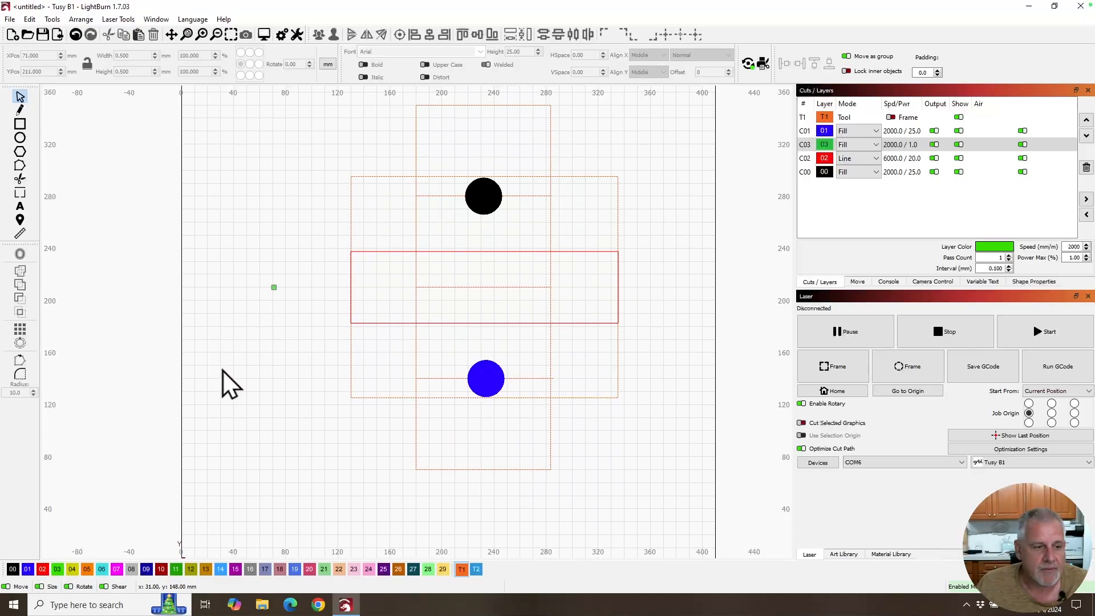
- Show the Move panel, reading laser position X 34, Y 200 mm
click(856, 281)
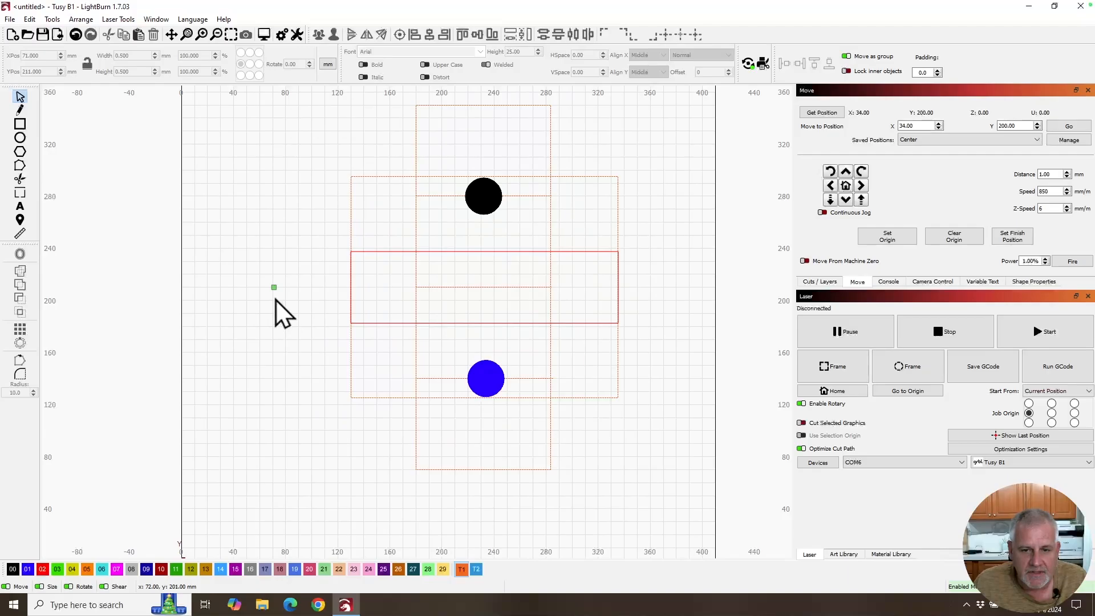
mouse_move(282, 307)
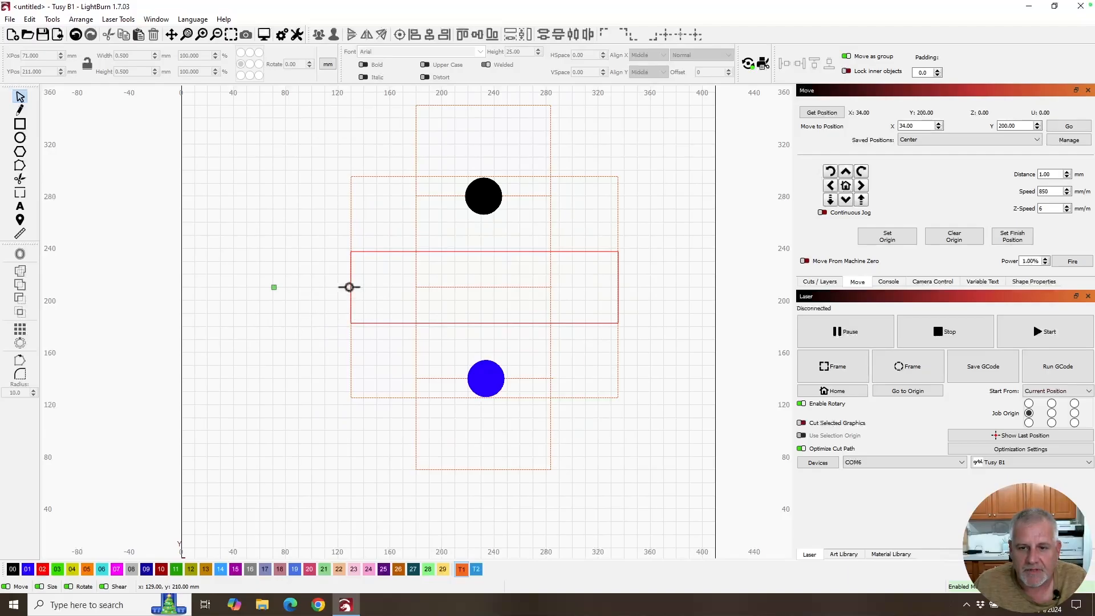
mouse_move(419, 300)
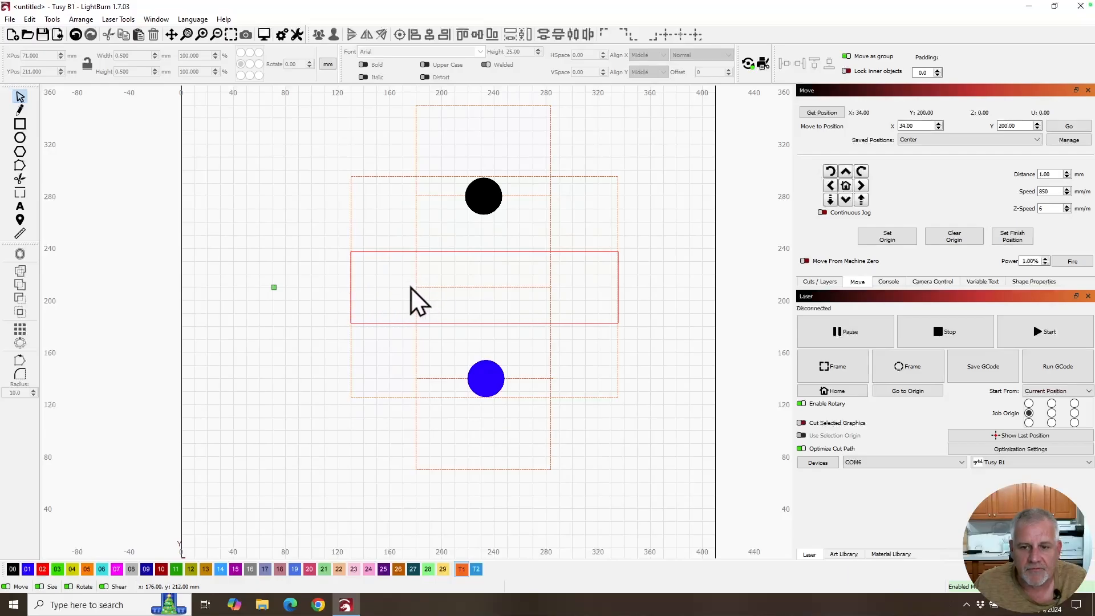
mouse_move(363, 304)
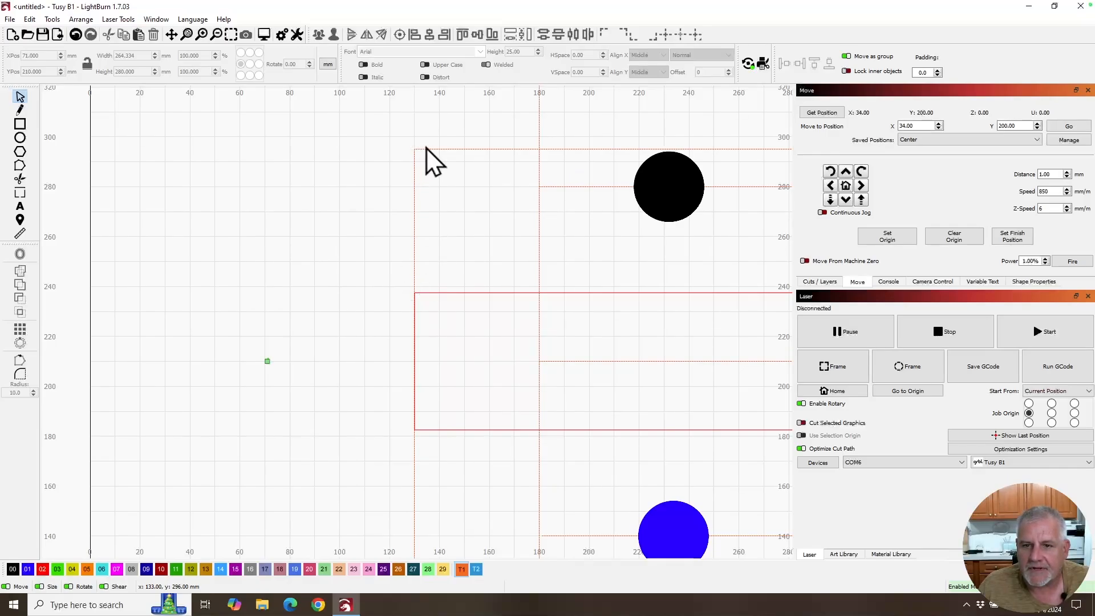
mouse_move(540, 342)
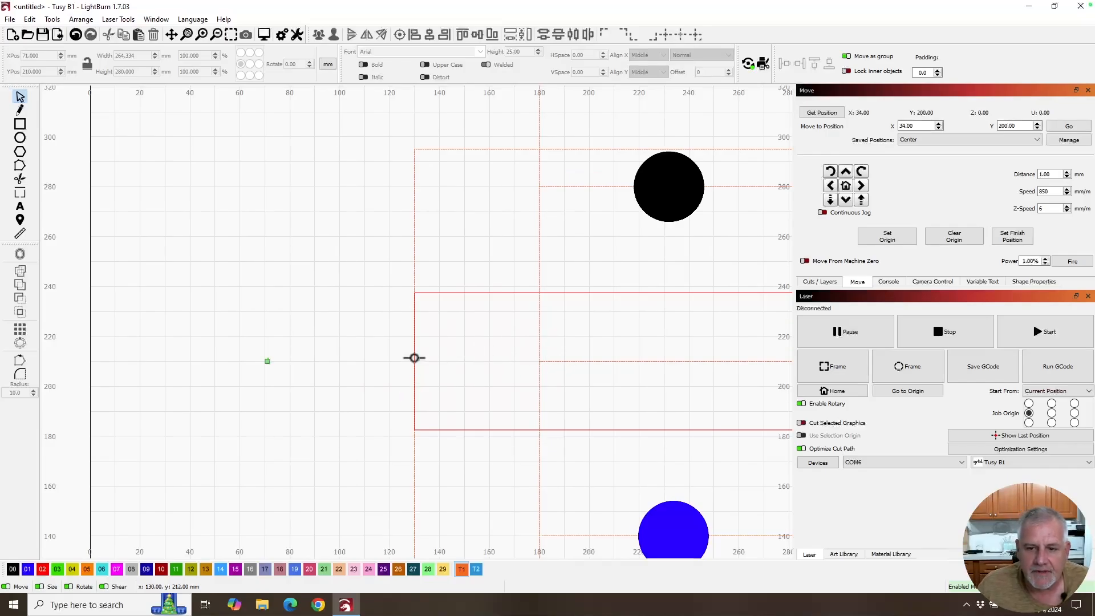
mouse_move(267, 361)
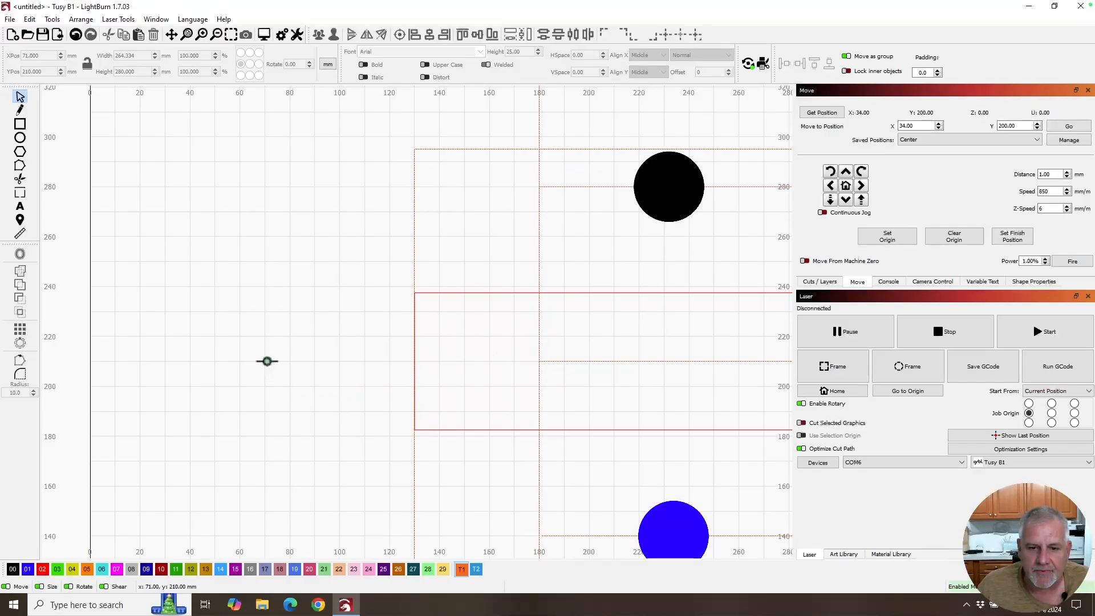
mouse_move(401, 392)
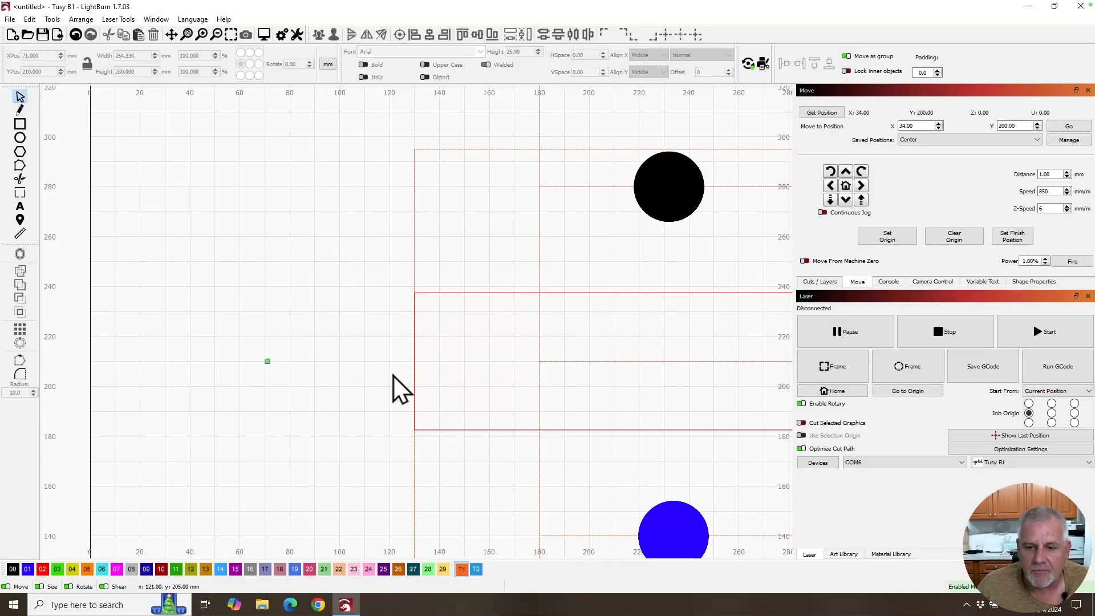
mouse_move(402, 380)
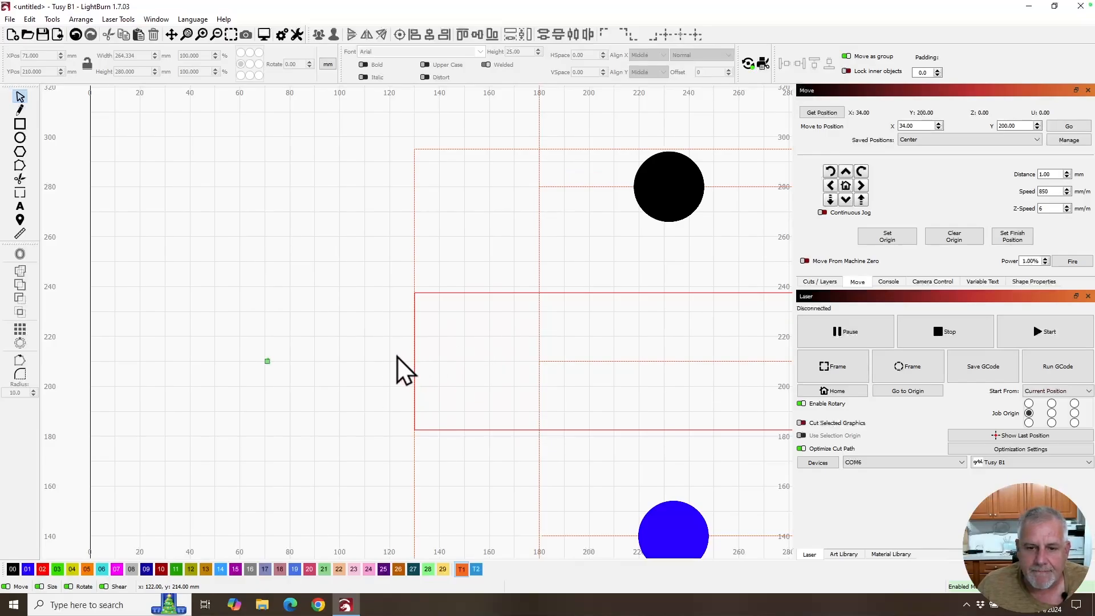
mouse_move(426, 381)
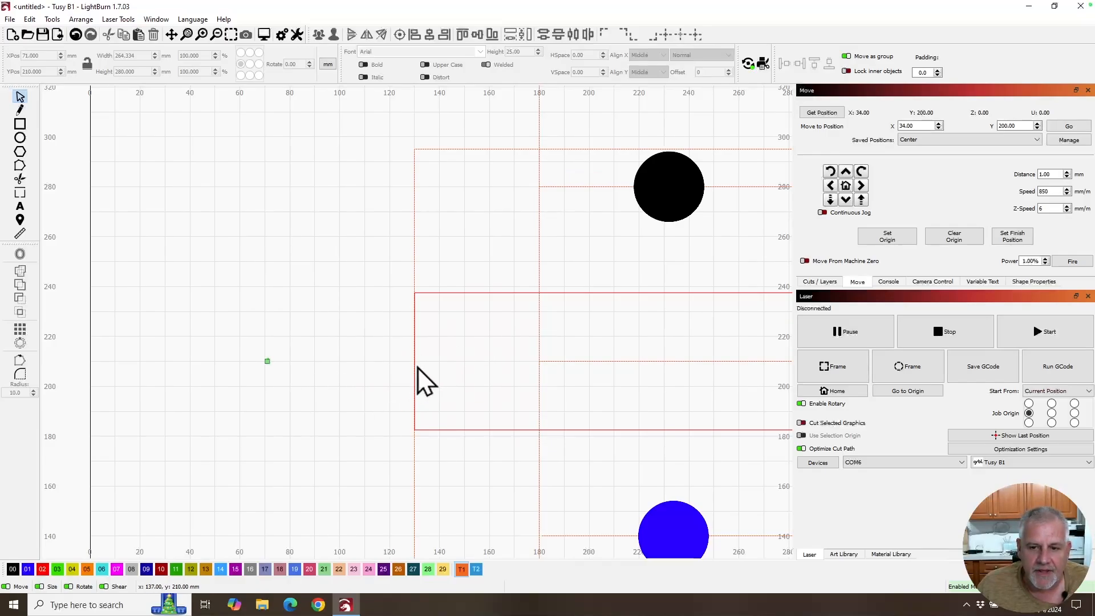
mouse_move(413, 361)
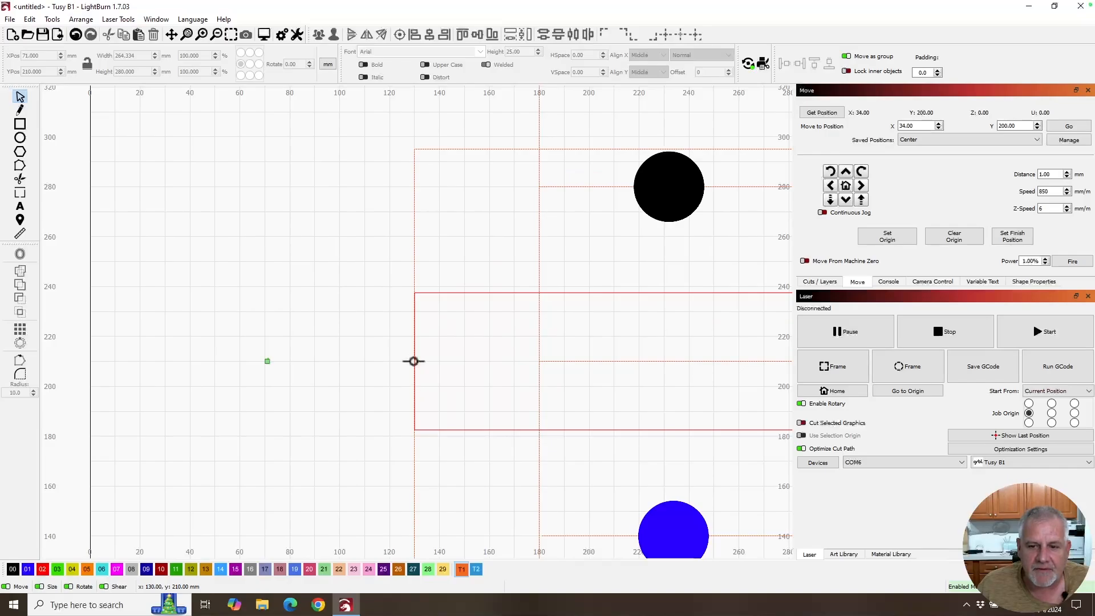
mouse_move(418, 367)
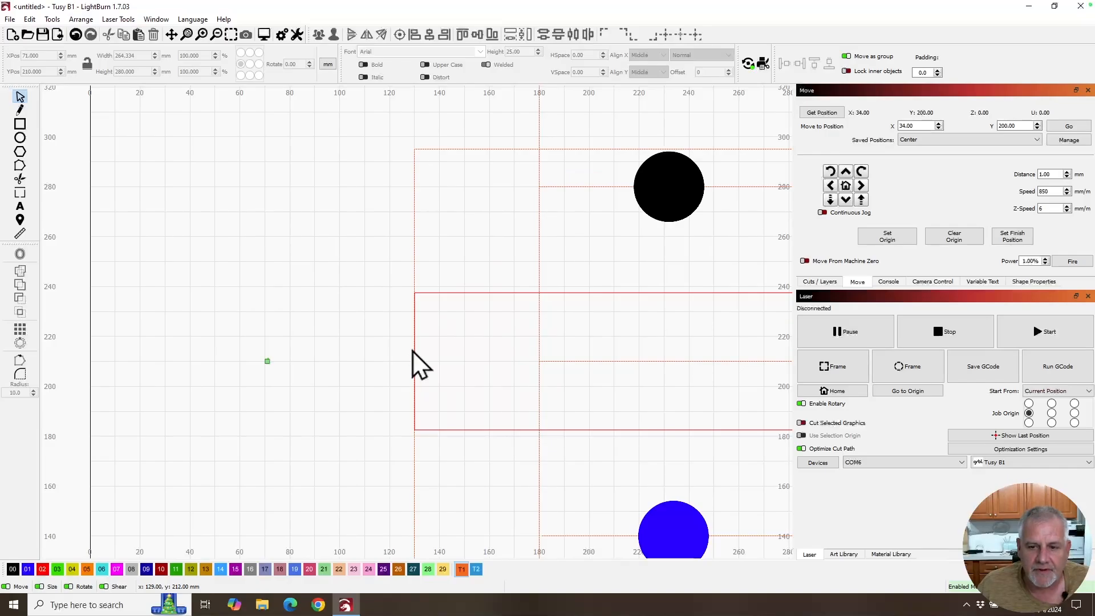
mouse_move(417, 380)
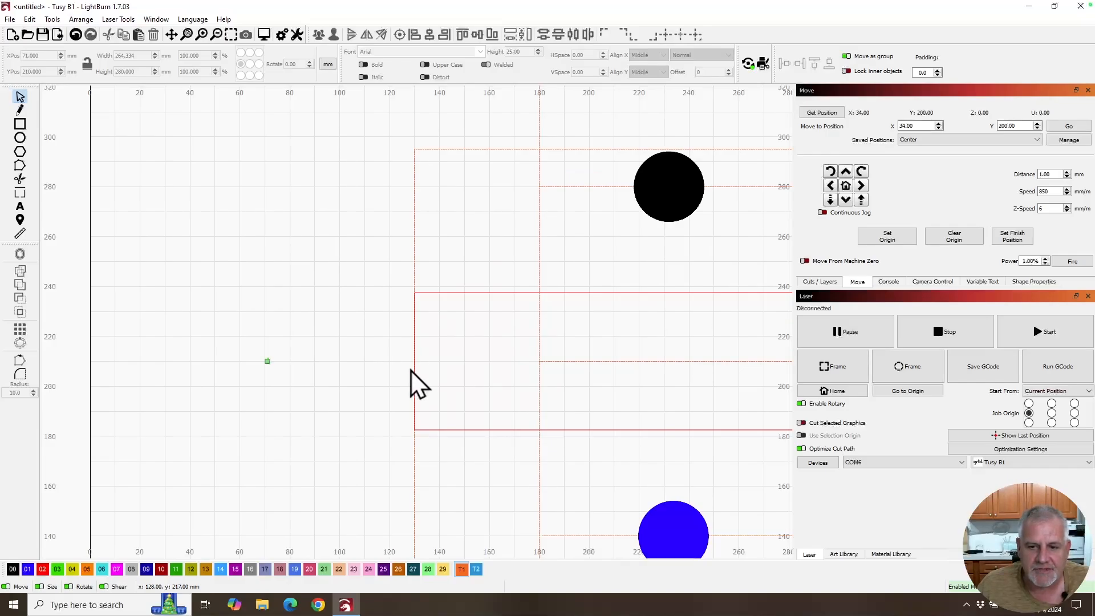
mouse_move(416, 388)
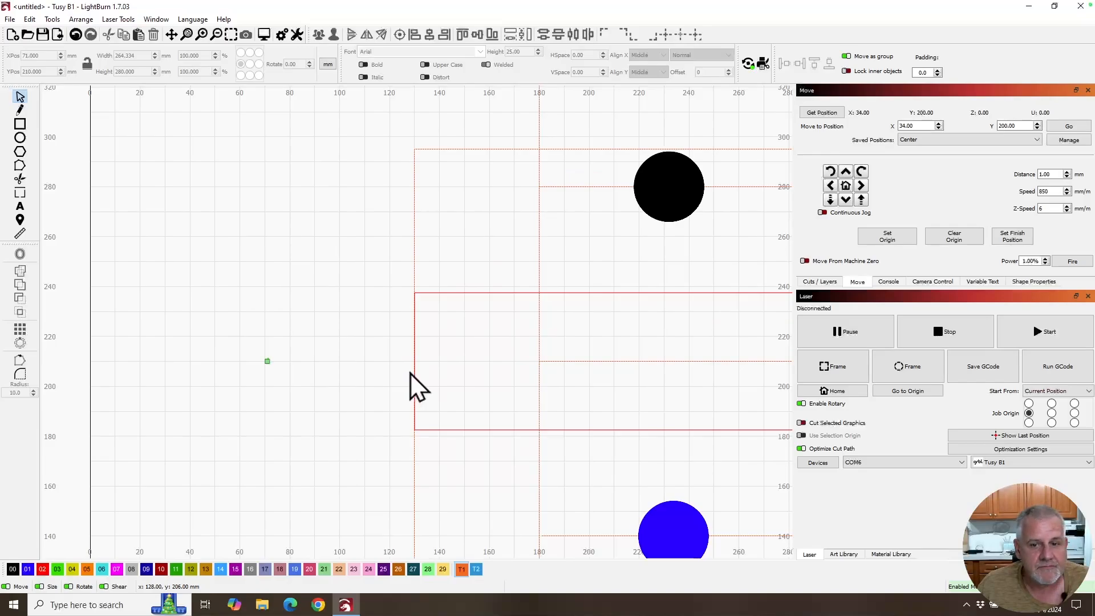
mouse_move(279, 370)
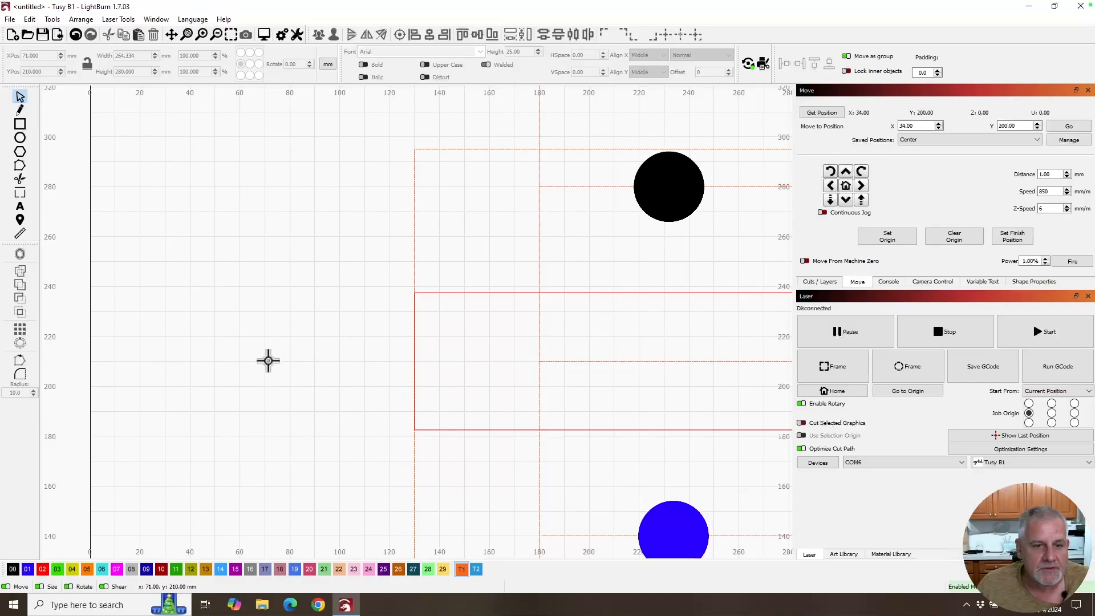
mouse_move(349, 388)
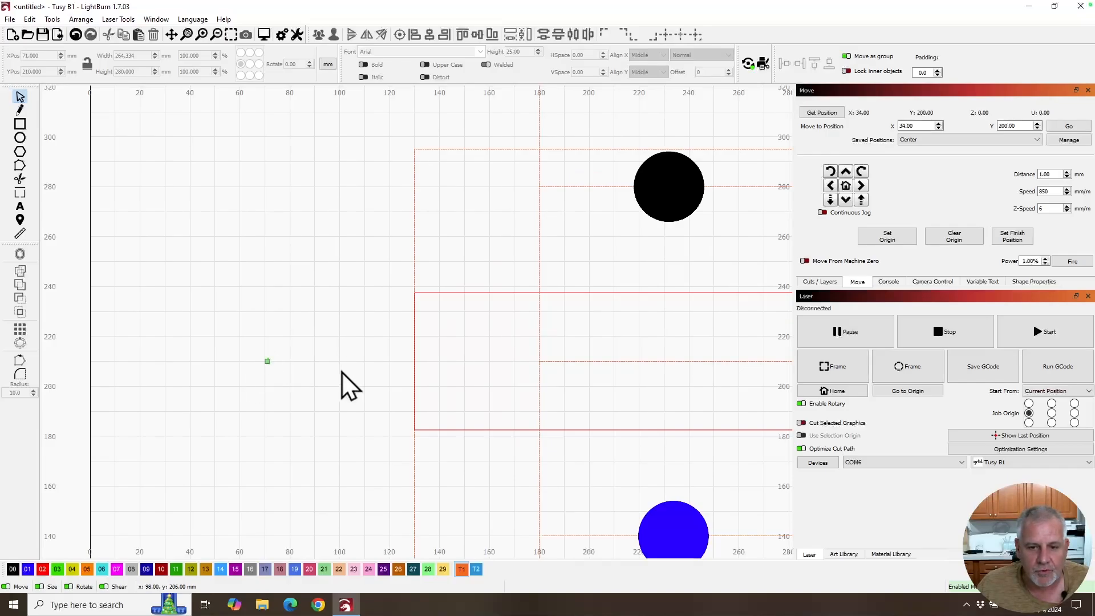
mouse_move(382, 383)
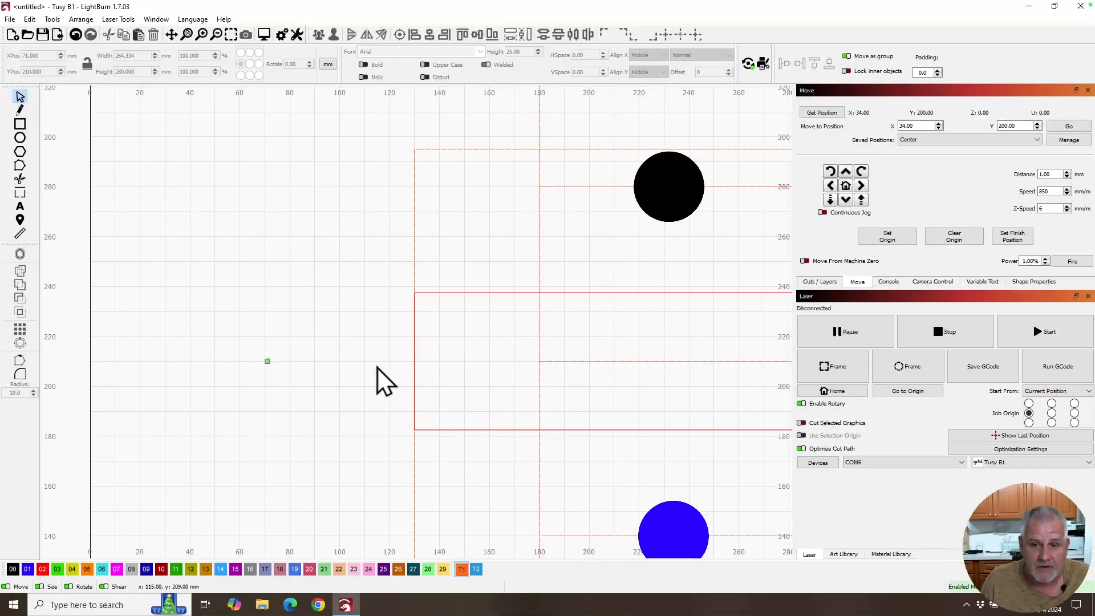
mouse_move(419, 384)
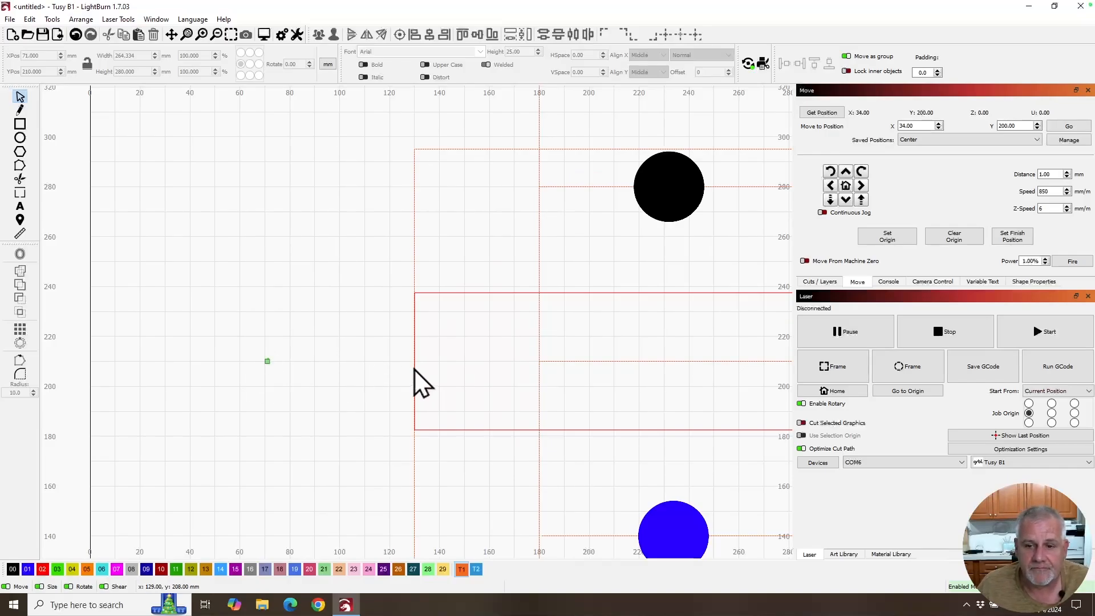
mouse_move(321, 384)
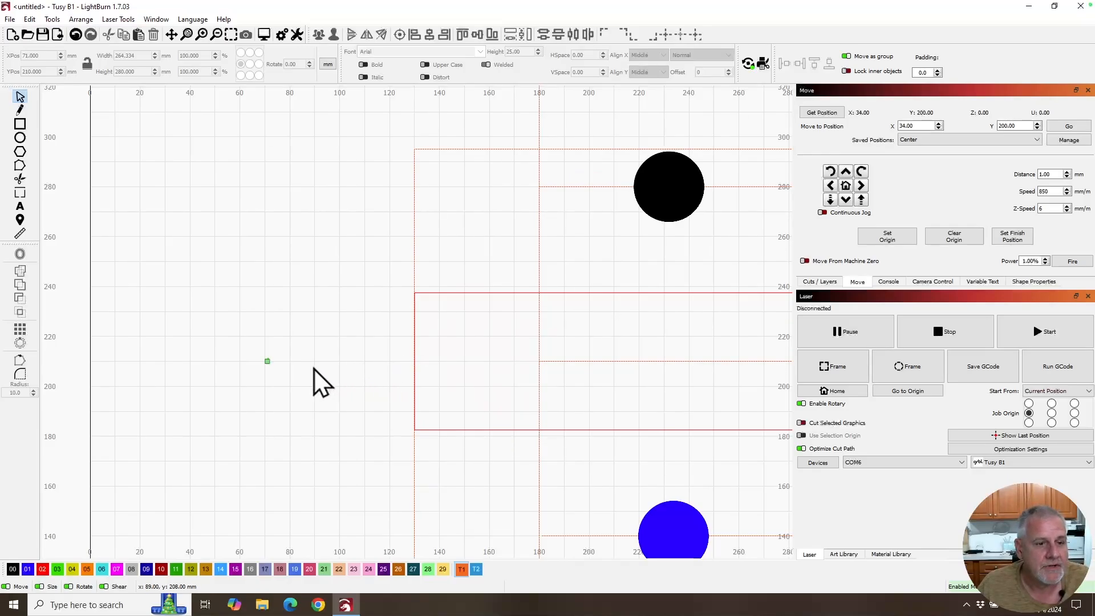
mouse_move(321, 370)
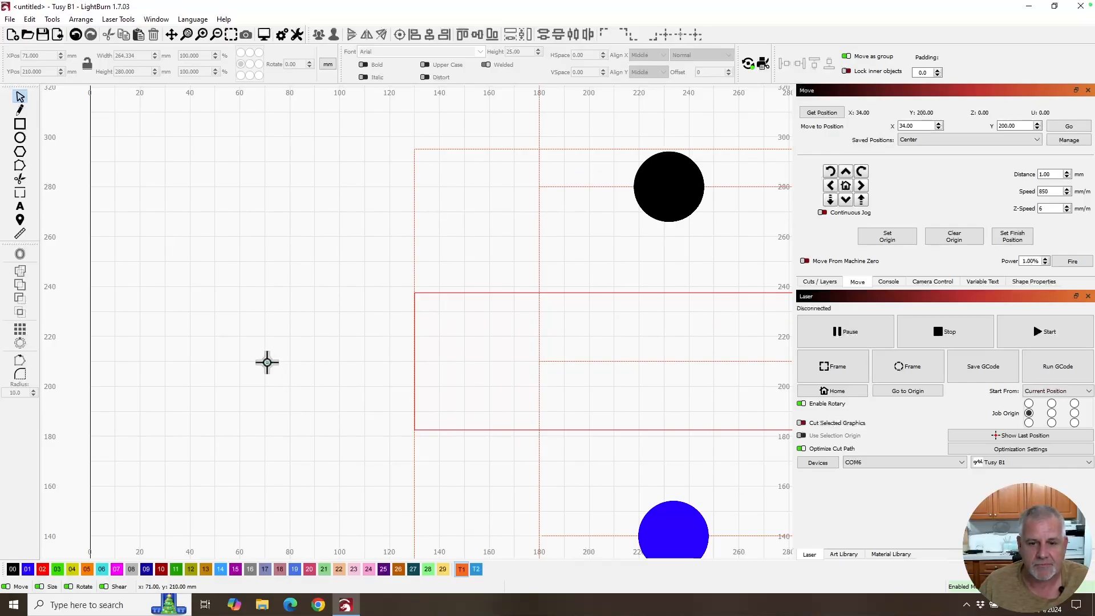
mouse_move(310, 373)
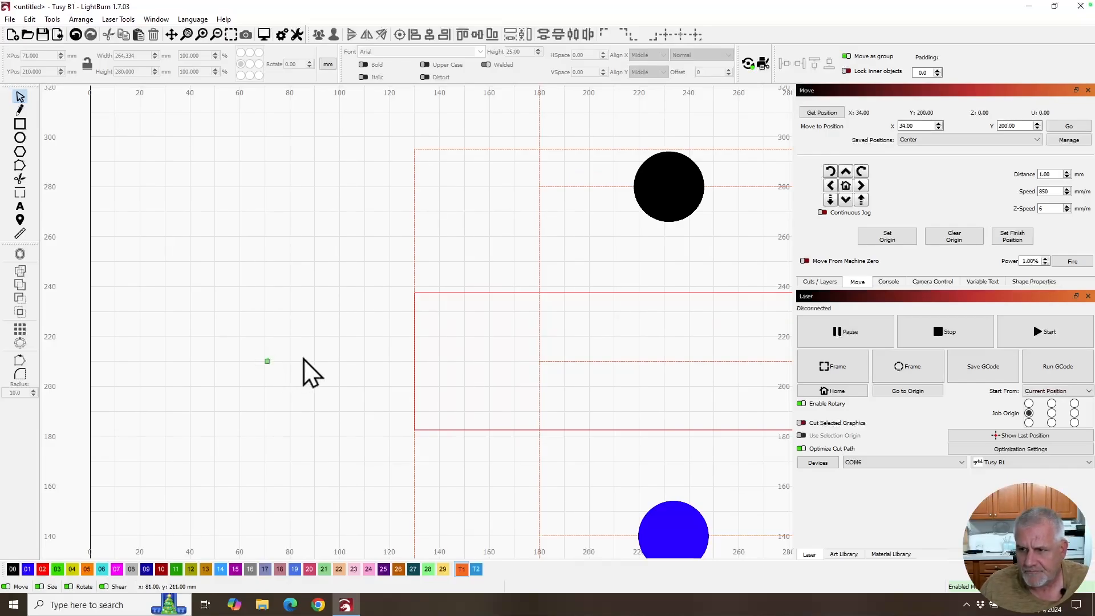
mouse_move(262, 401)
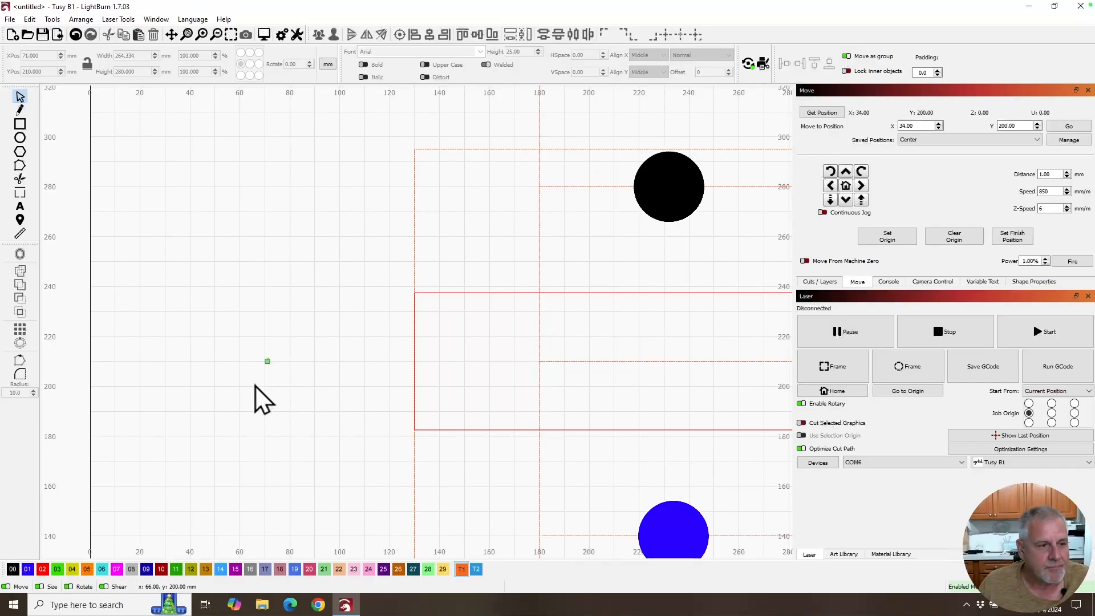
mouse_move(268, 366)
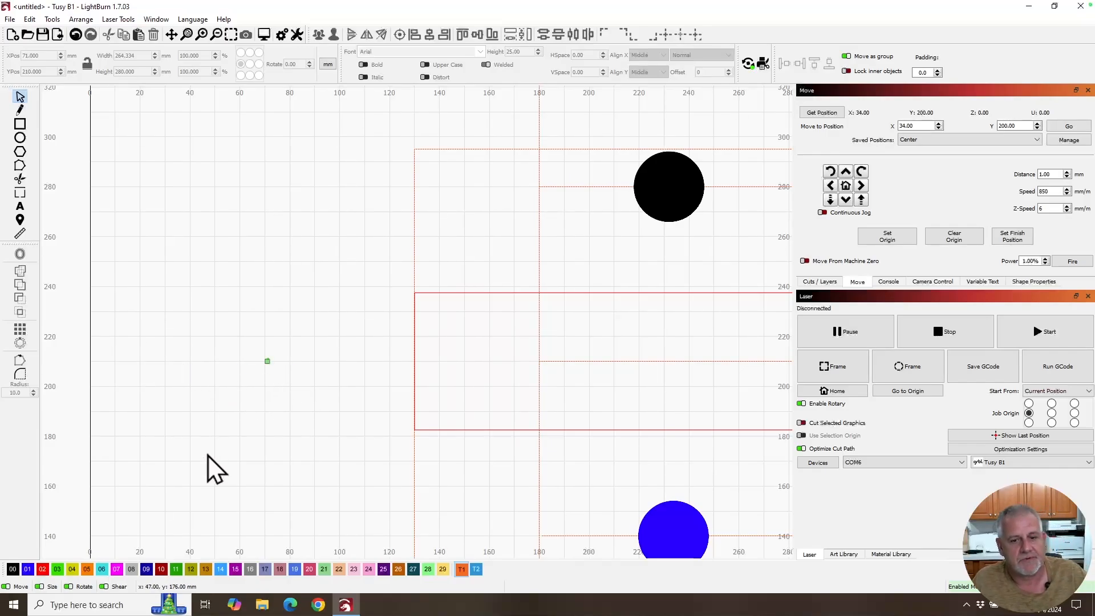
mouse_move(447, 363)
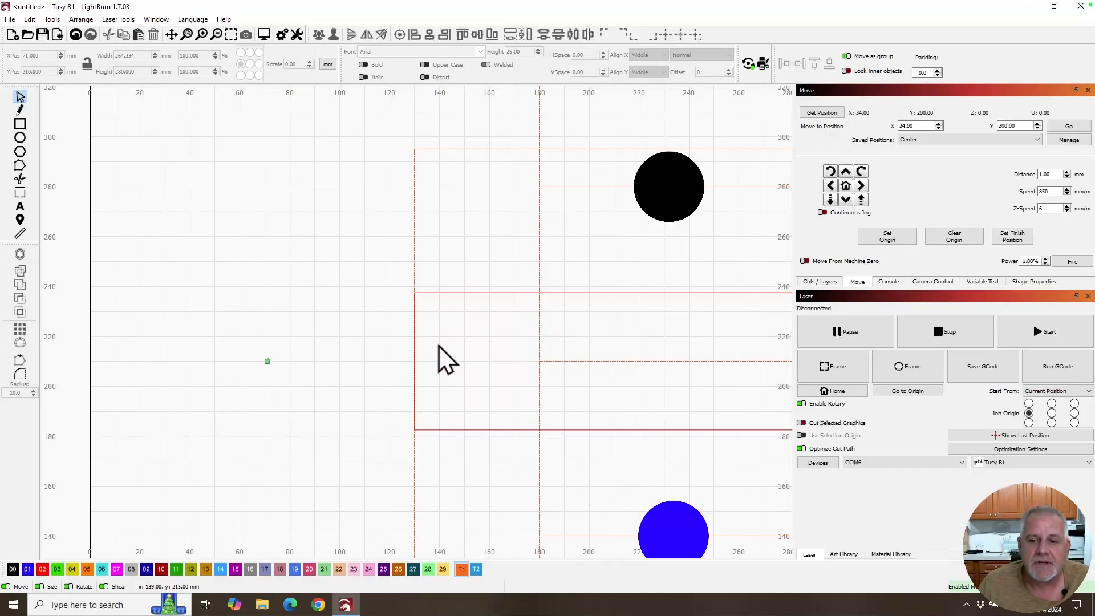
mouse_move(412, 373)
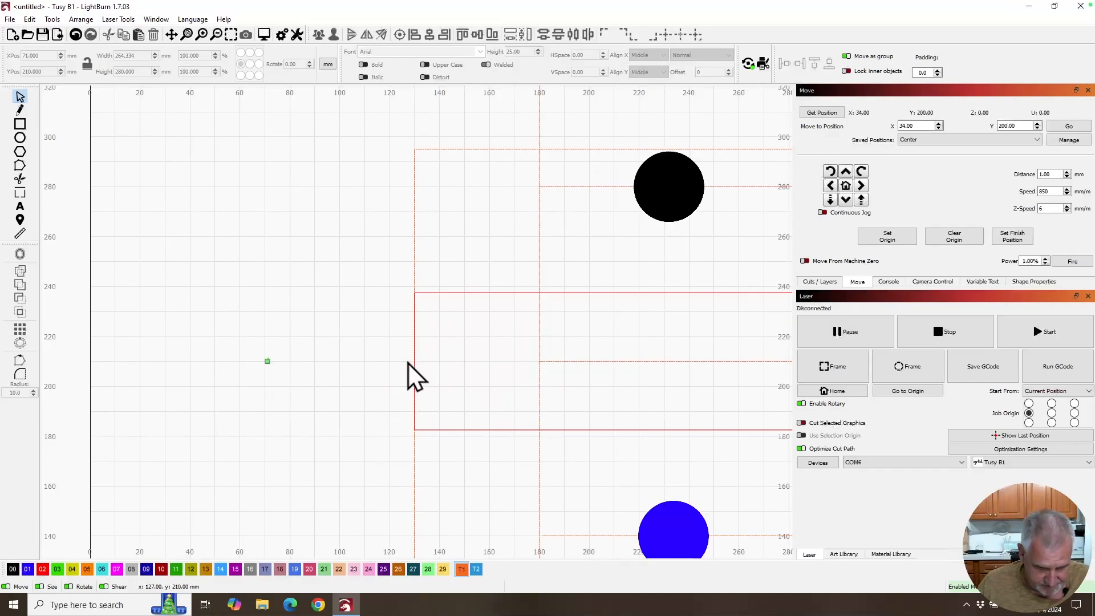
mouse_move(377, 317)
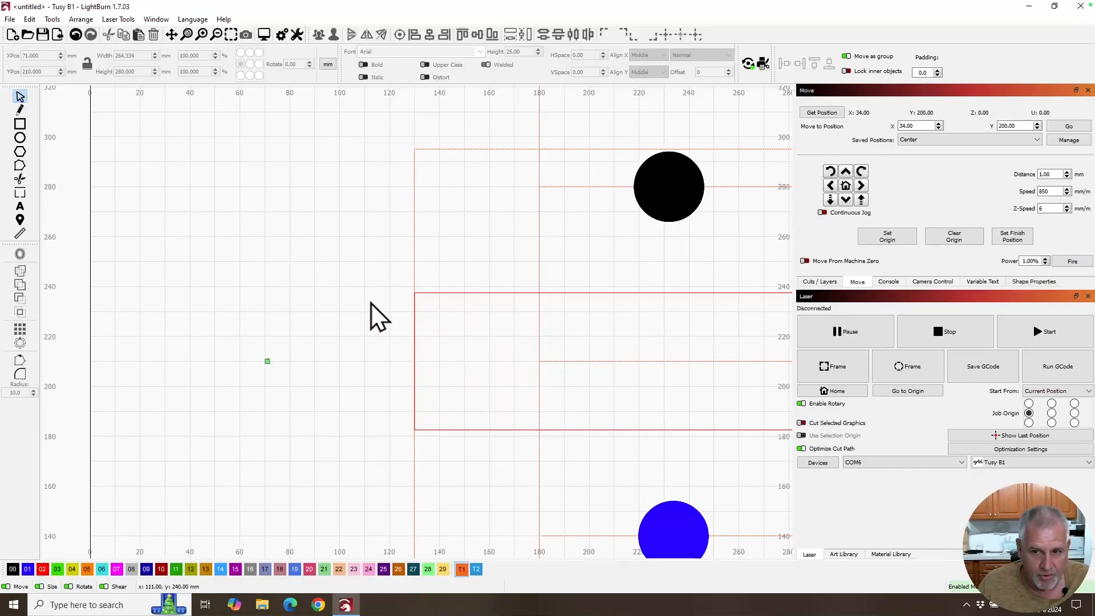
mouse_move(510, 328)
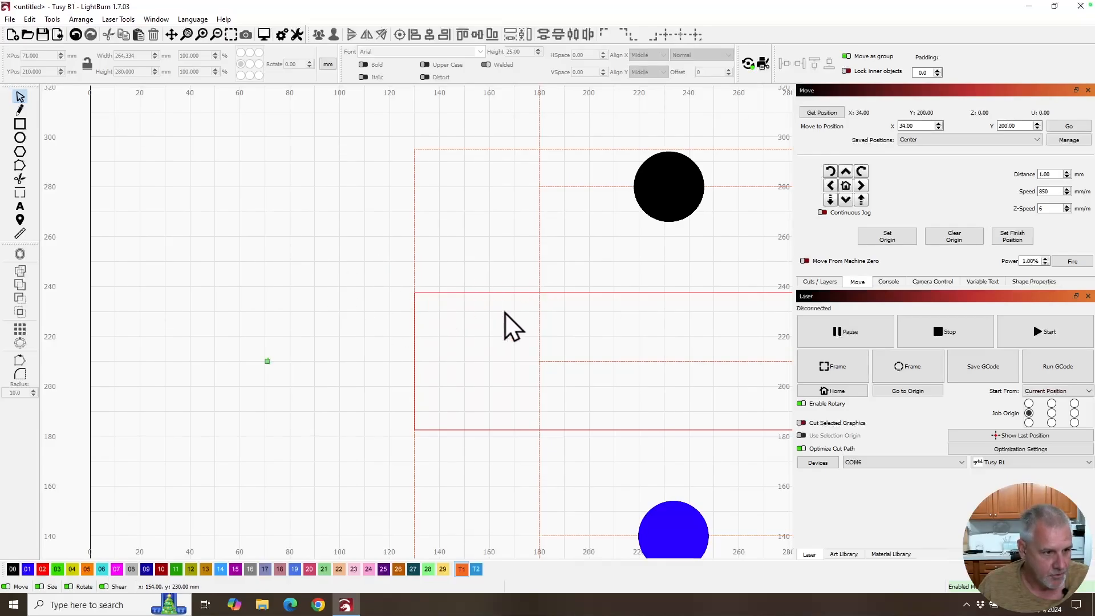
mouse_move(444, 398)
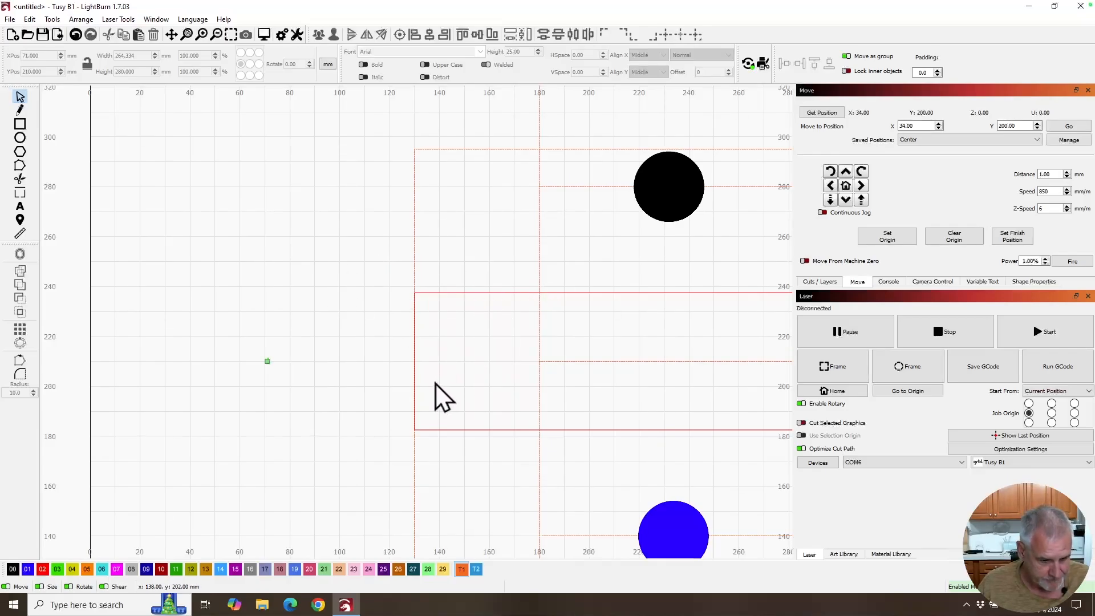
mouse_move(488, 388)
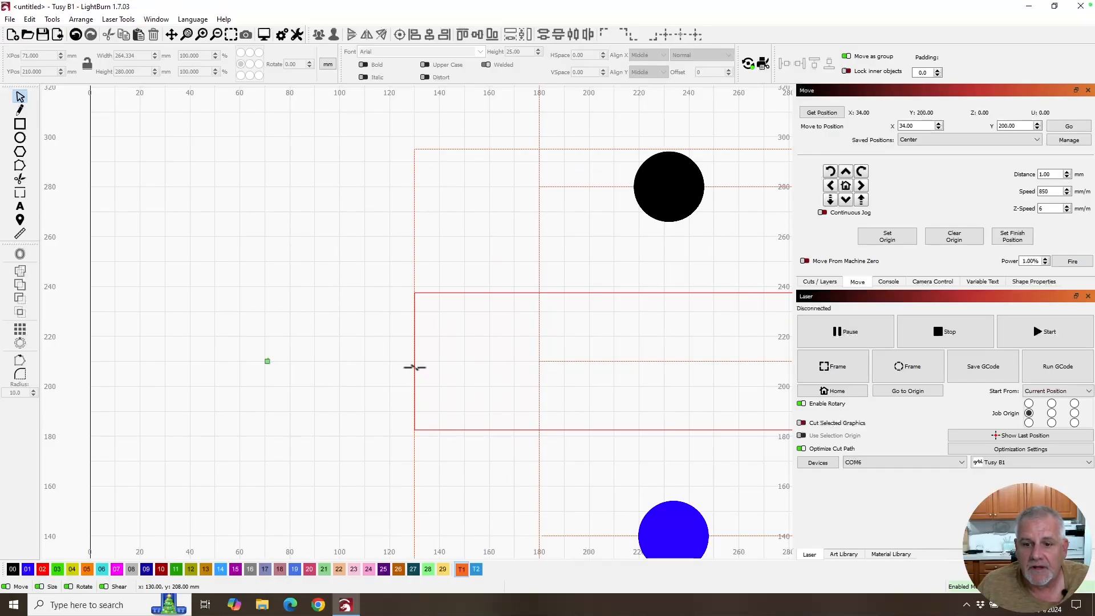
mouse_move(270, 363)
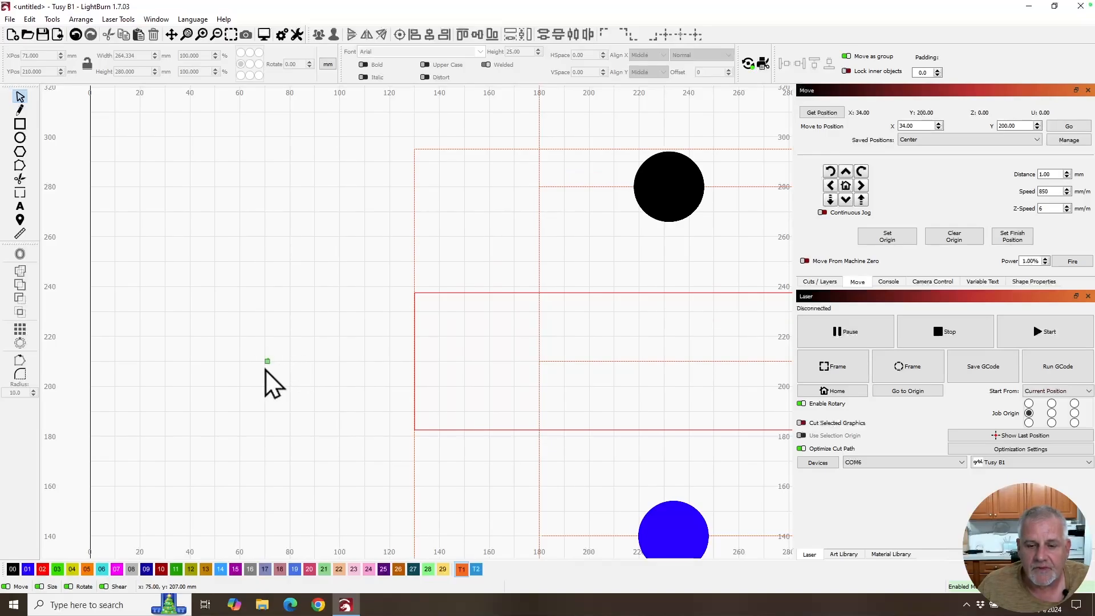
mouse_move(283, 398)
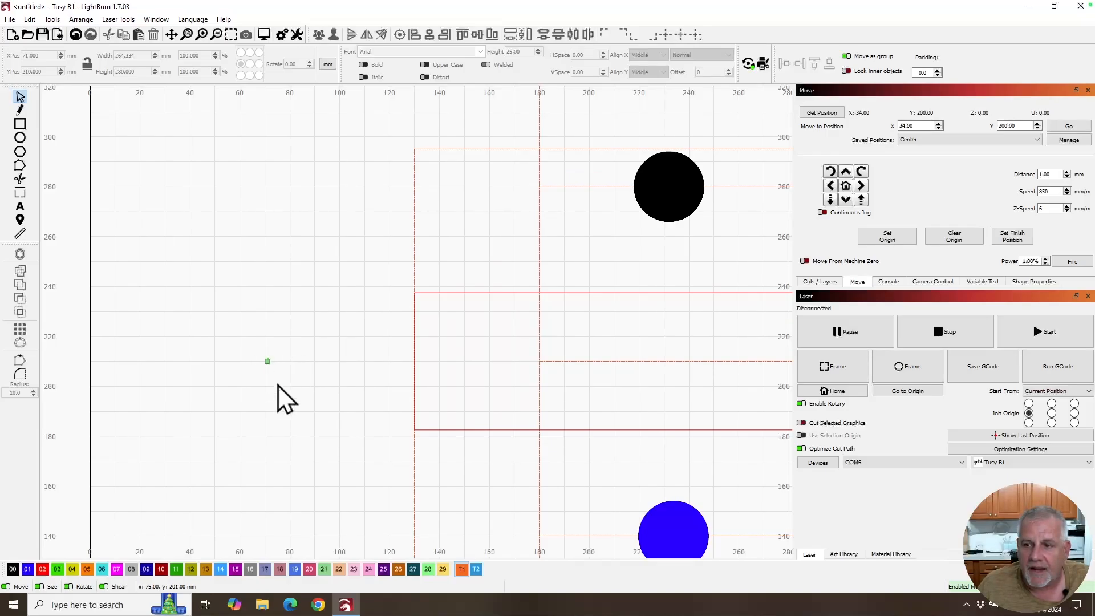
mouse_move(310, 391)
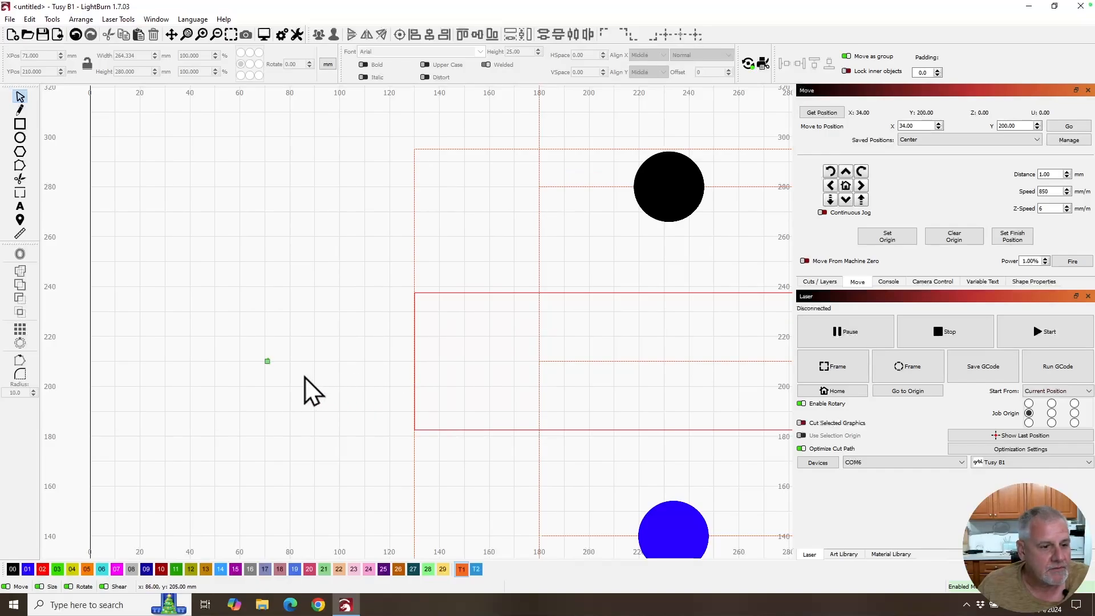
mouse_move(321, 408)
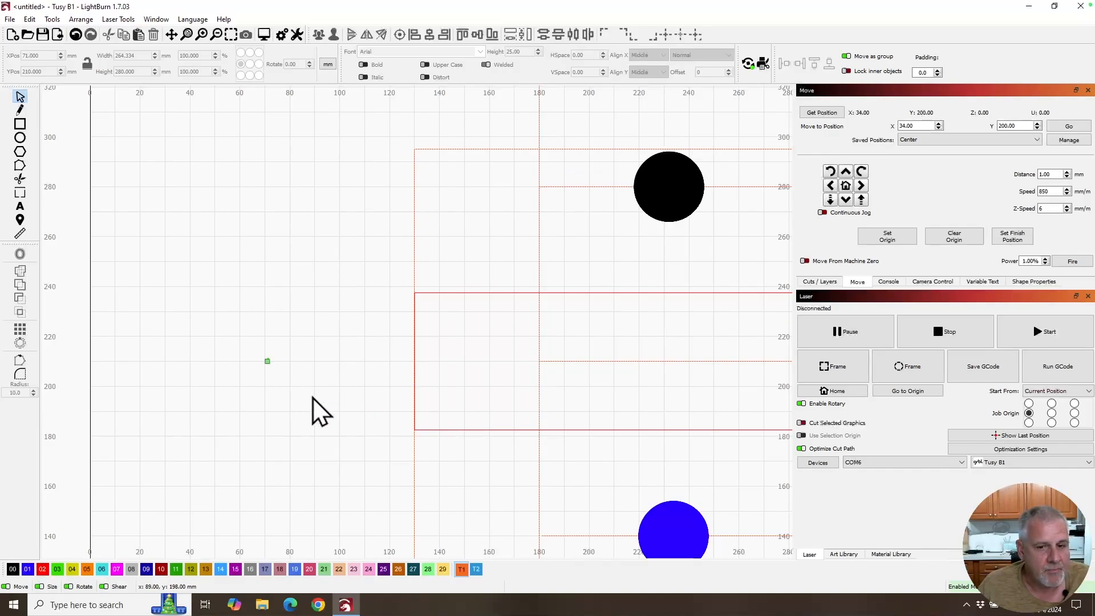
mouse_move(297, 383)
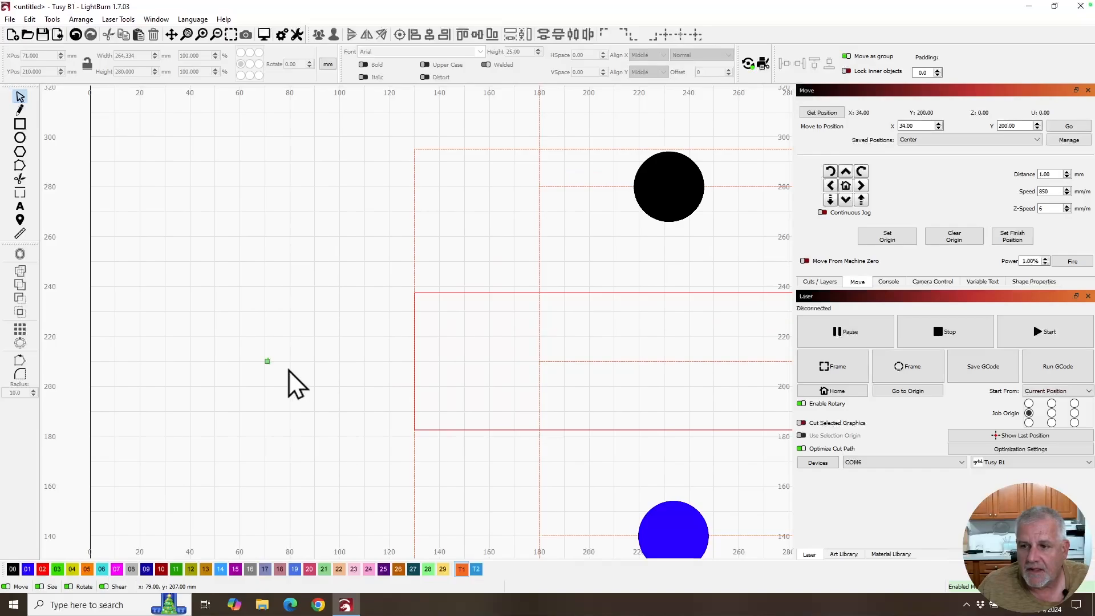